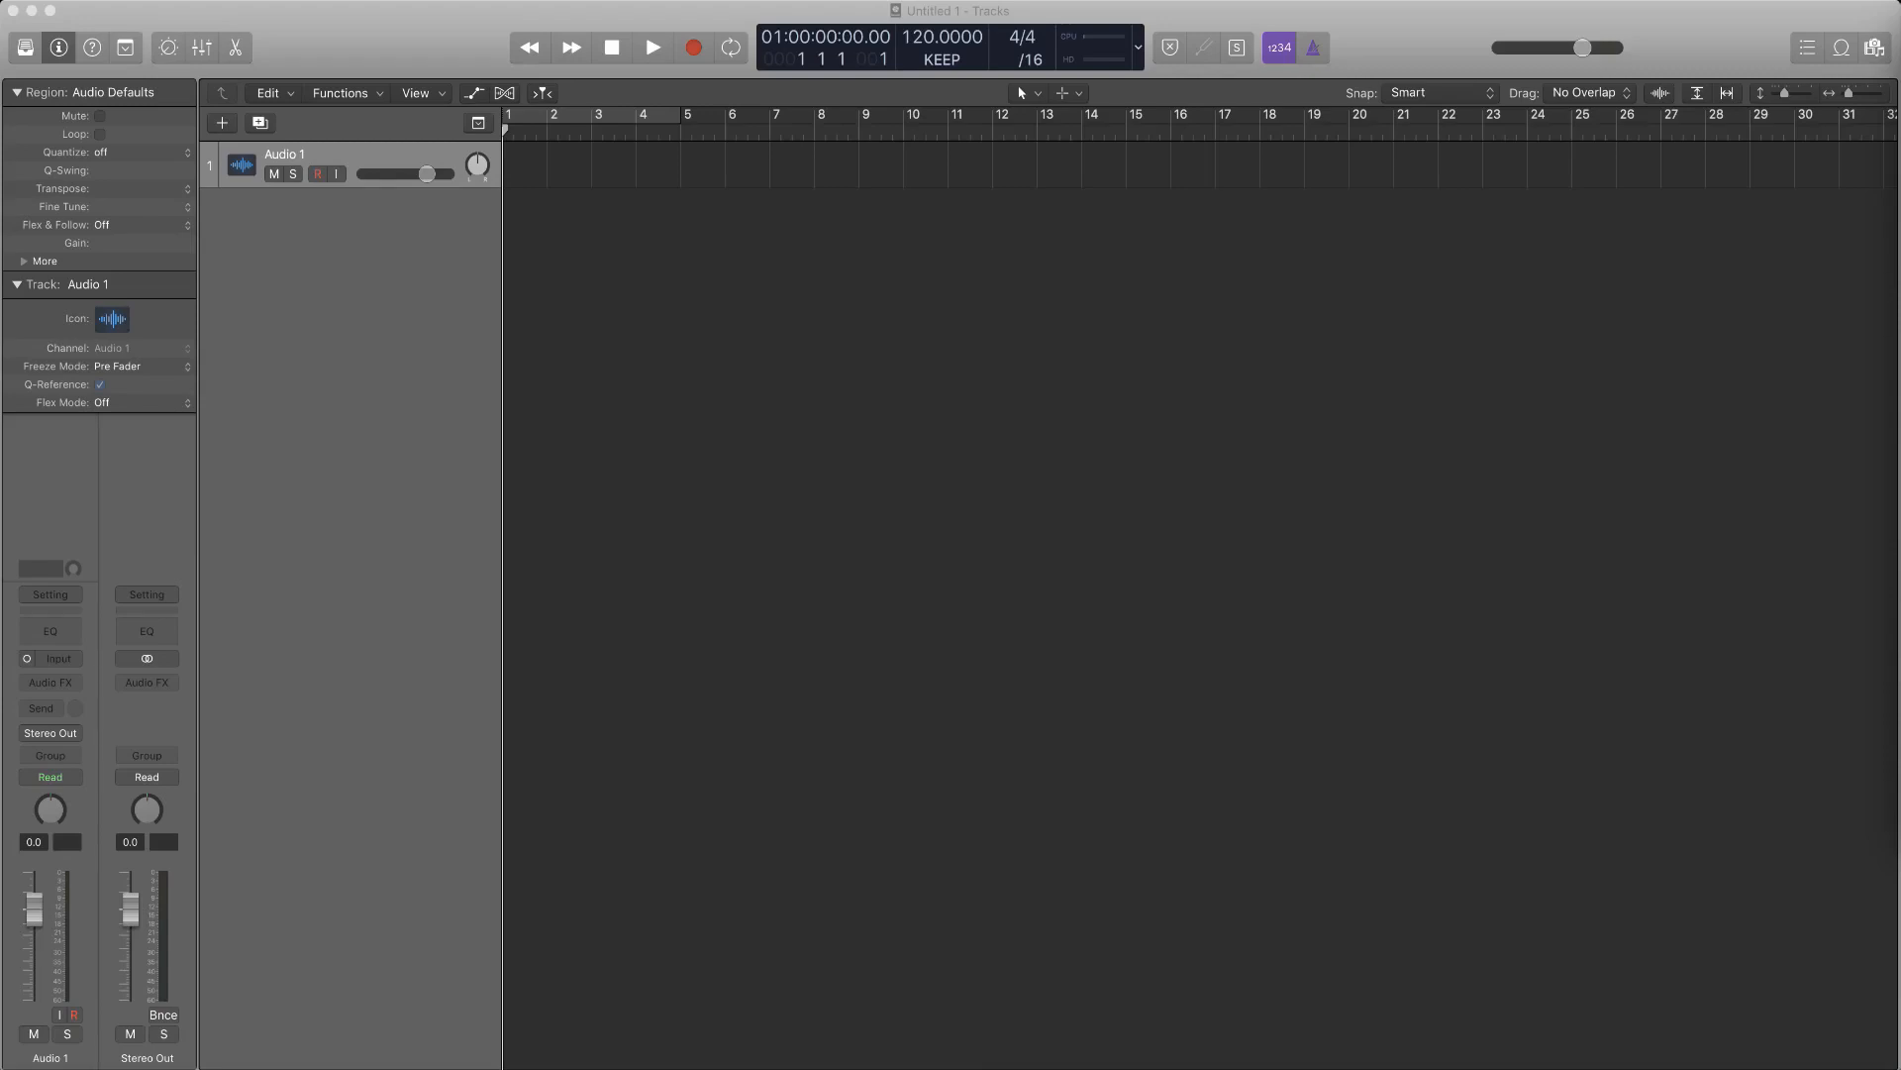
pyautogui.moveTo(1398, 888)
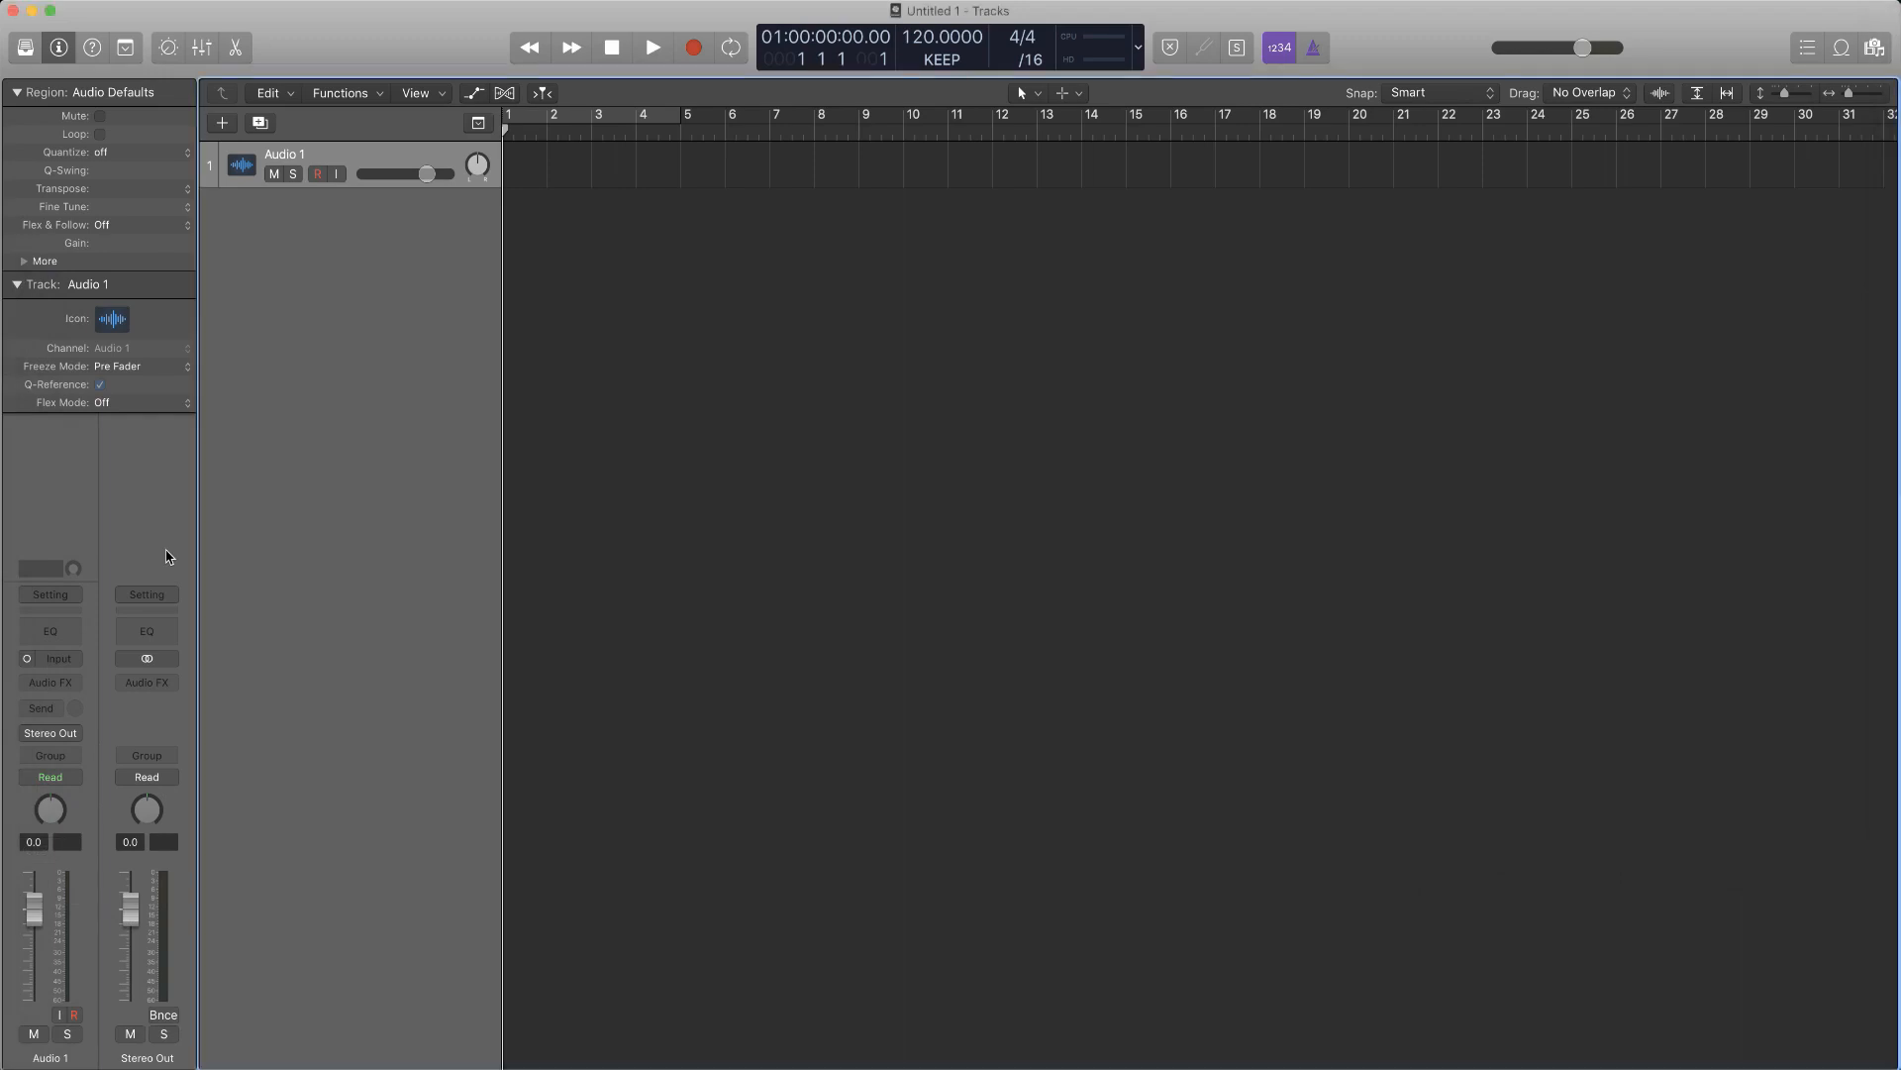
# Collapse the Region and Track sections in the Inspector so their parameters are hidden
pyautogui.click(49, 679)
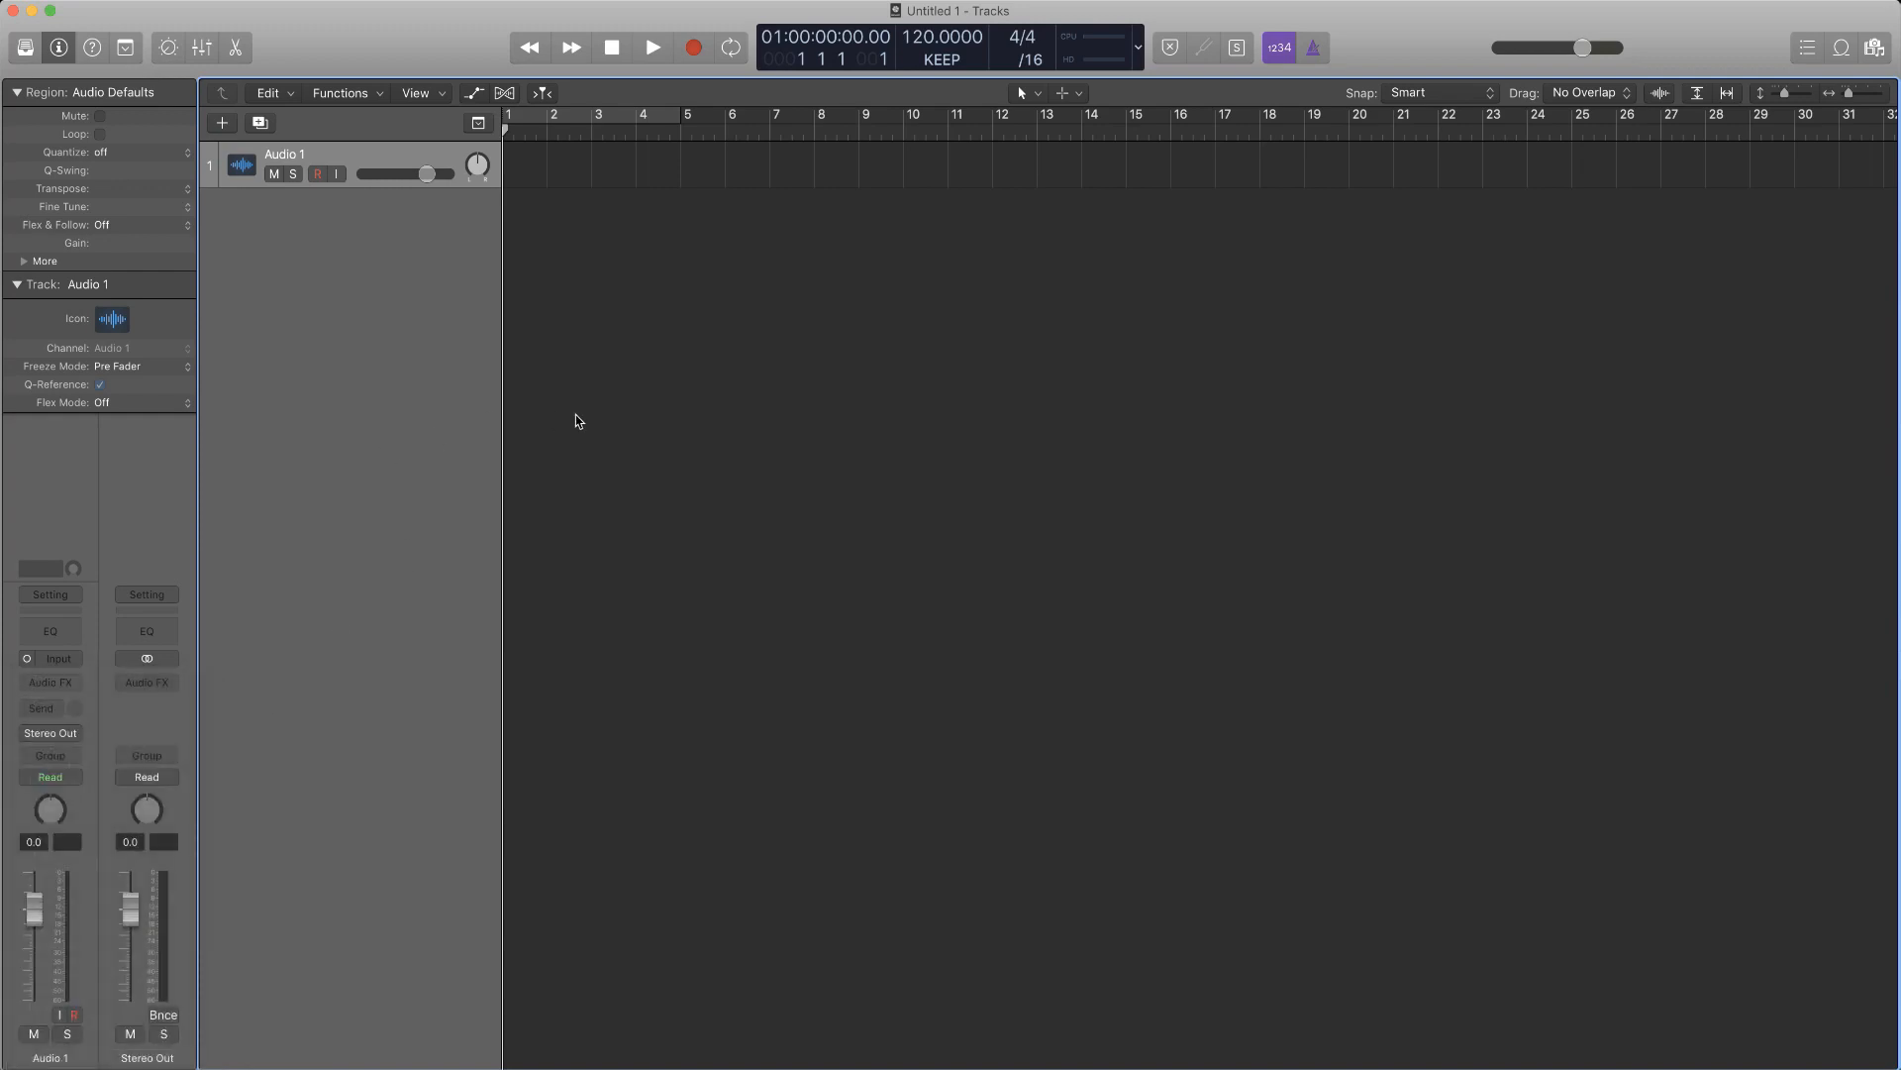
pyautogui.click(18, 283)
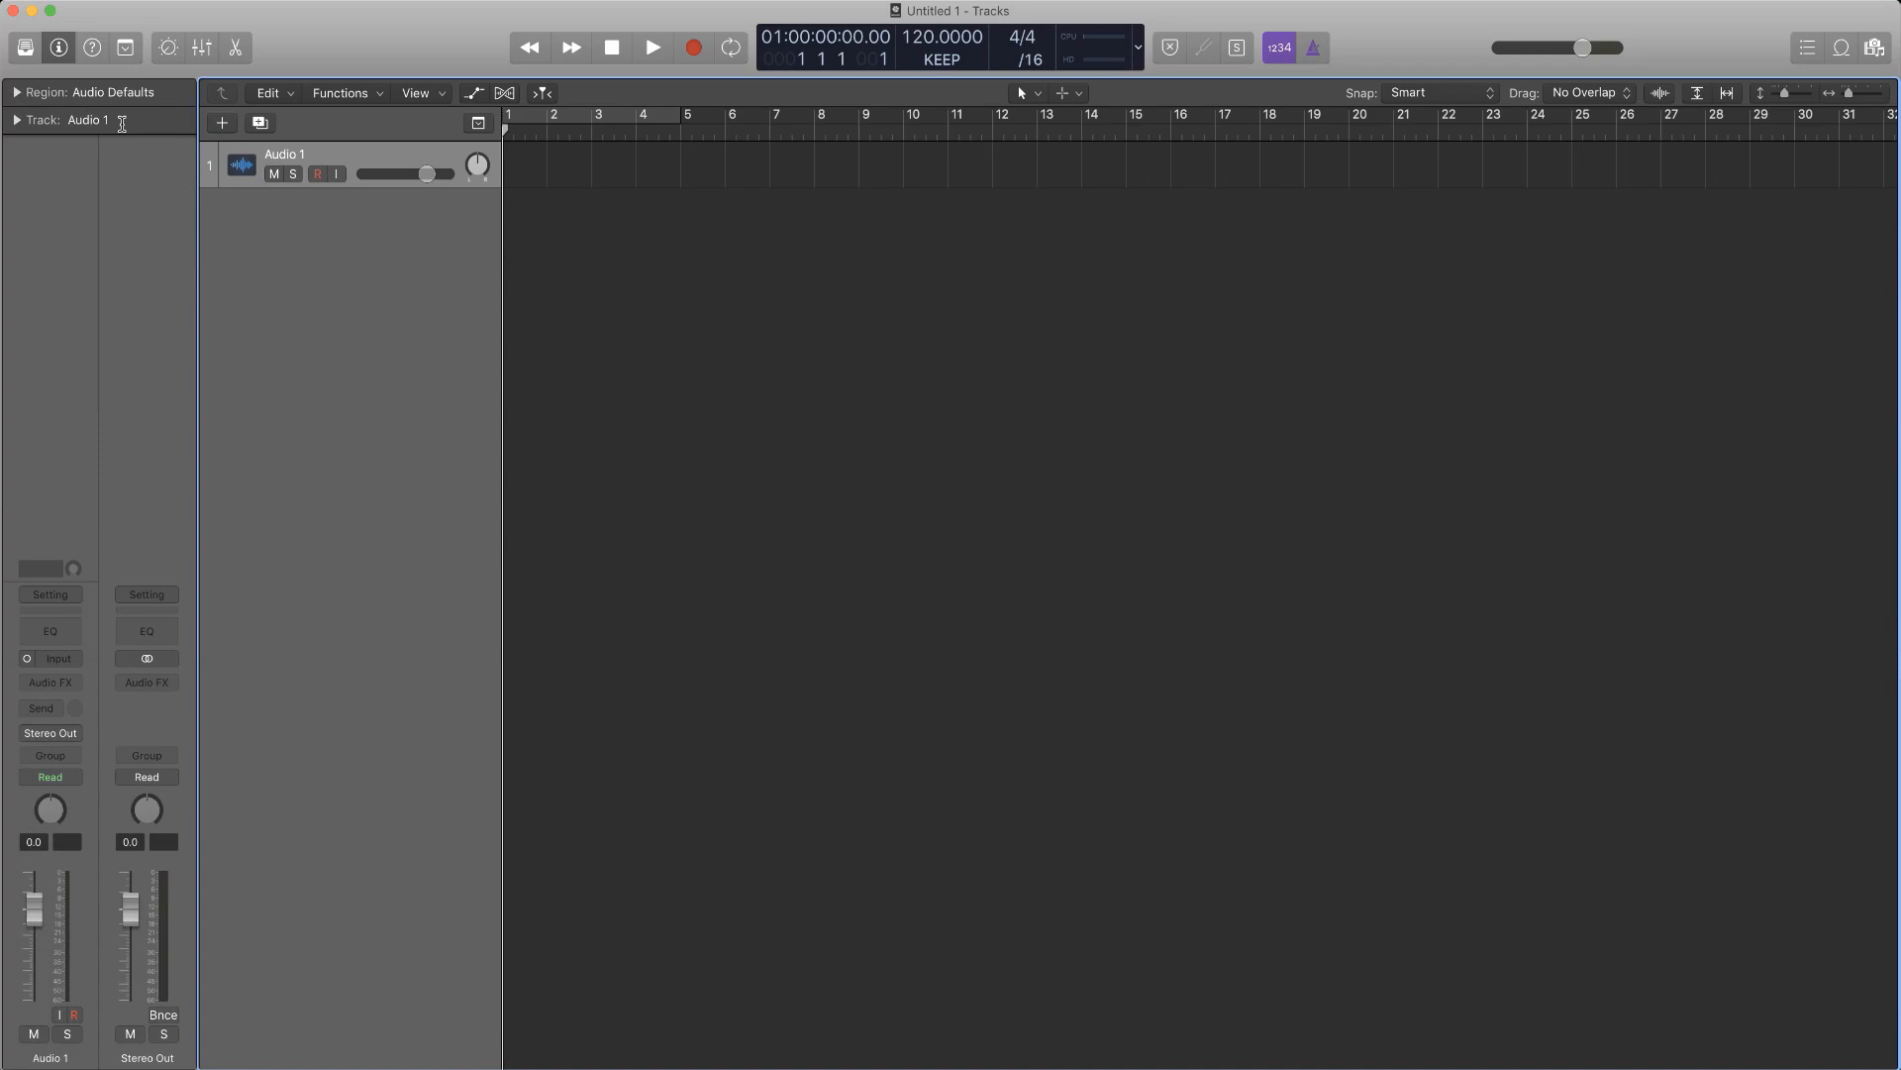
pyautogui.click(115, 12)
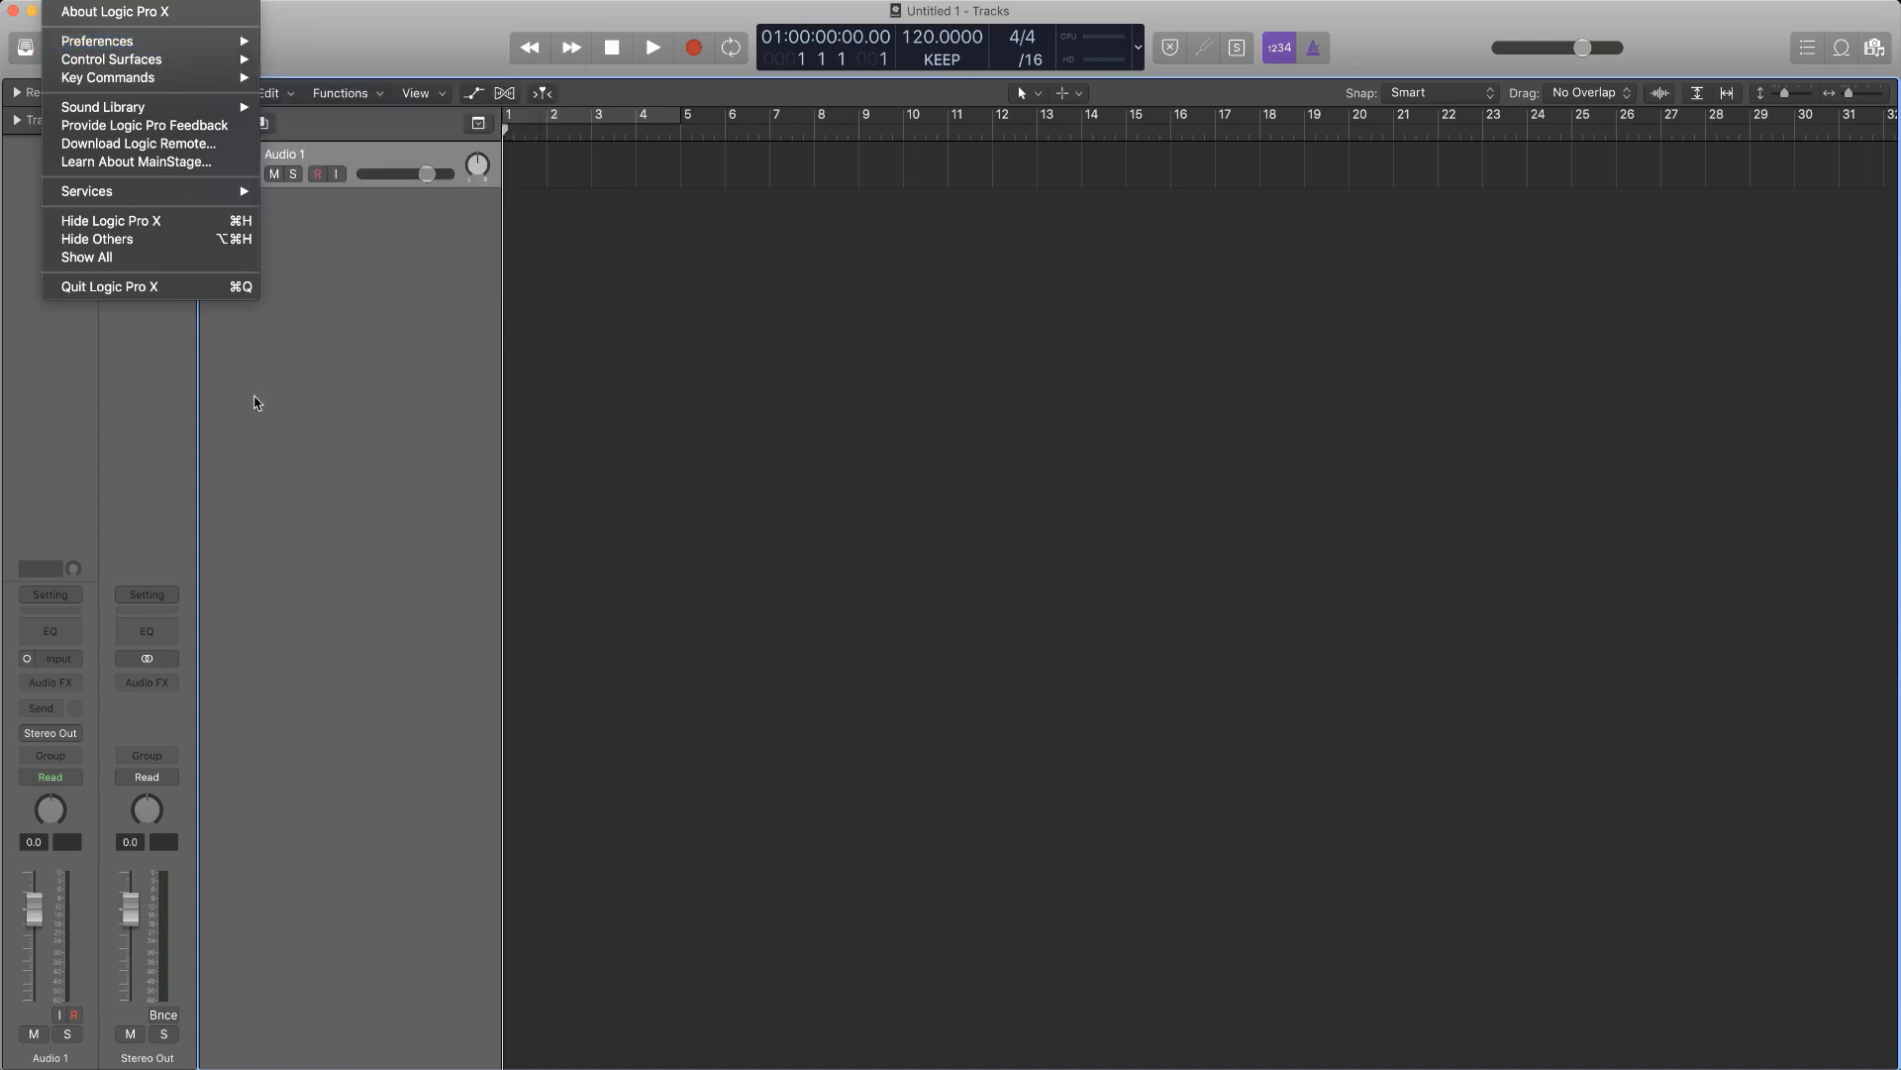
# Bring up the Plug-in Manager from Logic Pro X's Preferences, listing all installed plug-ins
pyautogui.click(256, 402)
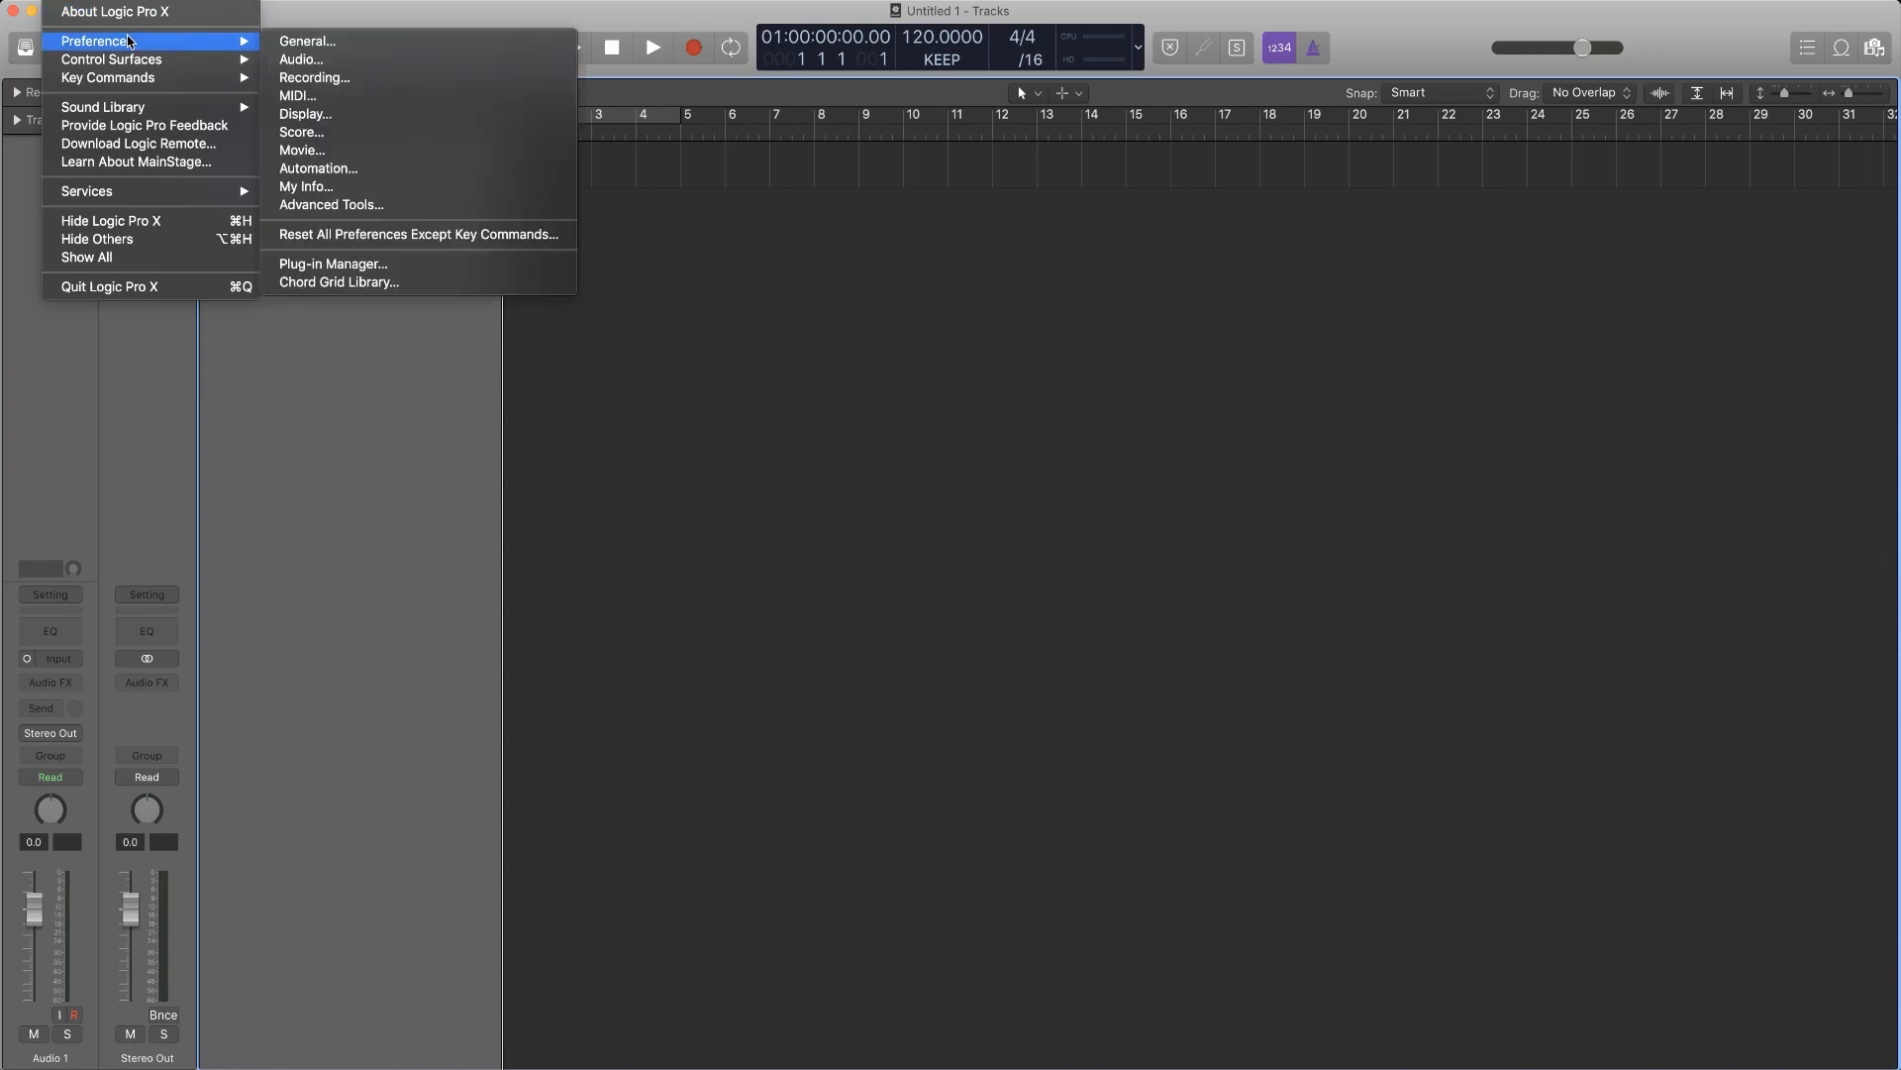
pyautogui.moveTo(333, 264)
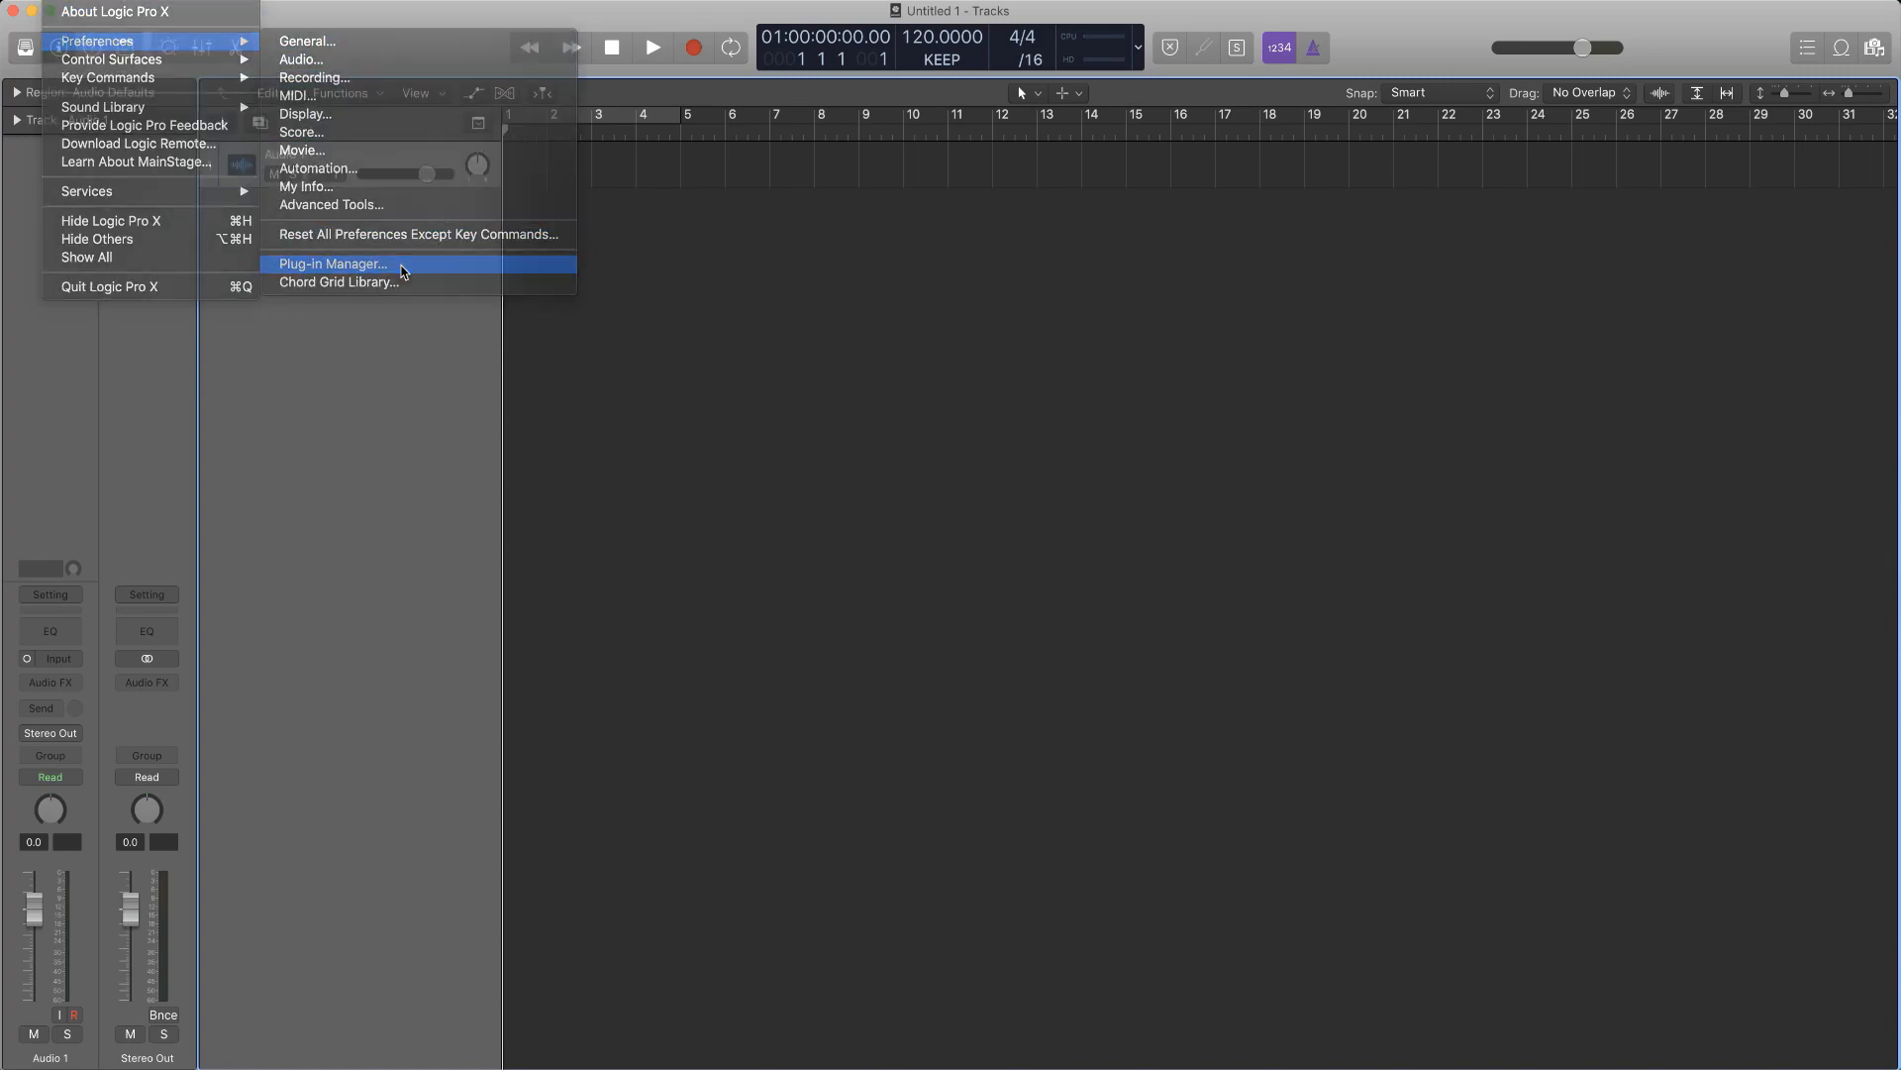
pyautogui.click(333, 263)
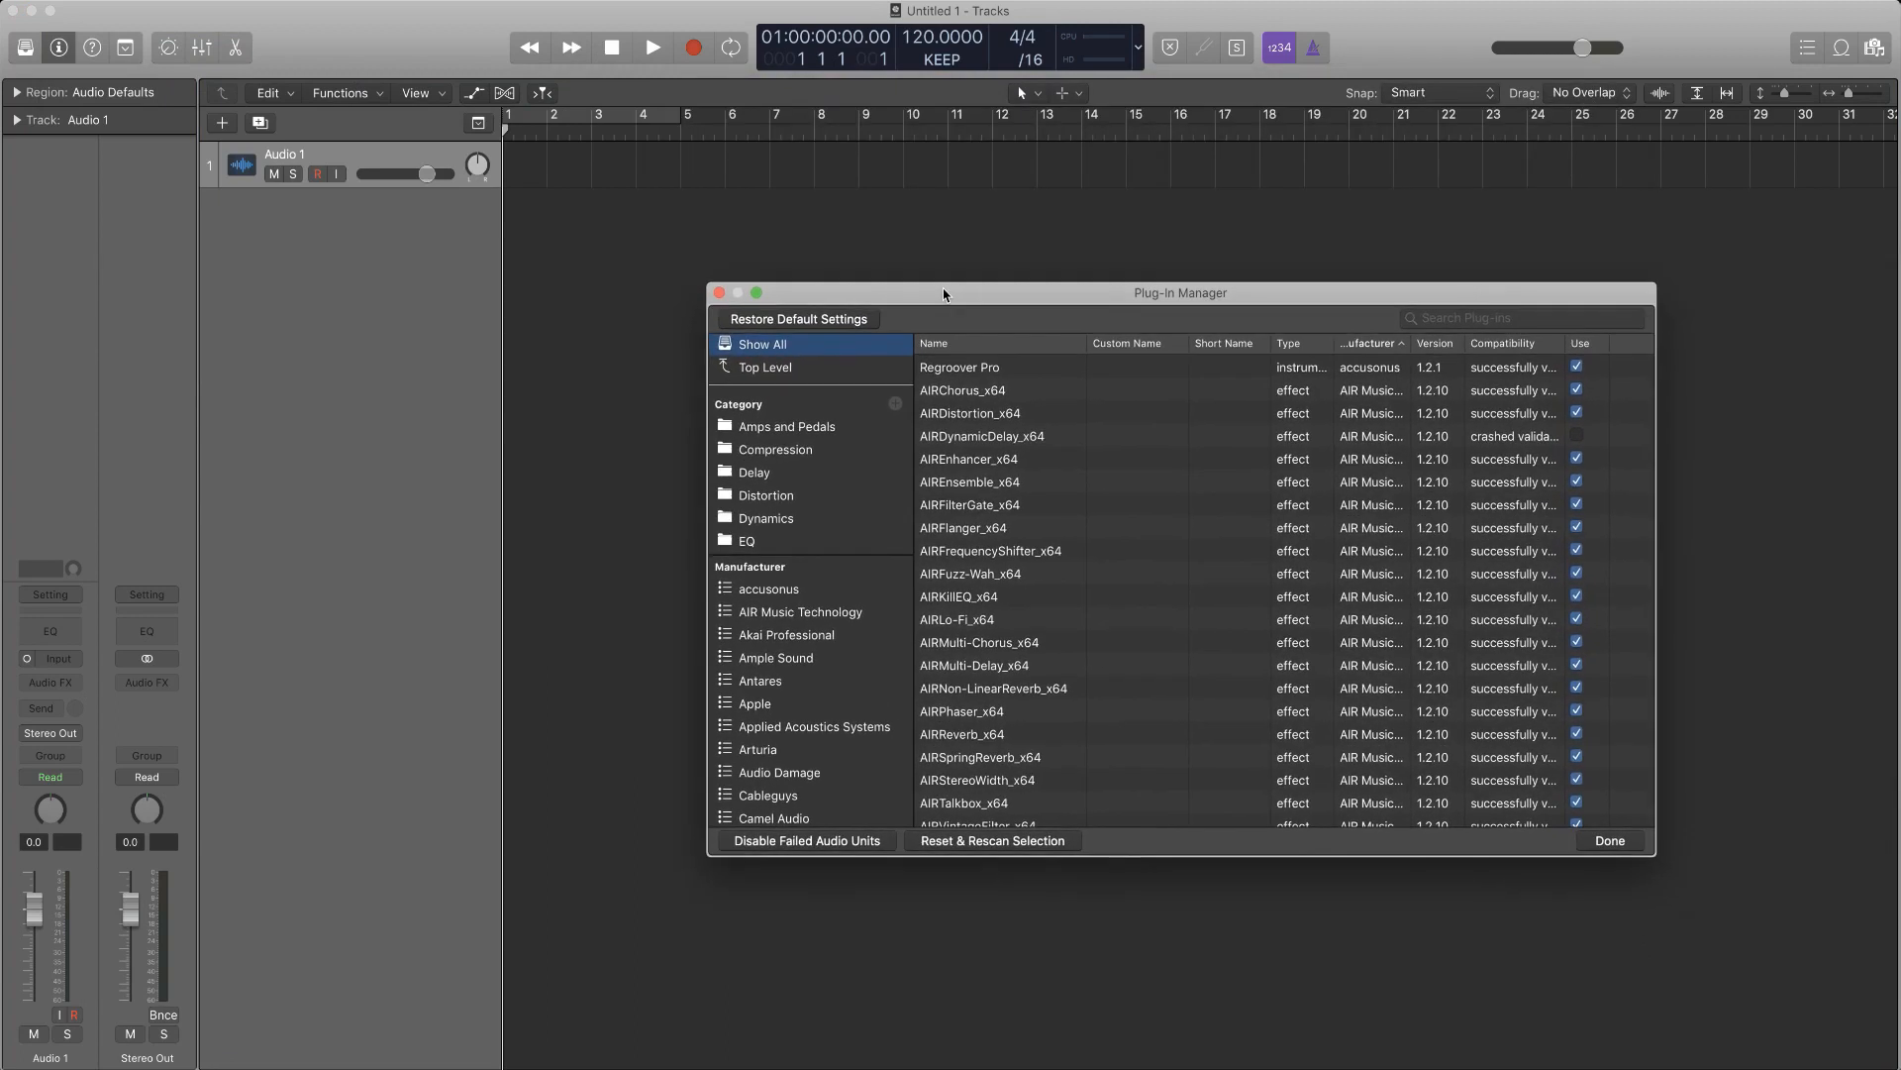
# Reposition the Plug-in Manager window and add a new empty category named Mastering
pyautogui.moveTo(943, 293); pyautogui.dragTo(1107, 254)
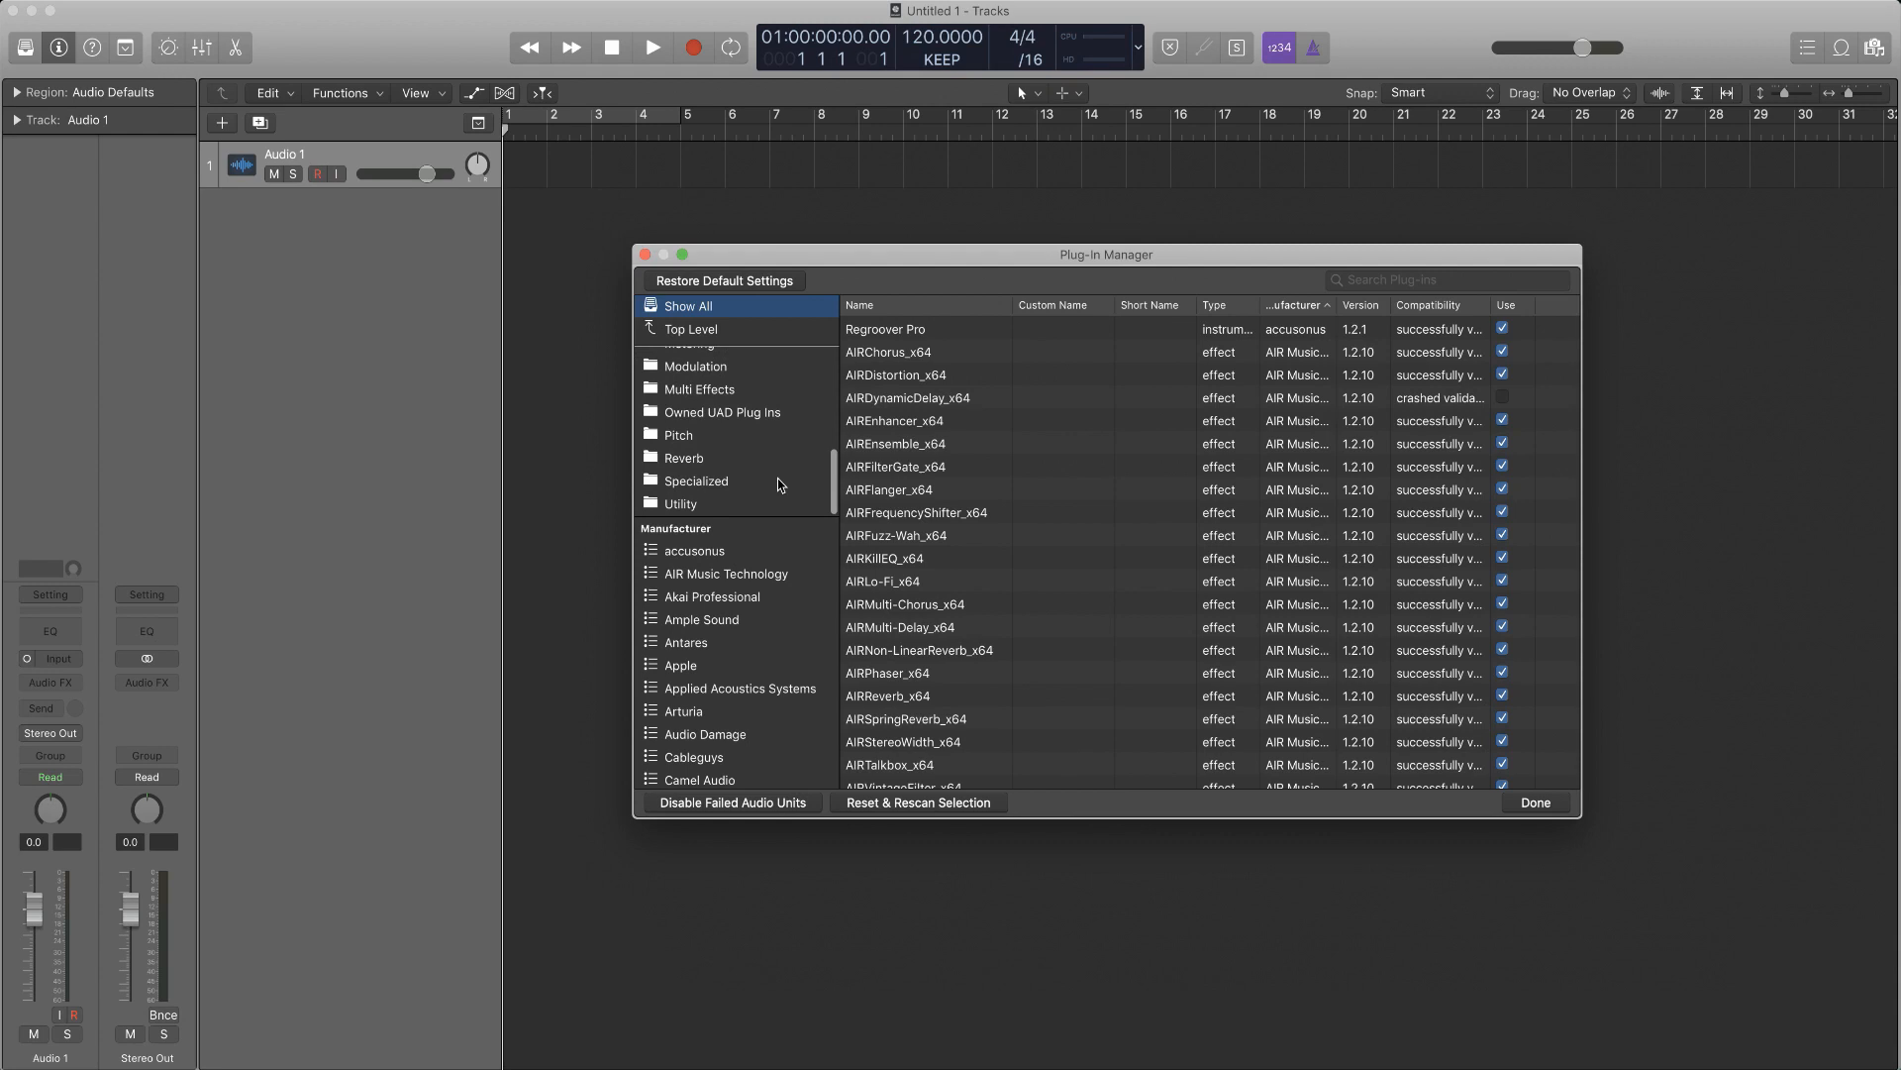
pyautogui.click(737, 501)
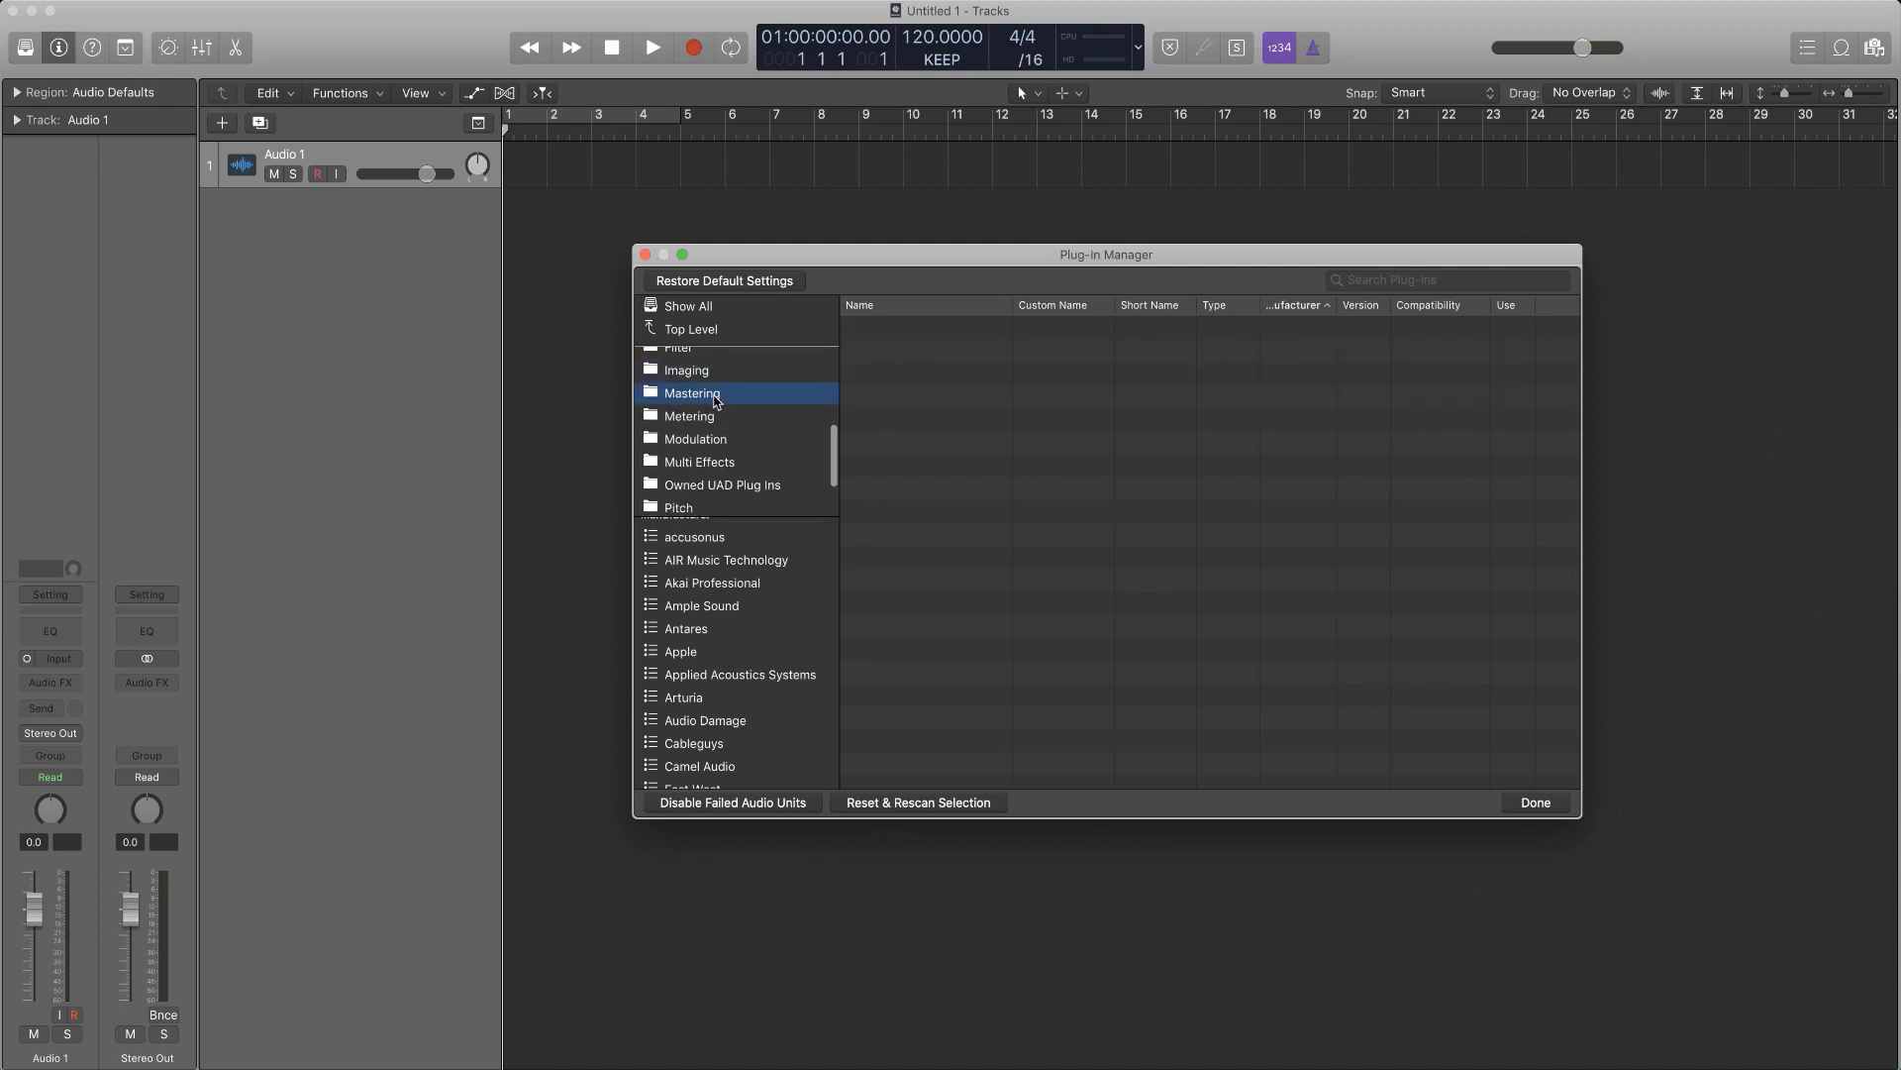
# Browse iZotope's Ozone 9 plug-ins, then show the Owned UAD Plug Ins category
pyautogui.scroll(-3)
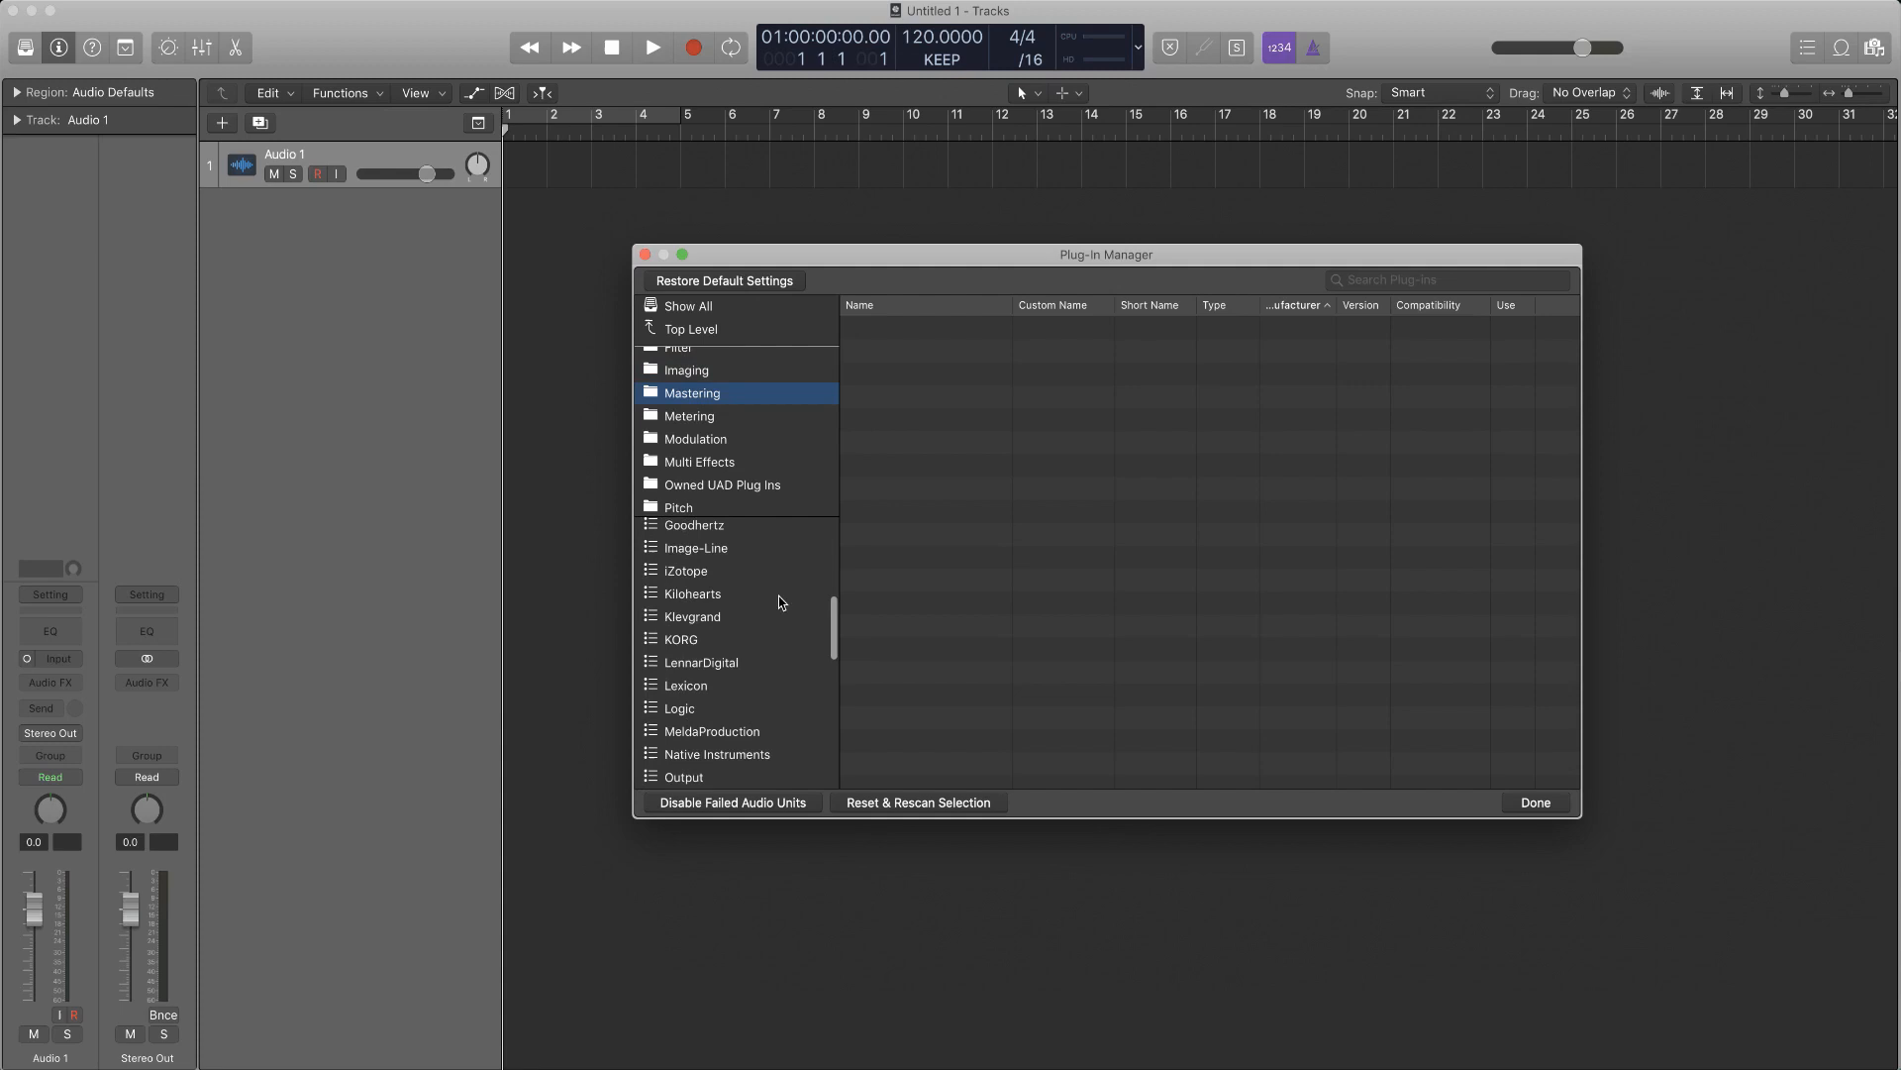
pyautogui.click(685, 570)
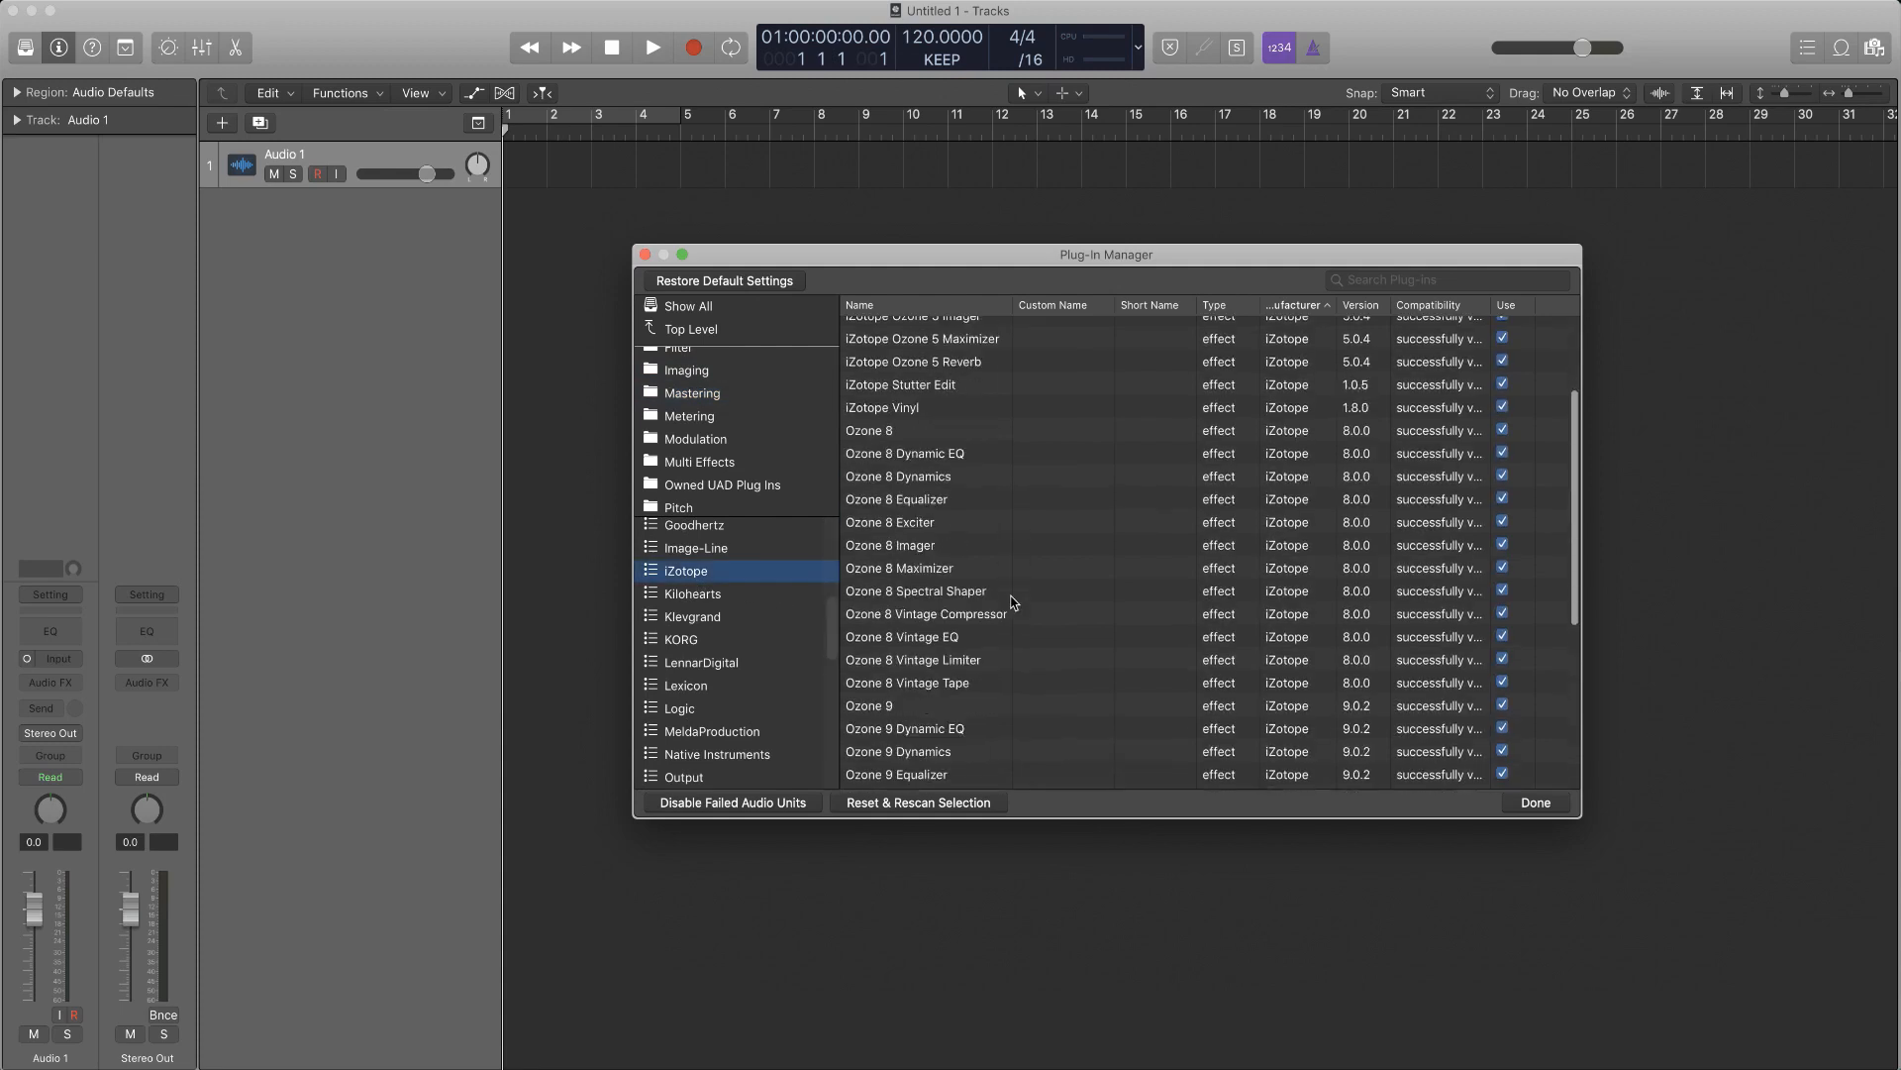
pyautogui.scroll(-3)
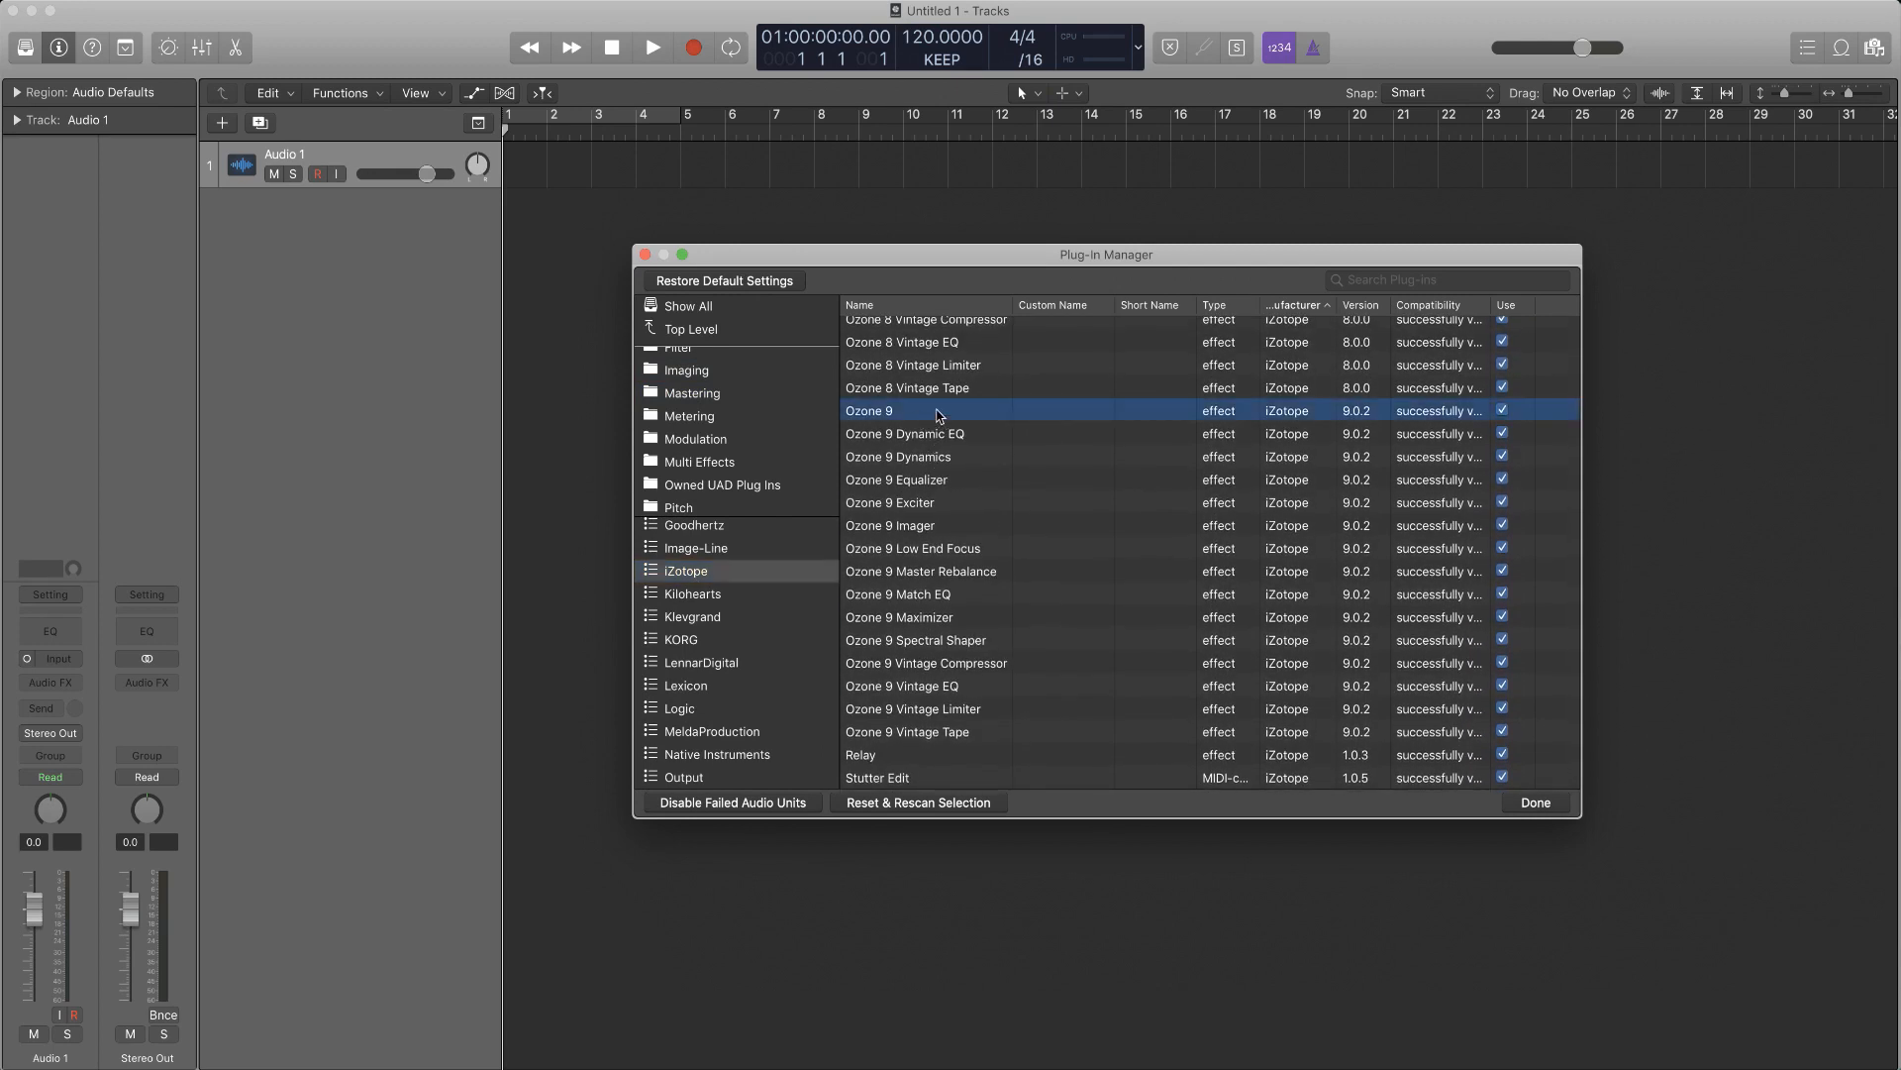
pyautogui.moveTo(711, 402)
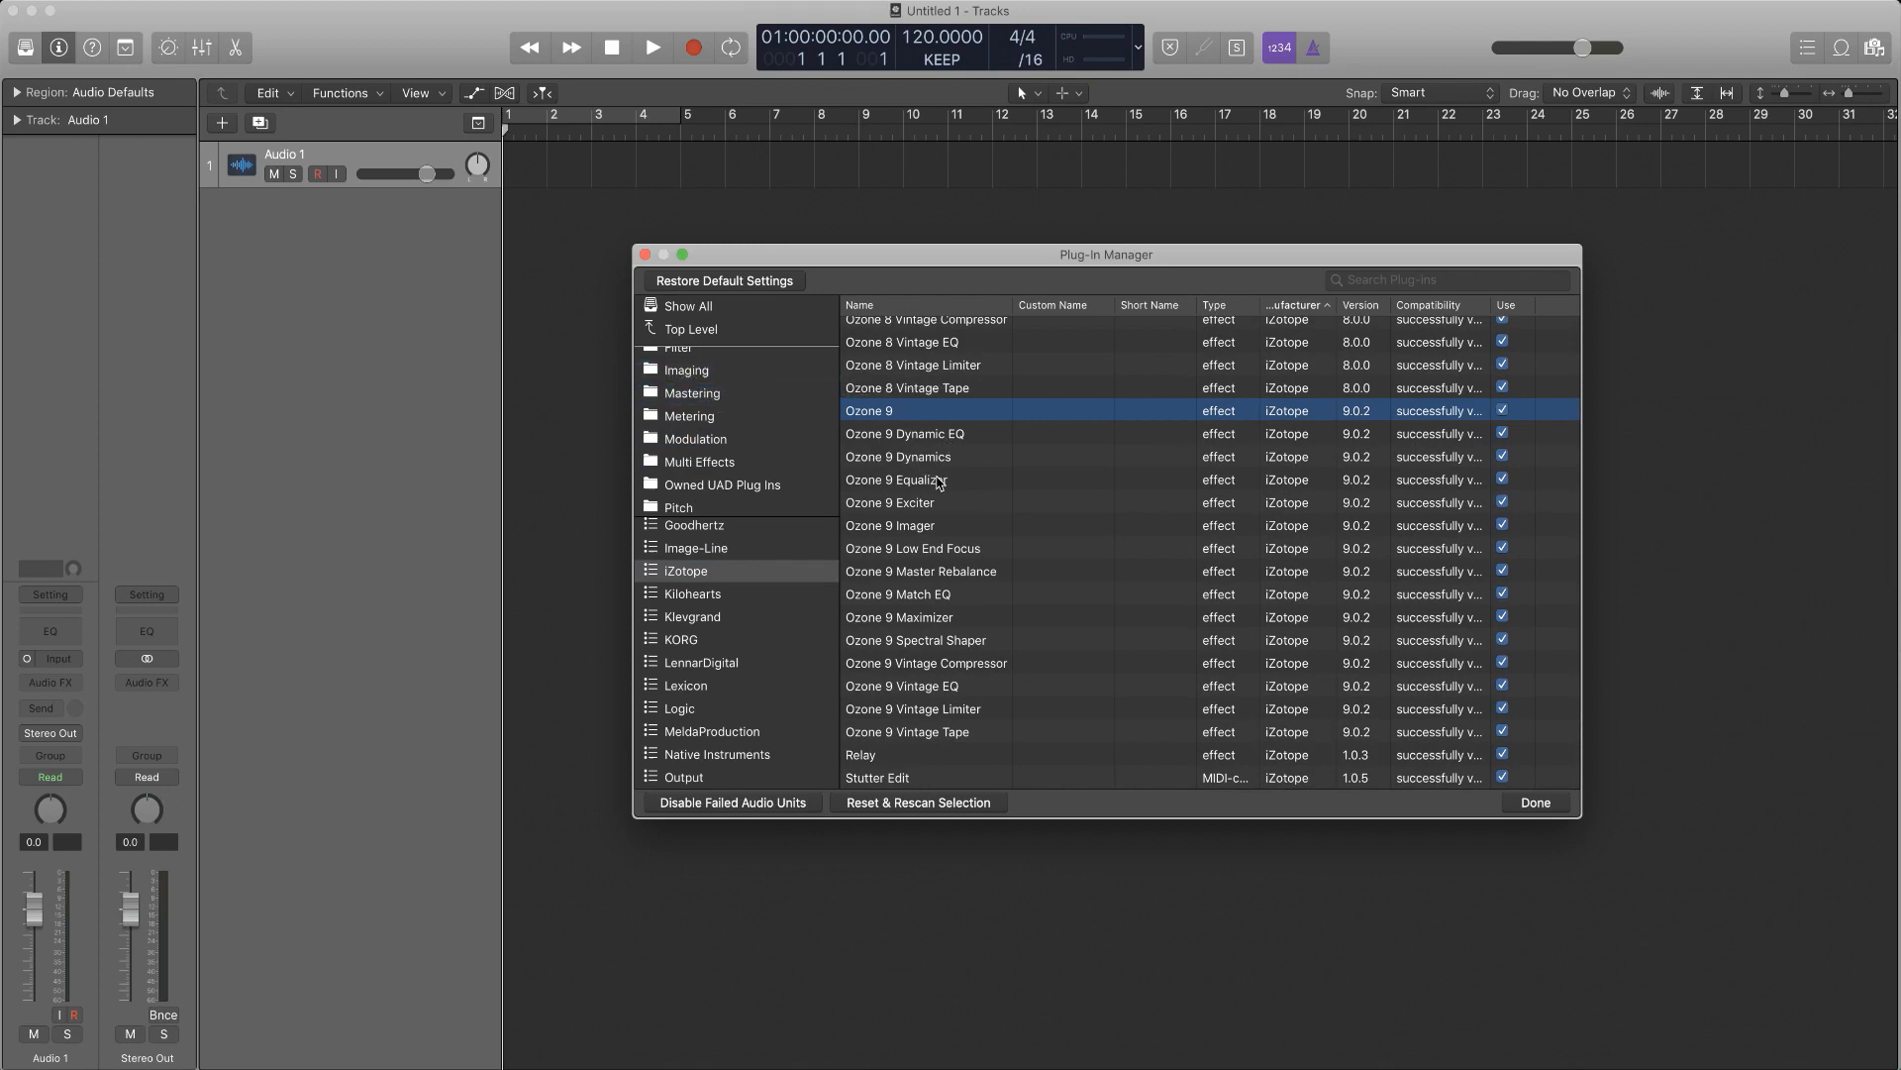
pyautogui.moveTo(951, 523)
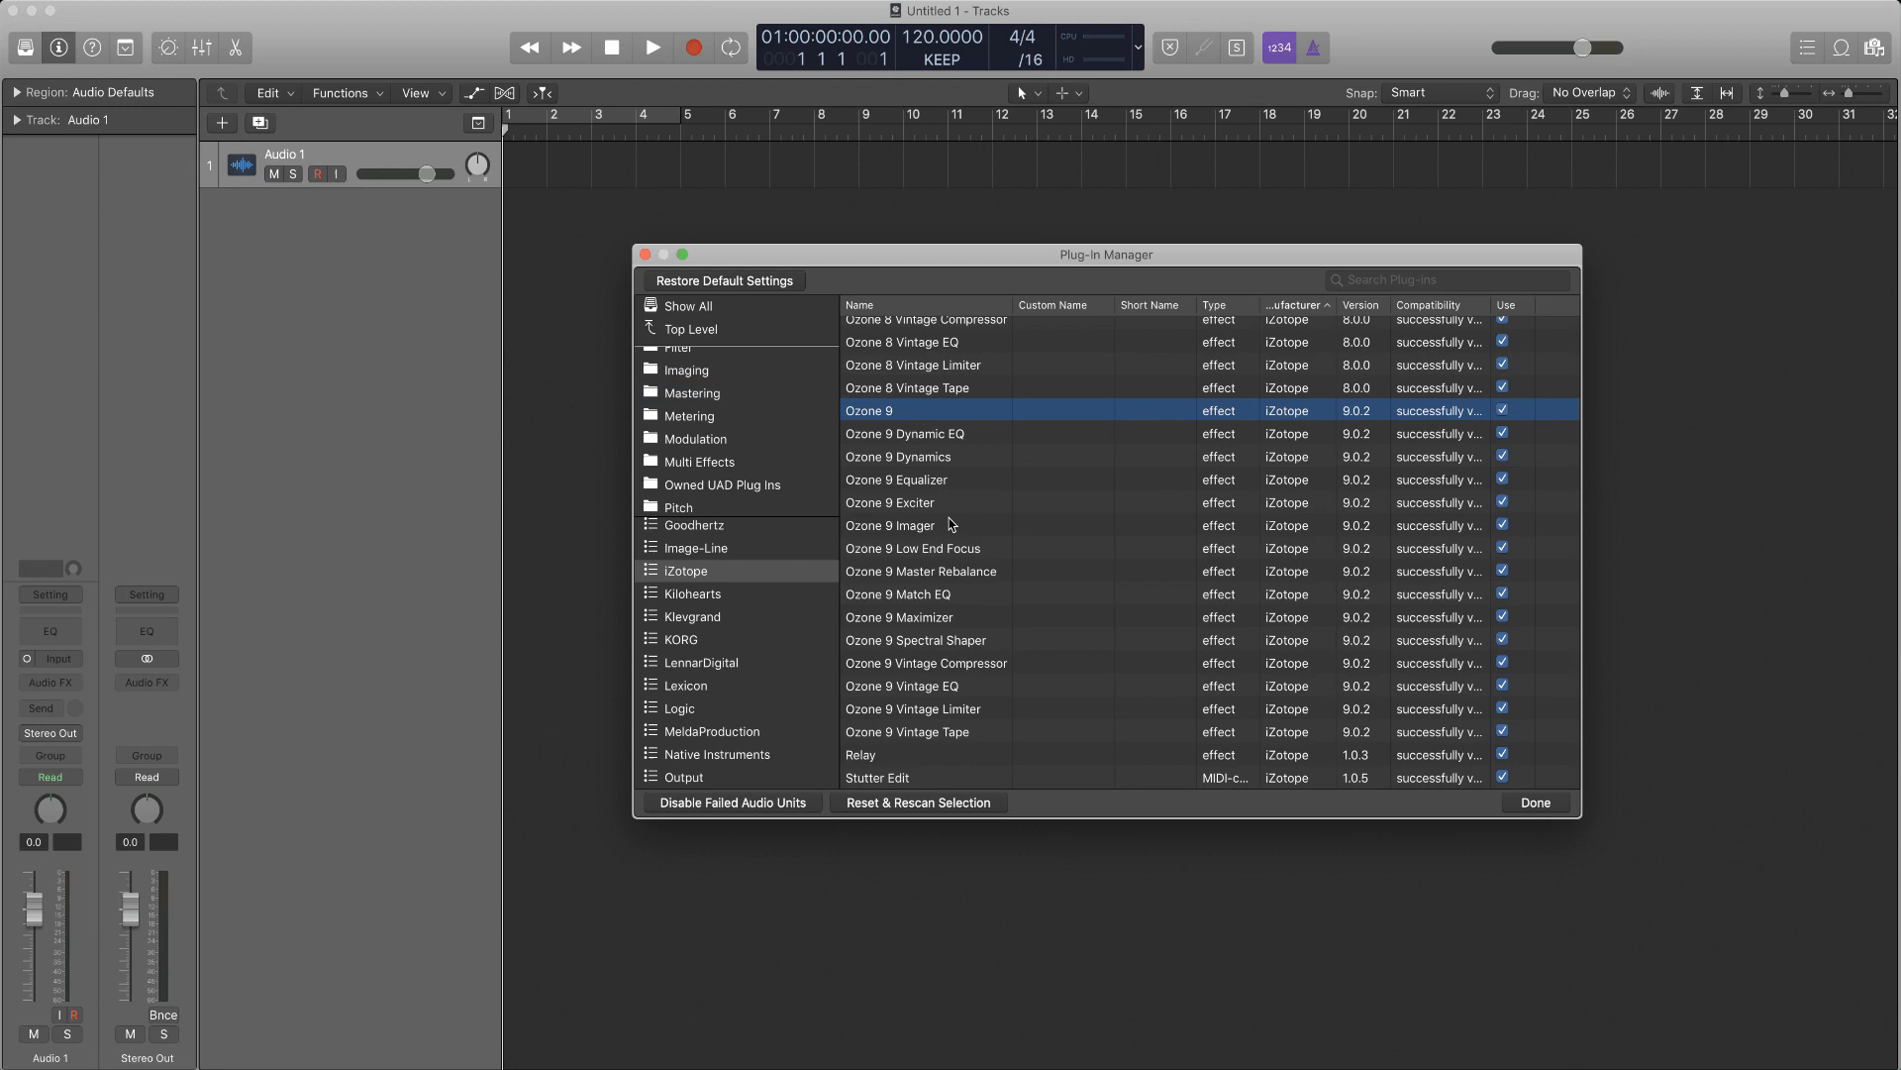
pyautogui.click(691, 392)
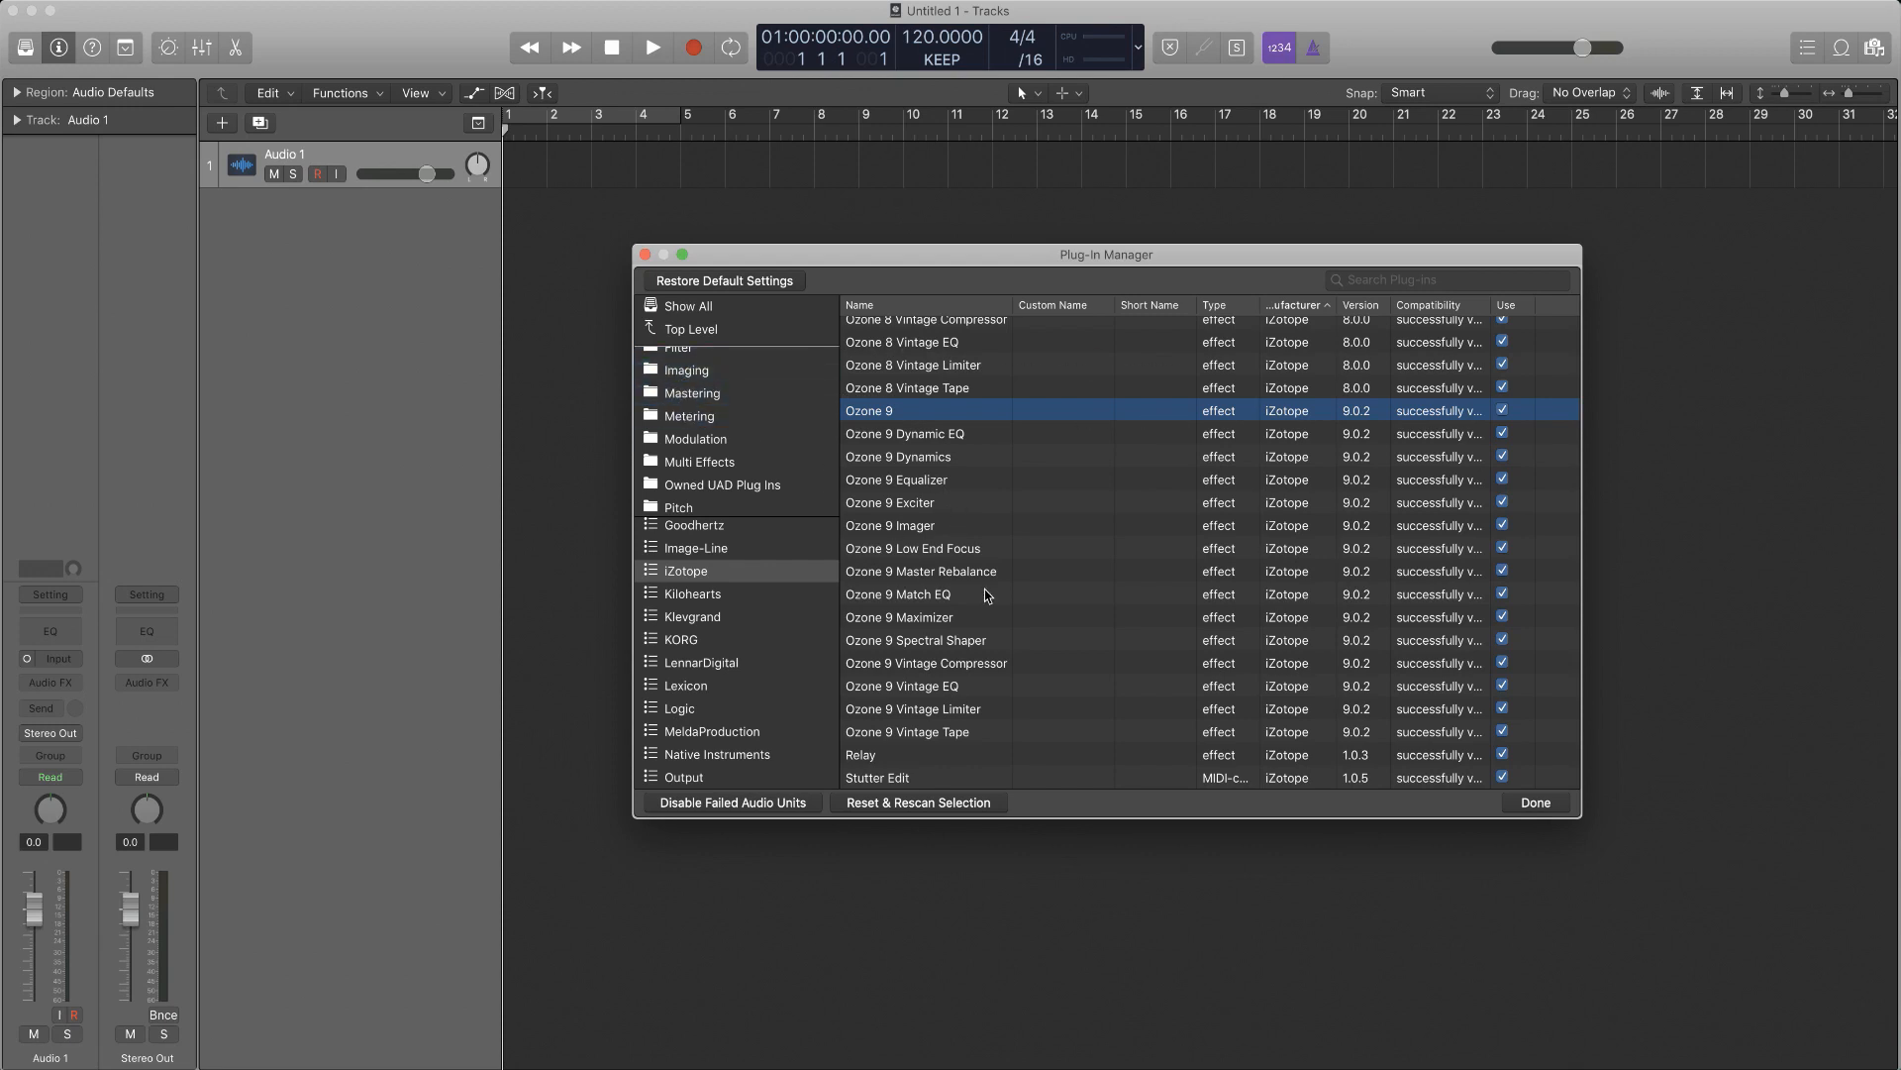
pyautogui.moveTo(949, 515)
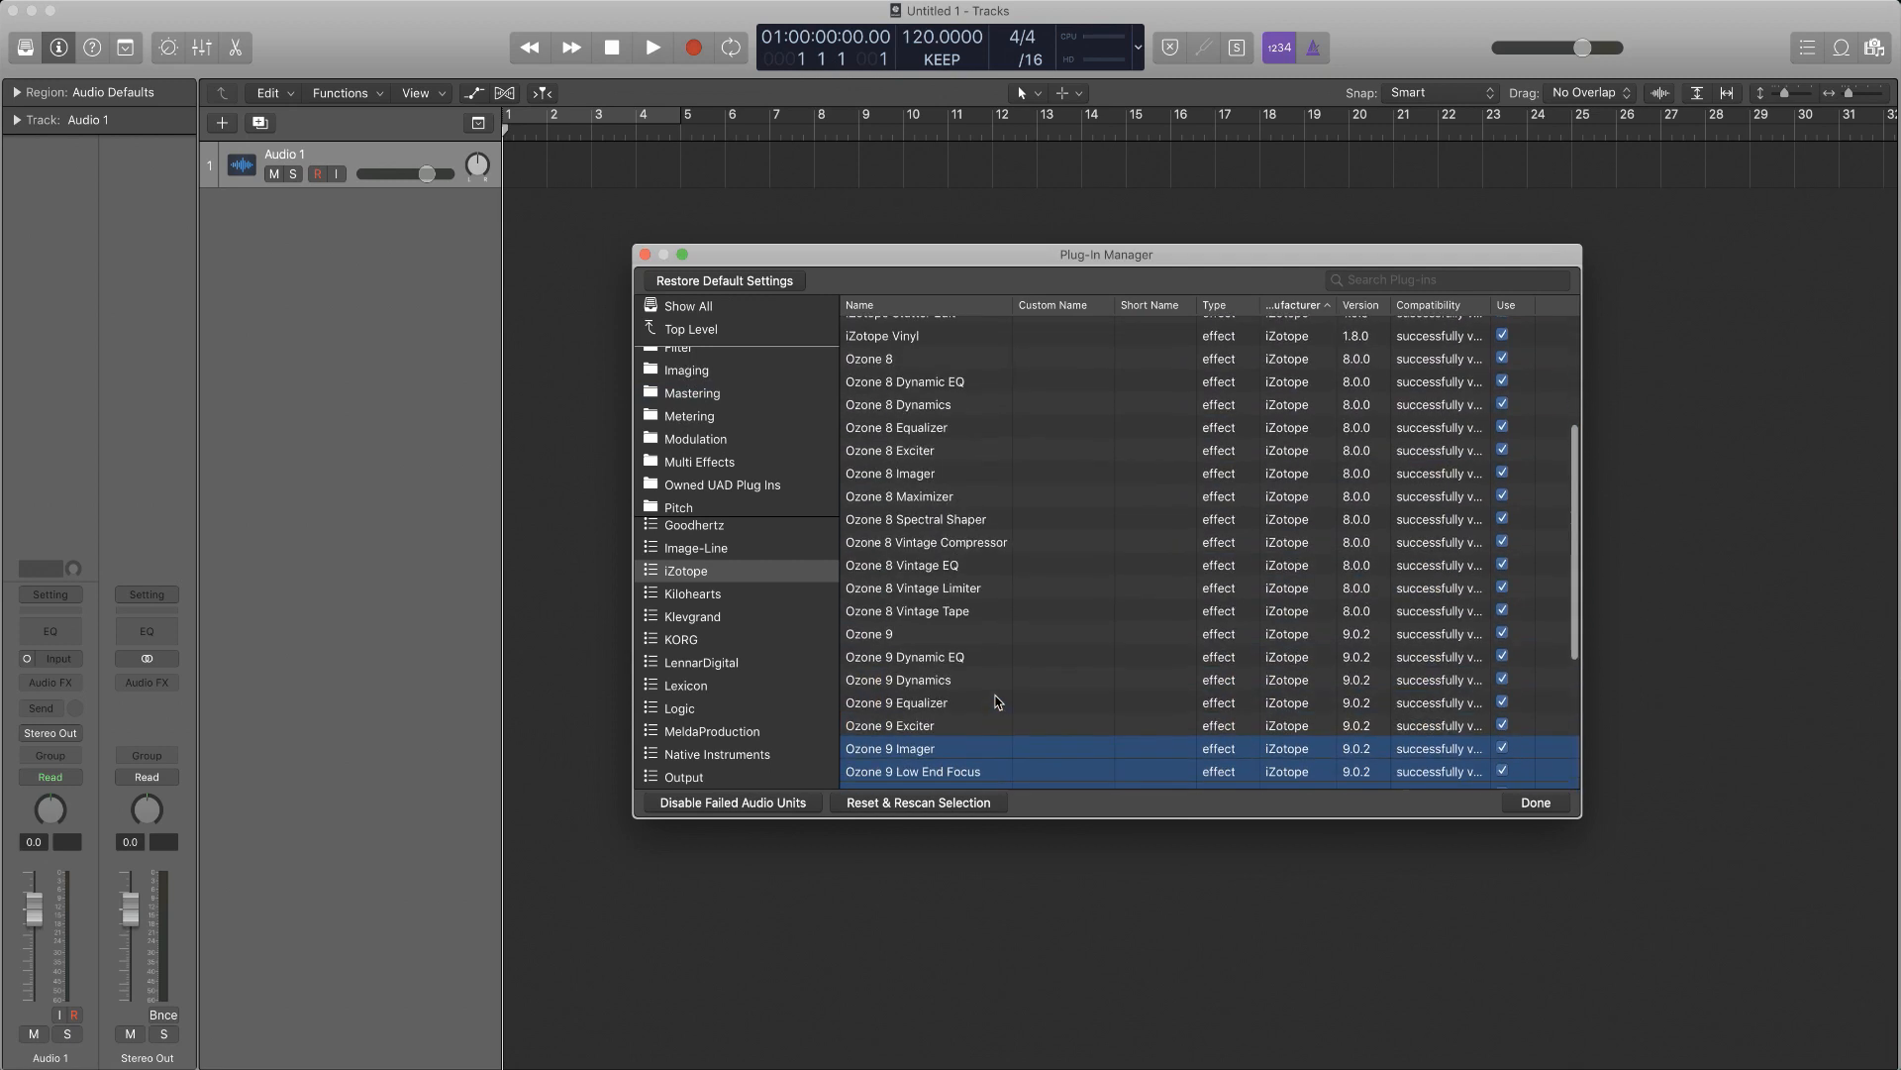
pyautogui.click(694, 393)
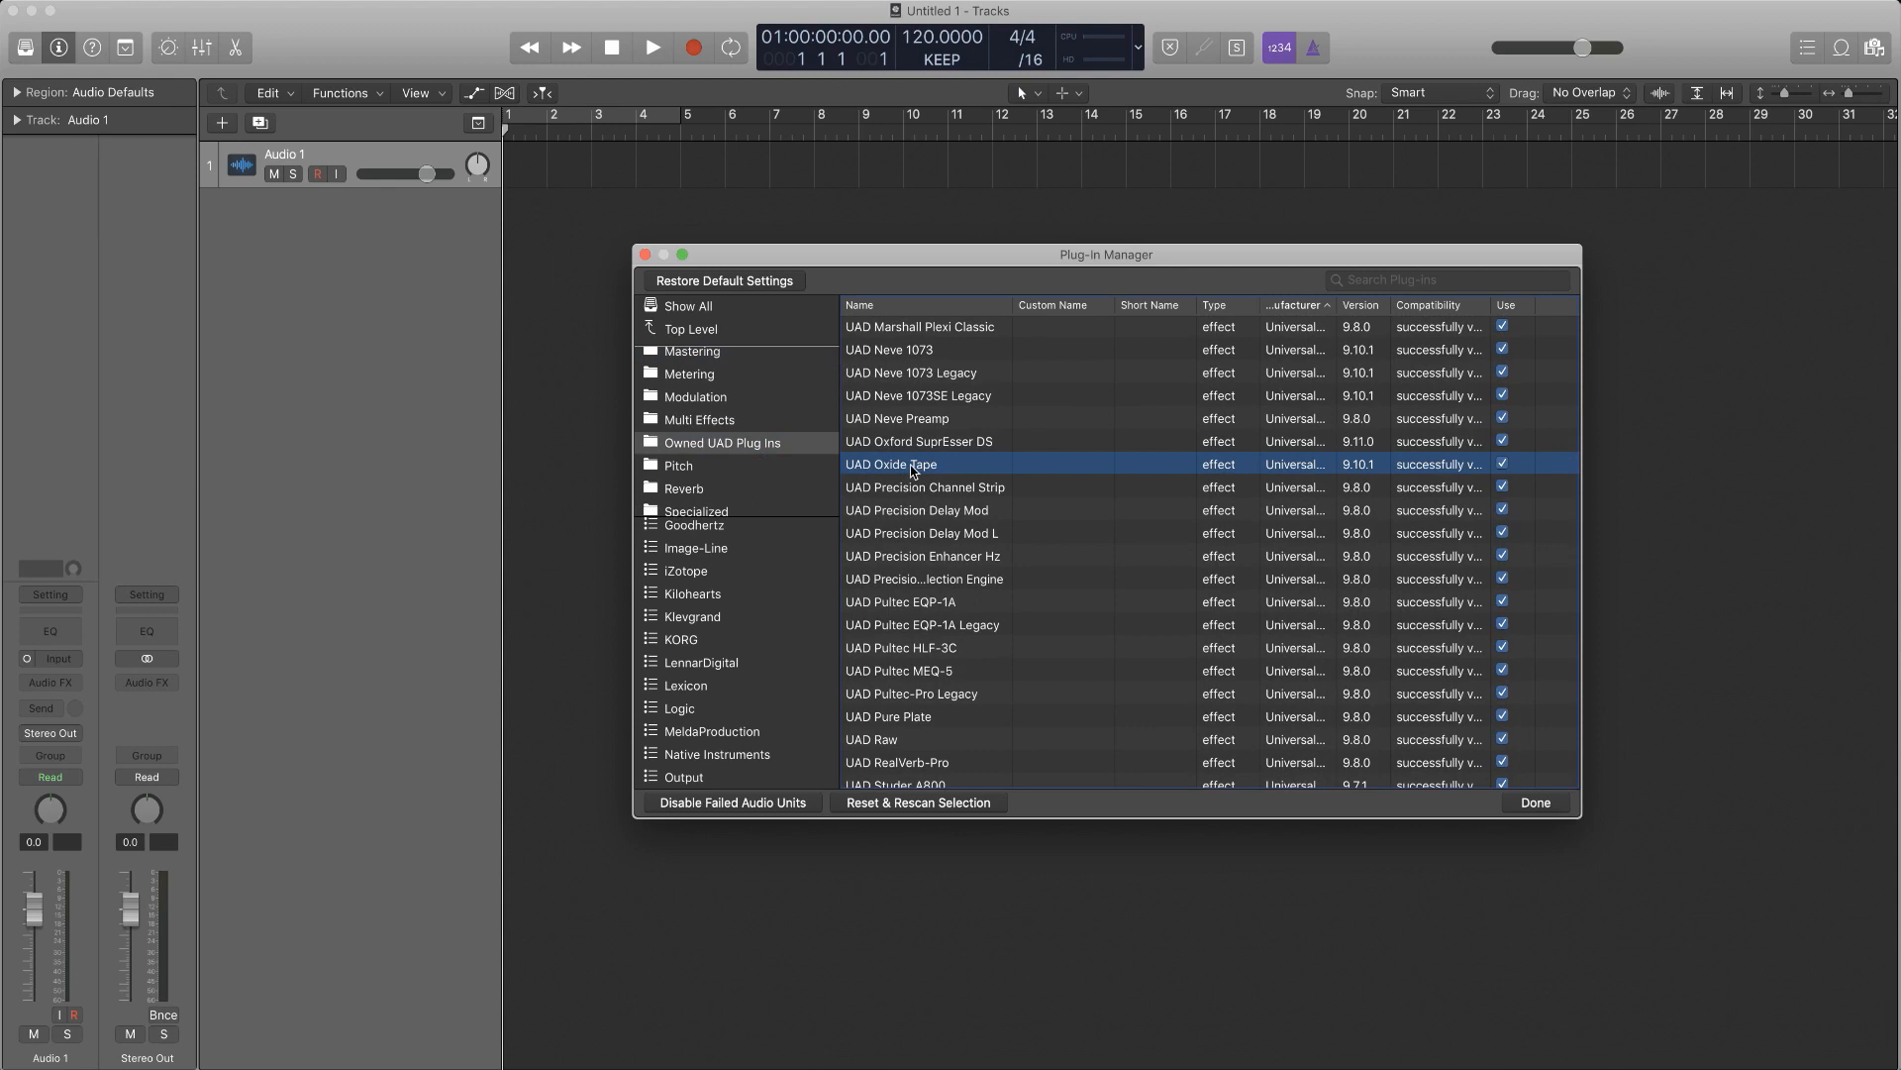
# Look through the UAD category list and show all Universal Audio plug-ins
pyautogui.click(689, 396)
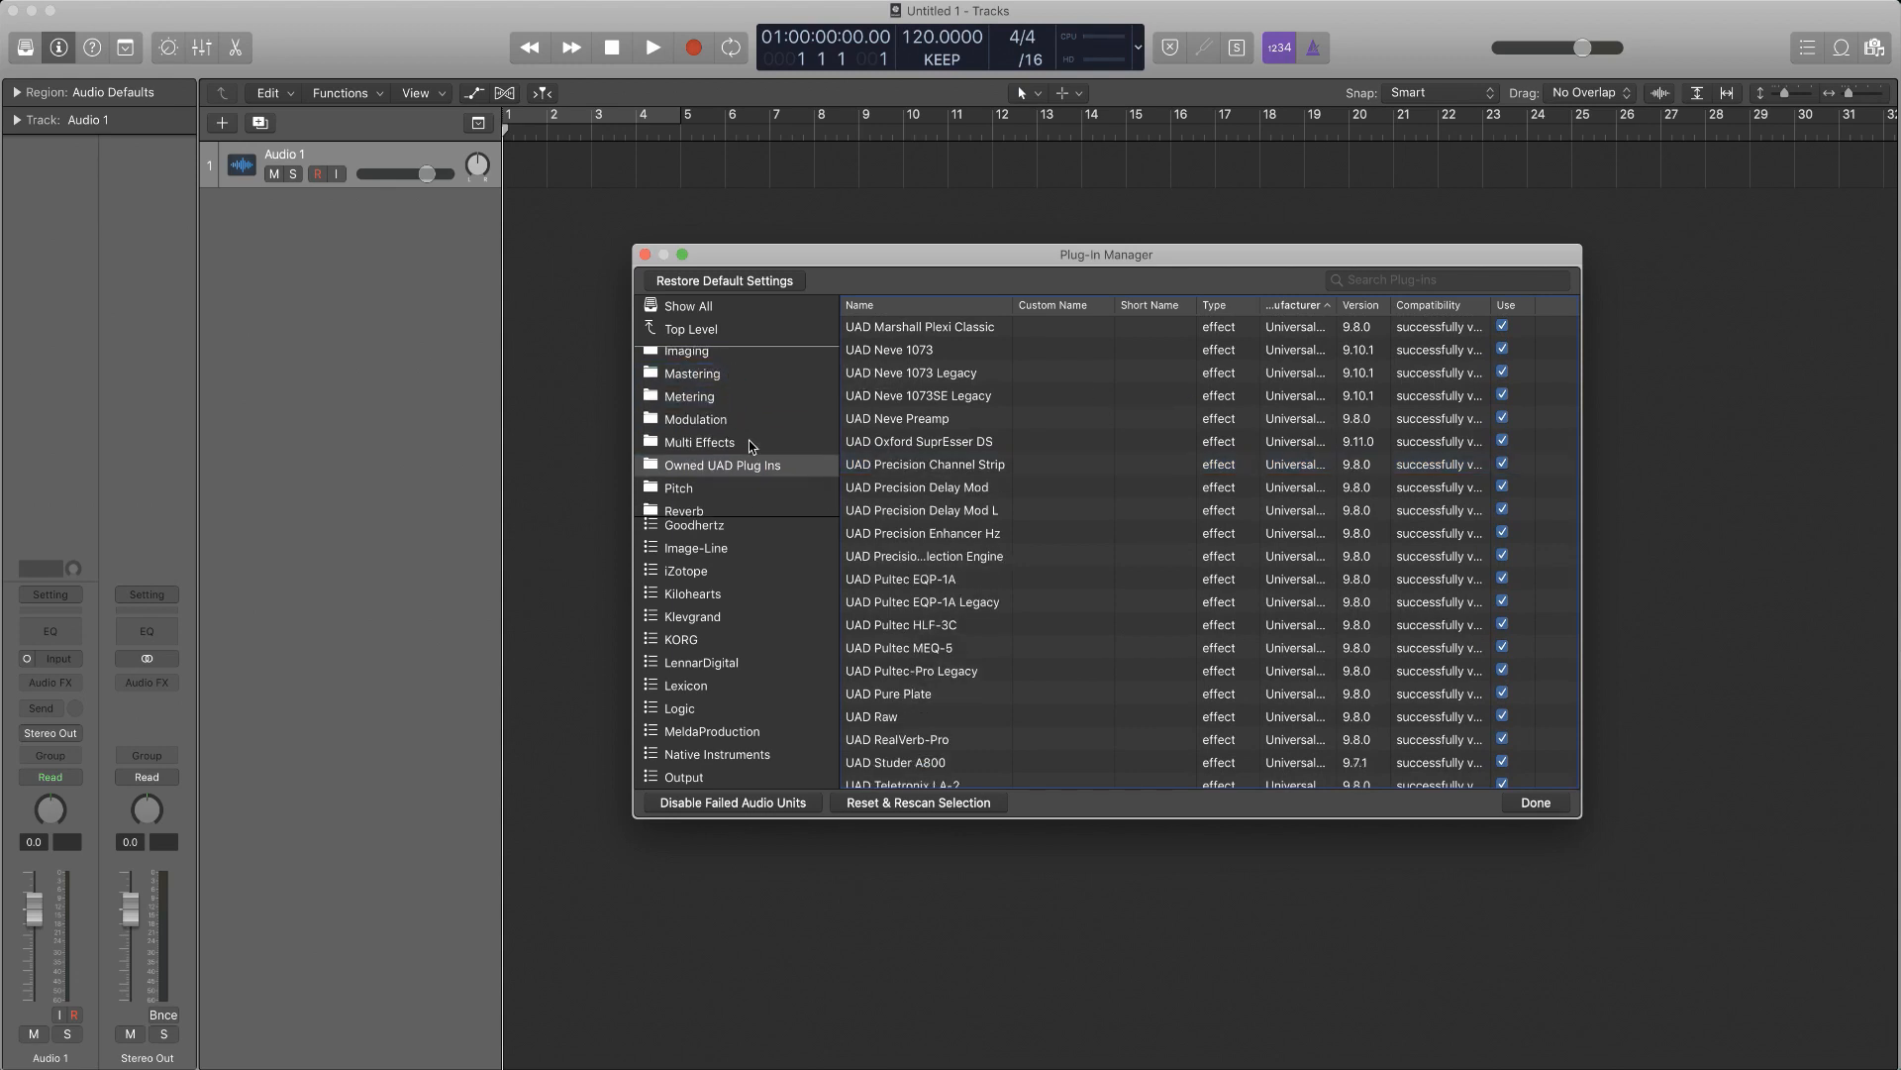
pyautogui.scroll(-3)
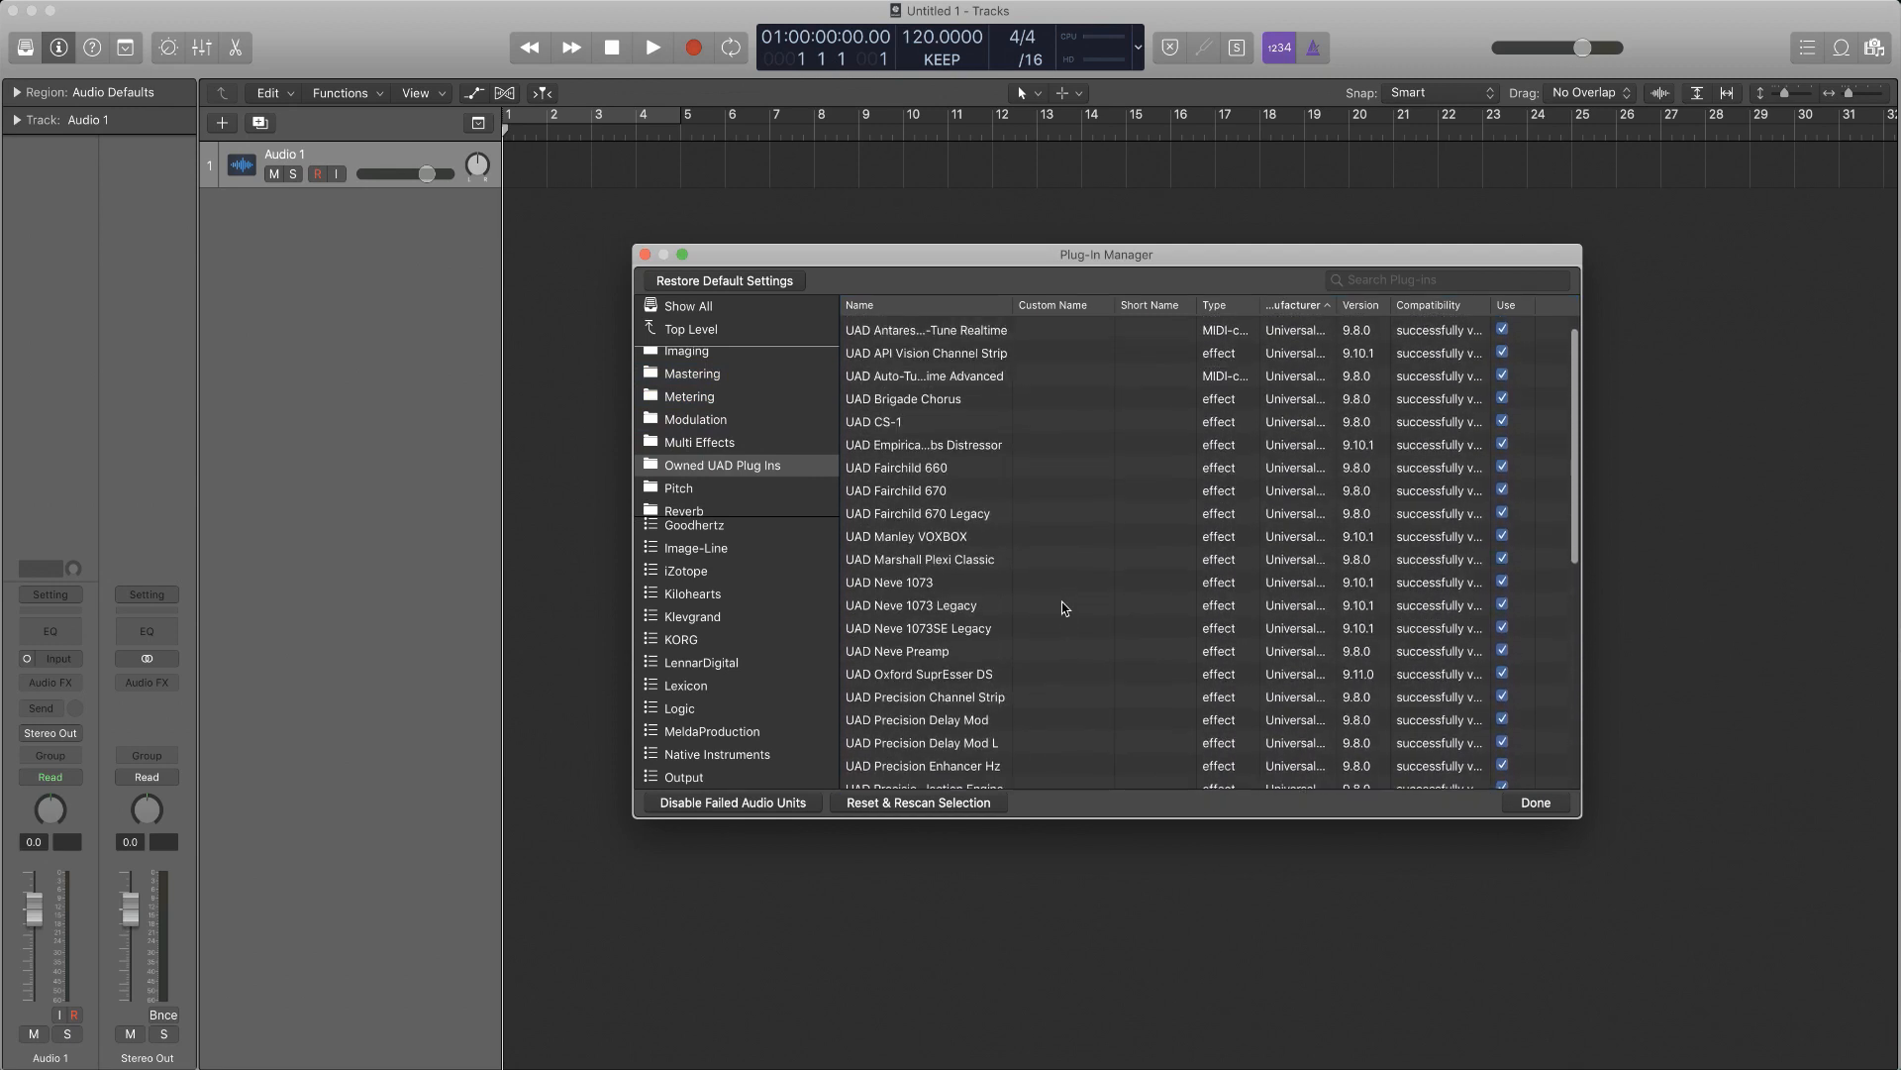
pyautogui.moveTo(768, 515)
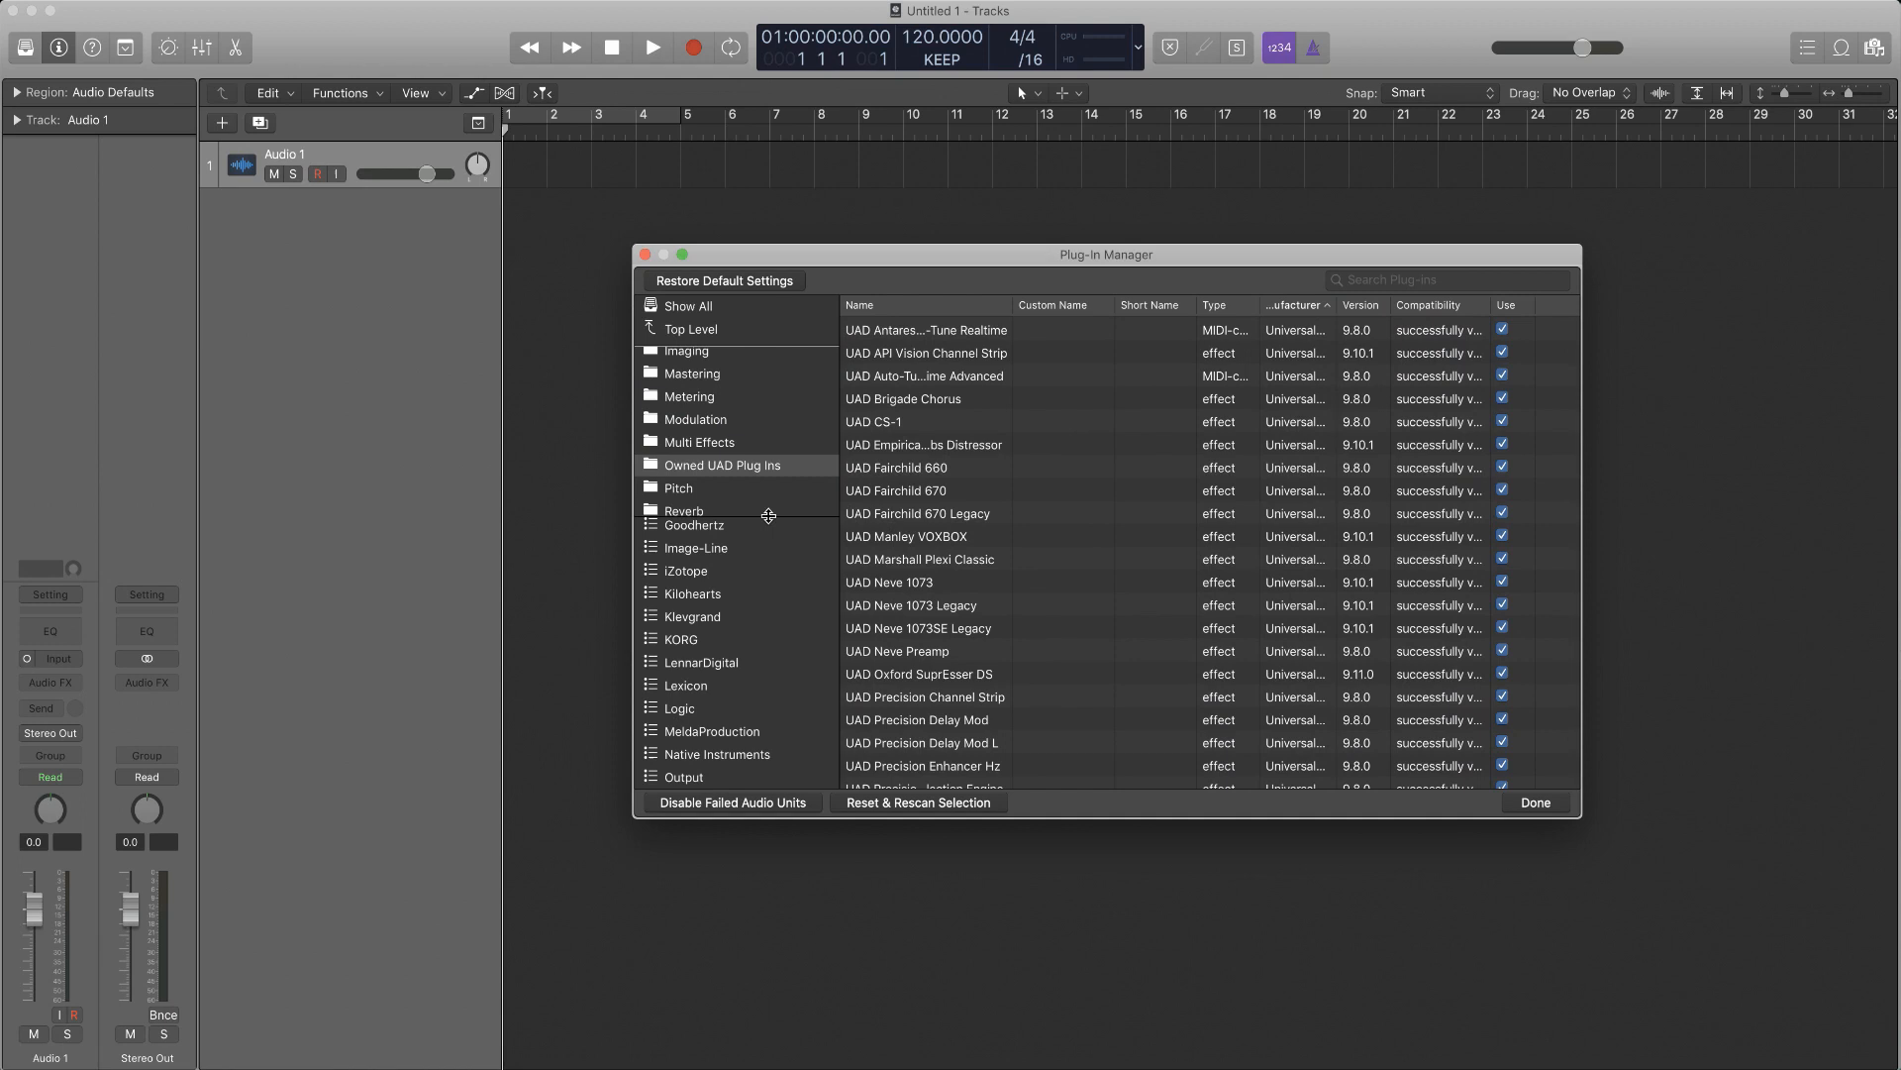
pyautogui.scroll(-3)
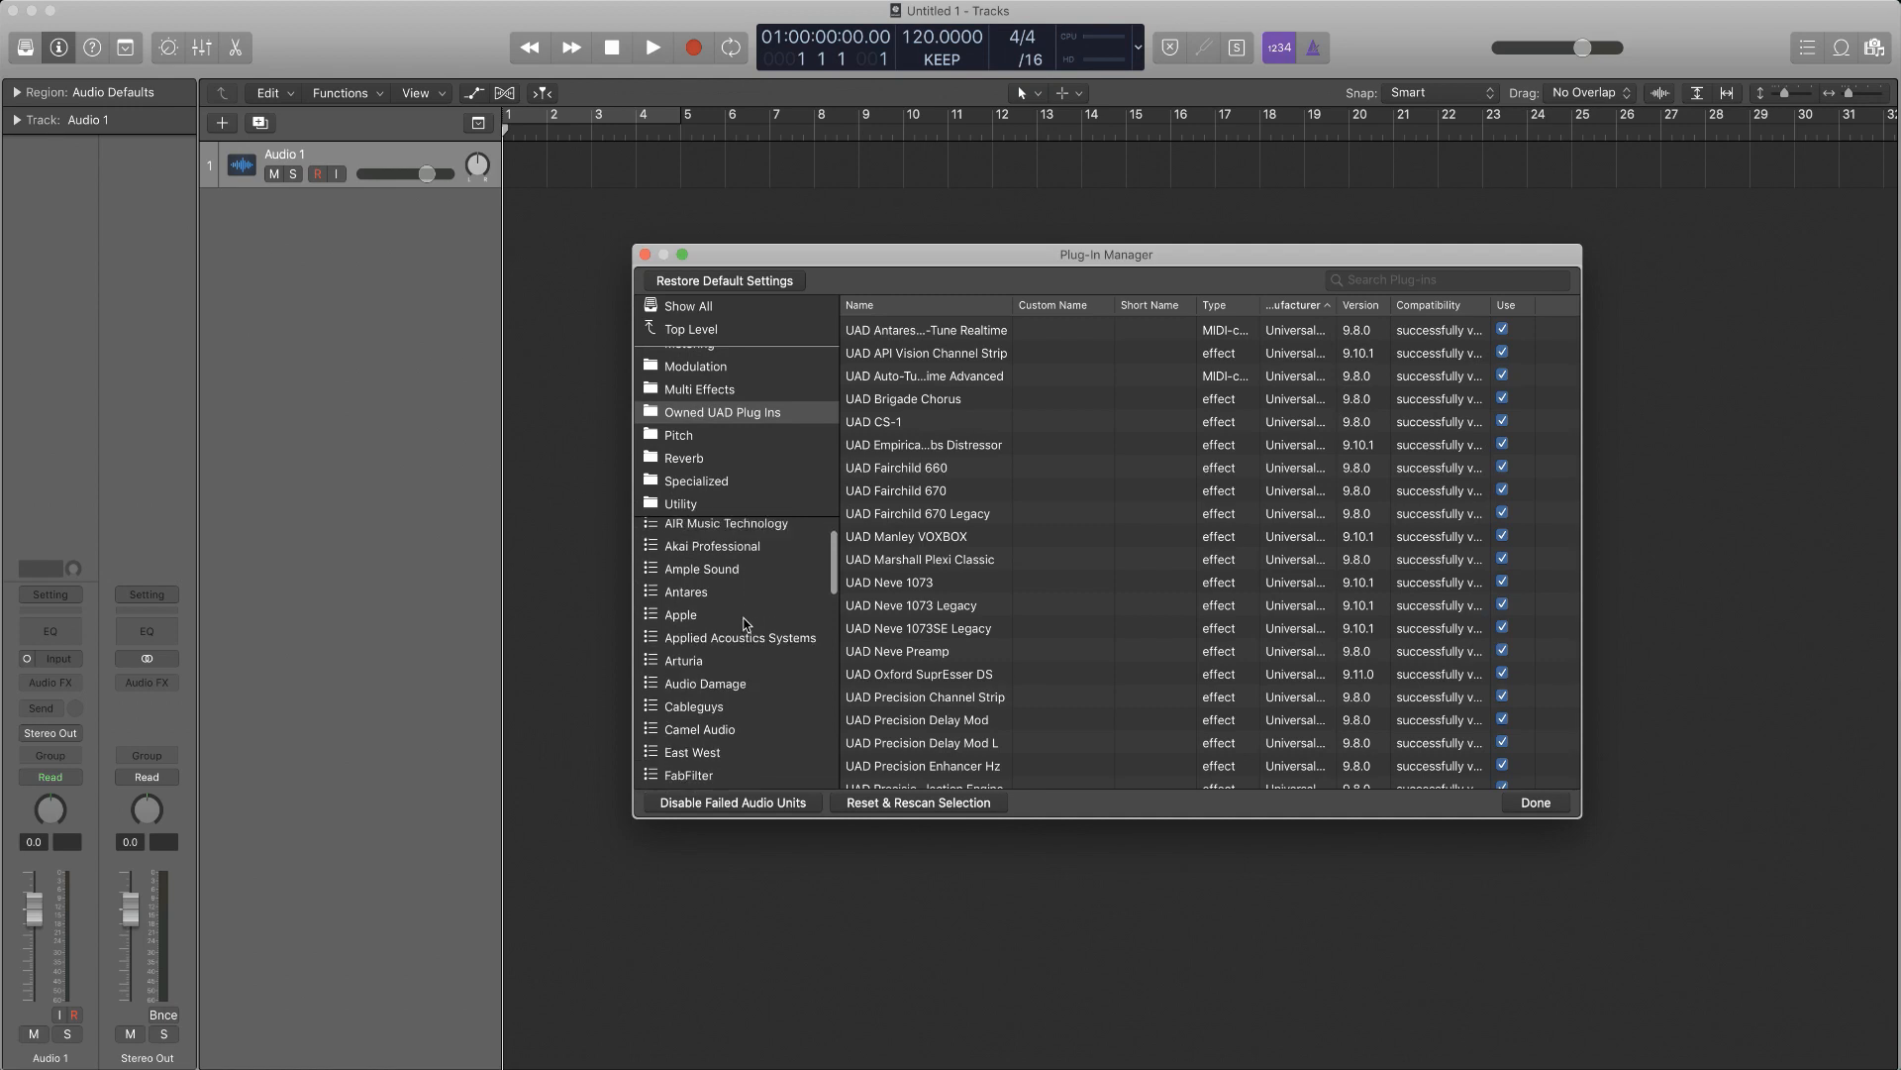
pyautogui.scroll(-3)
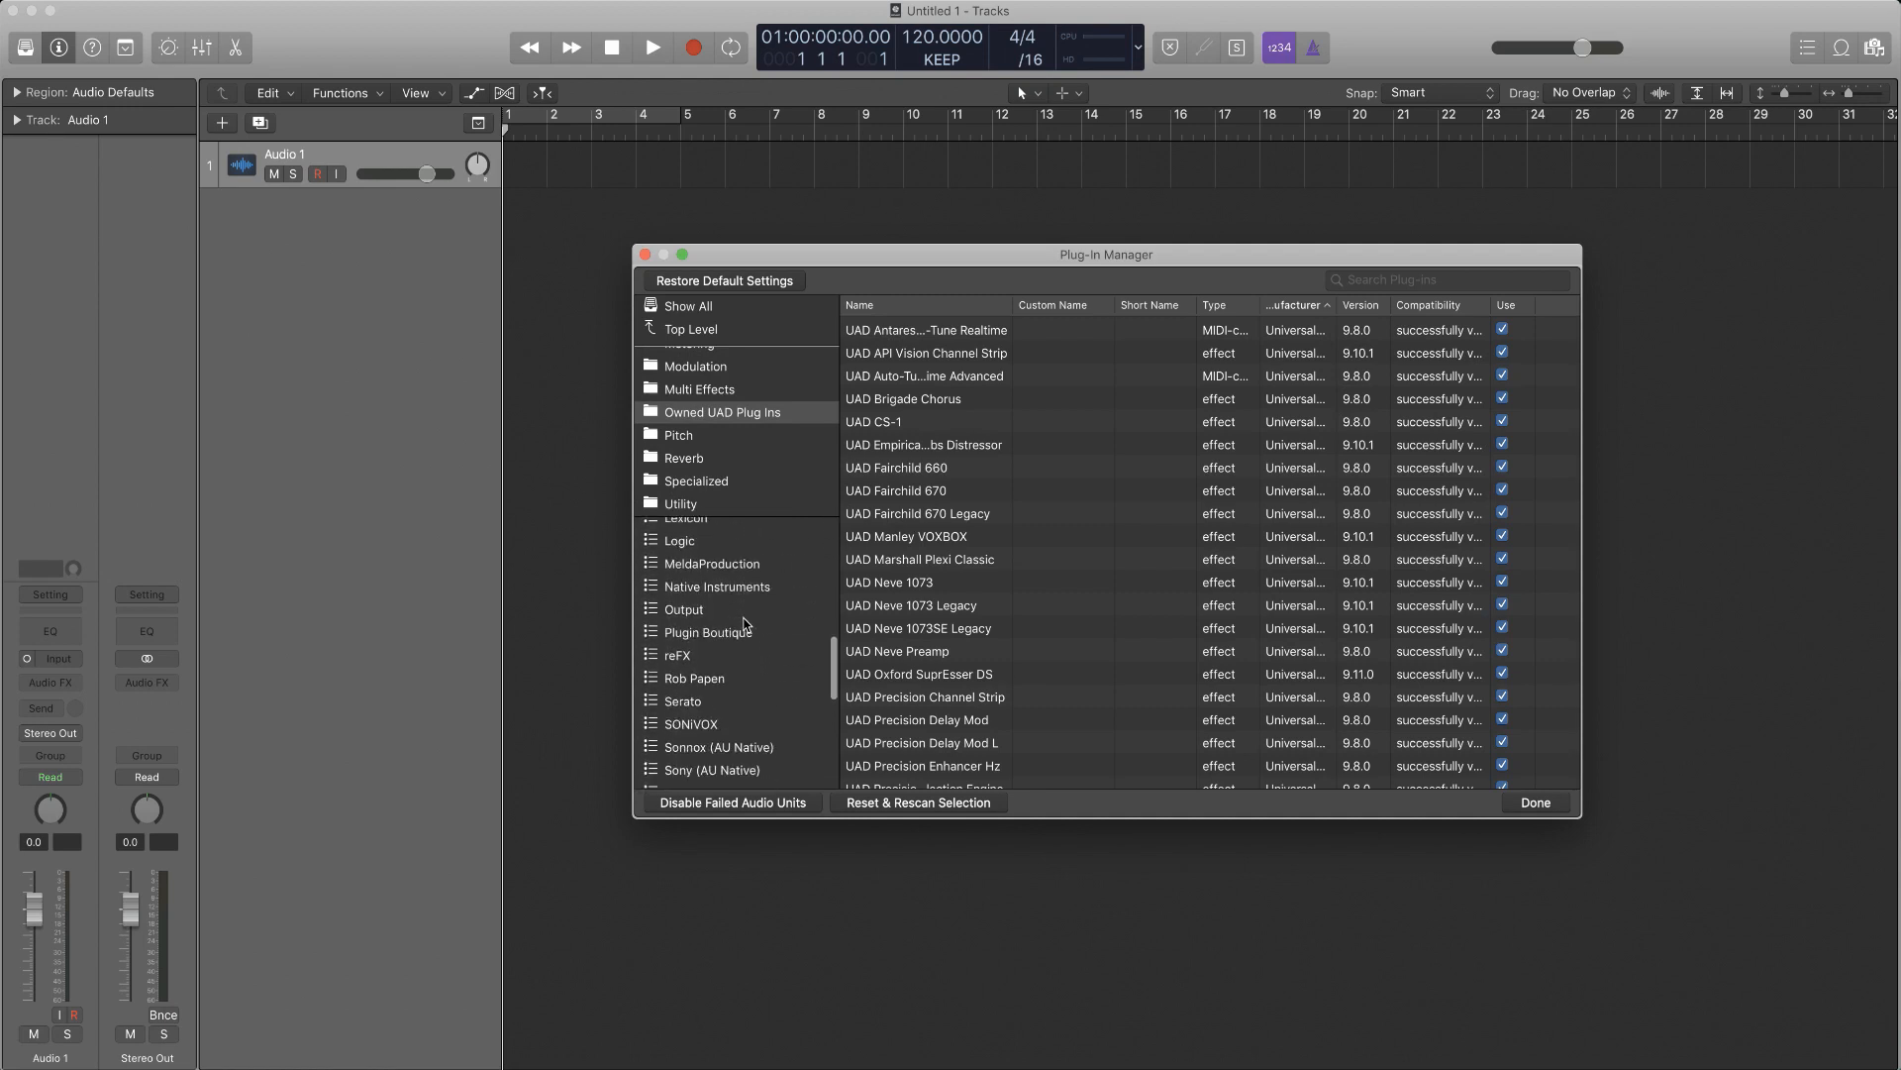
pyautogui.scroll(-3)
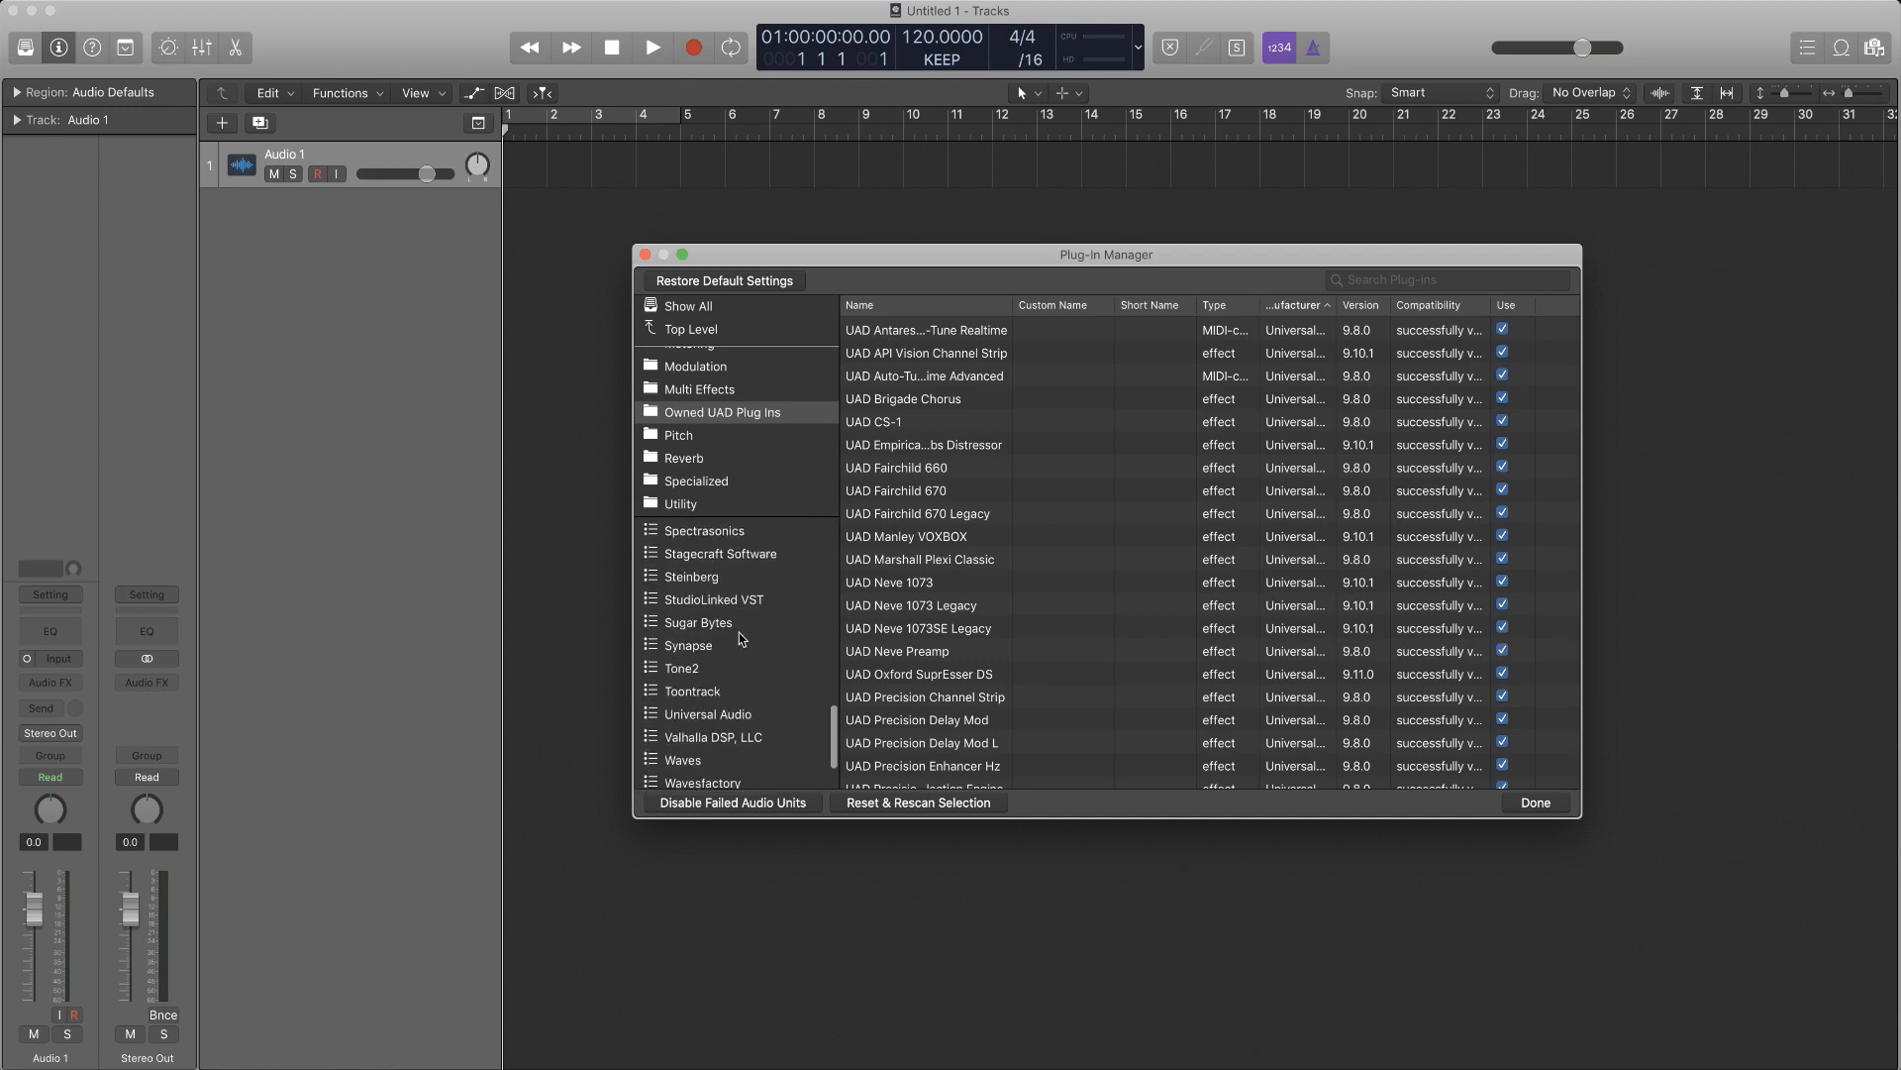
pyautogui.click(709, 638)
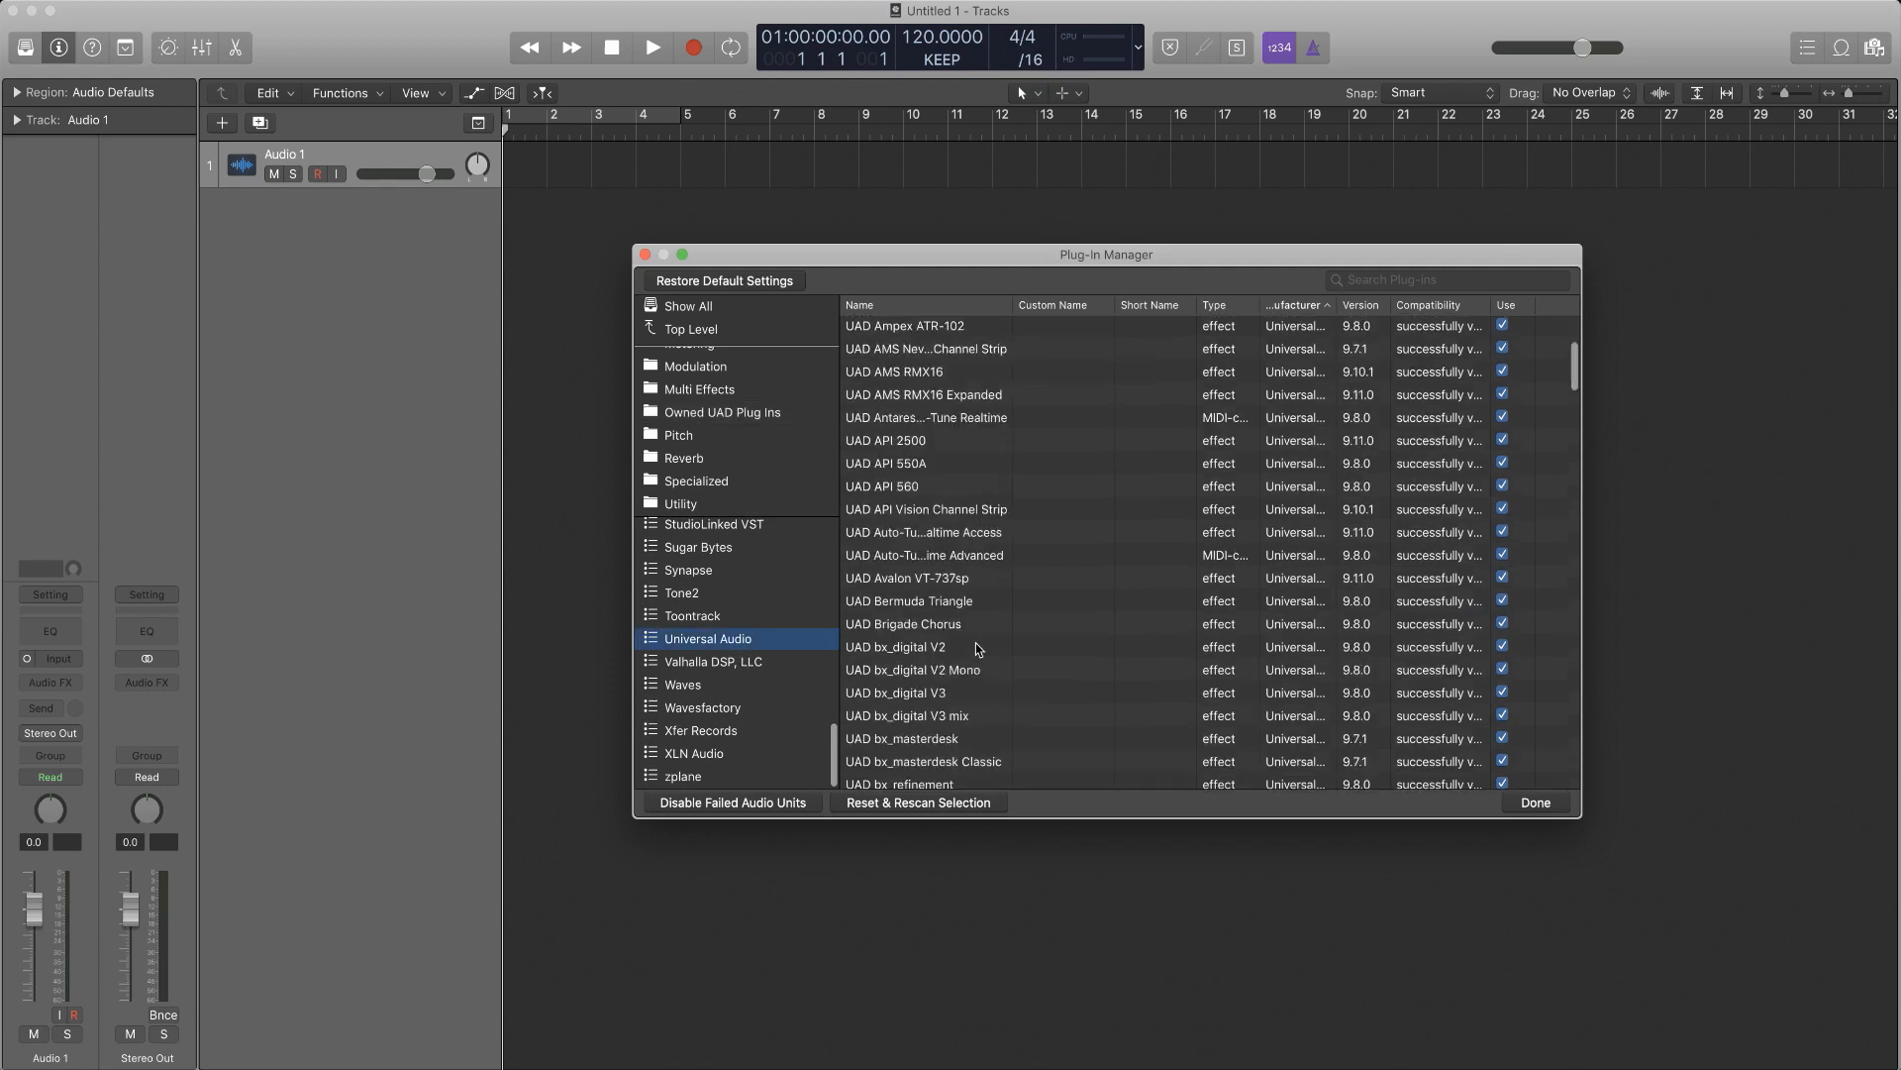
# Run through the Universal Audio list, then show the Waves plug-ins
pyautogui.scroll(-3)
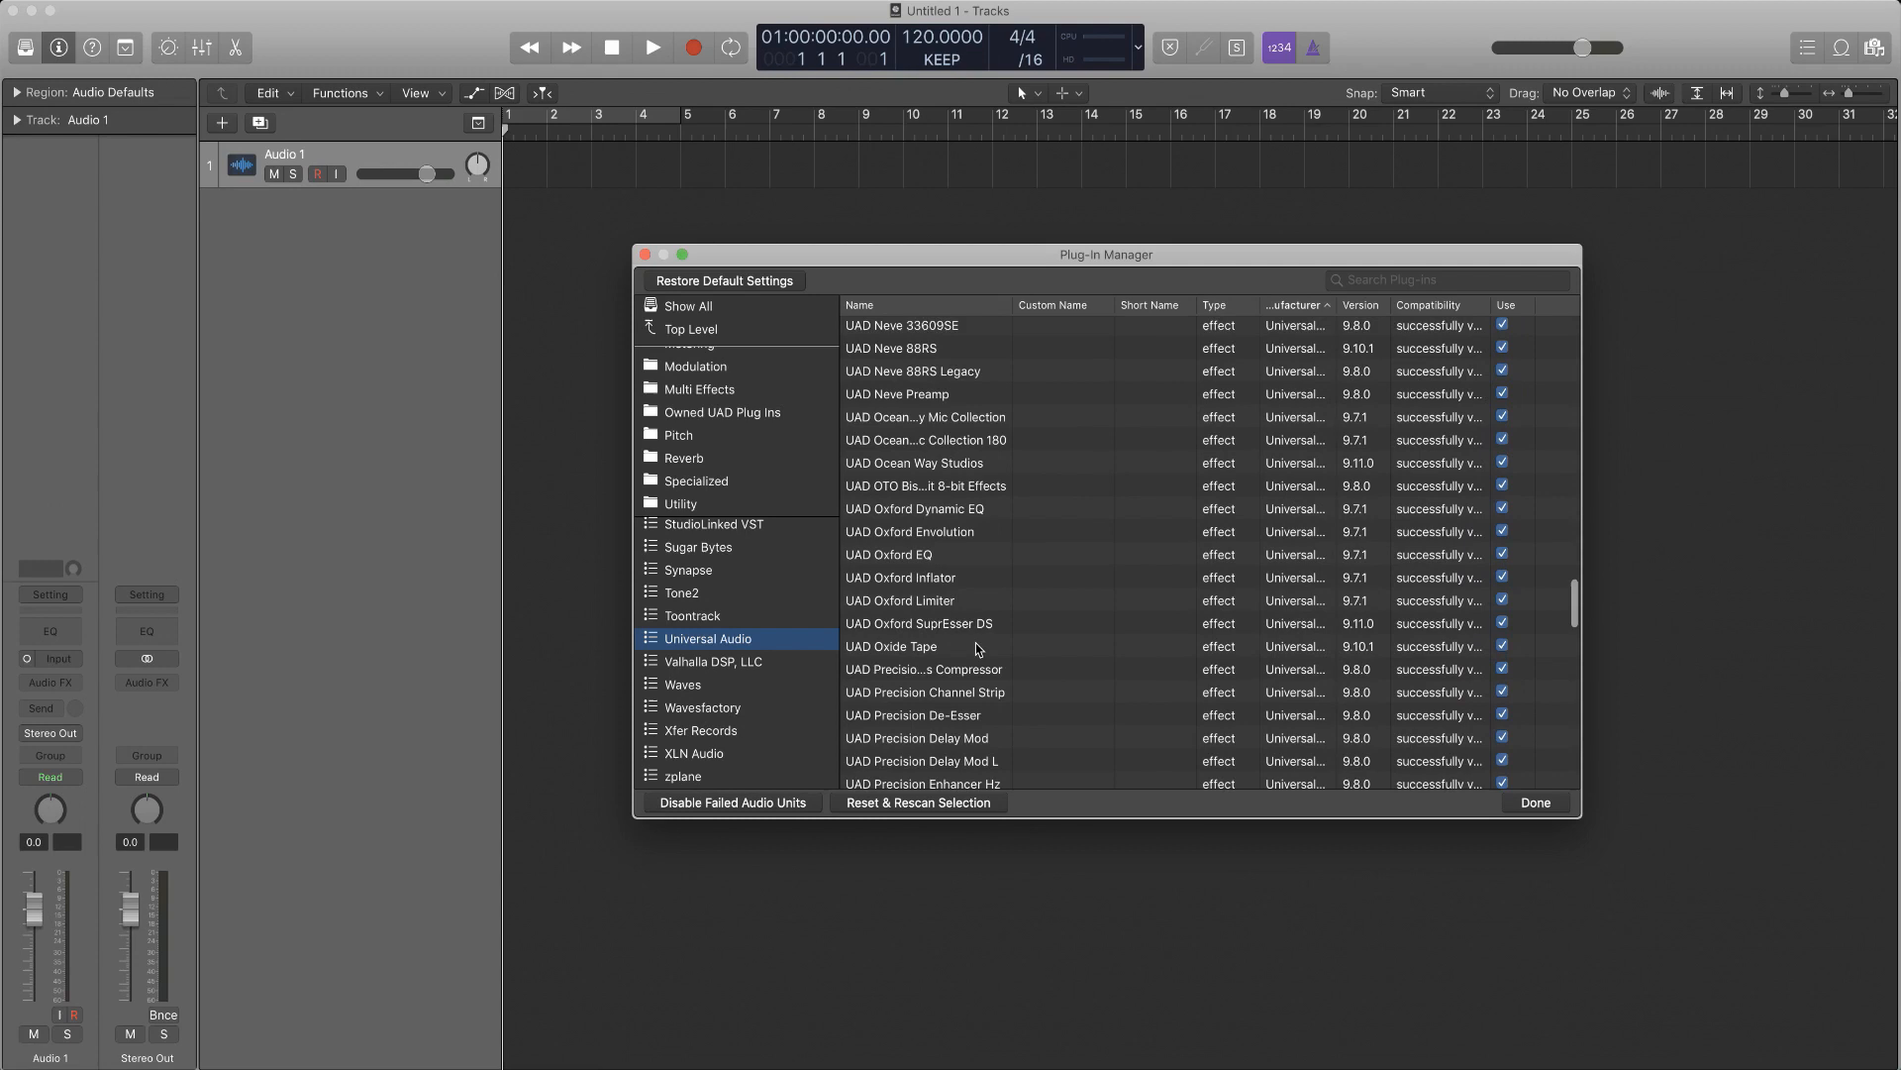
pyautogui.click(695, 480)
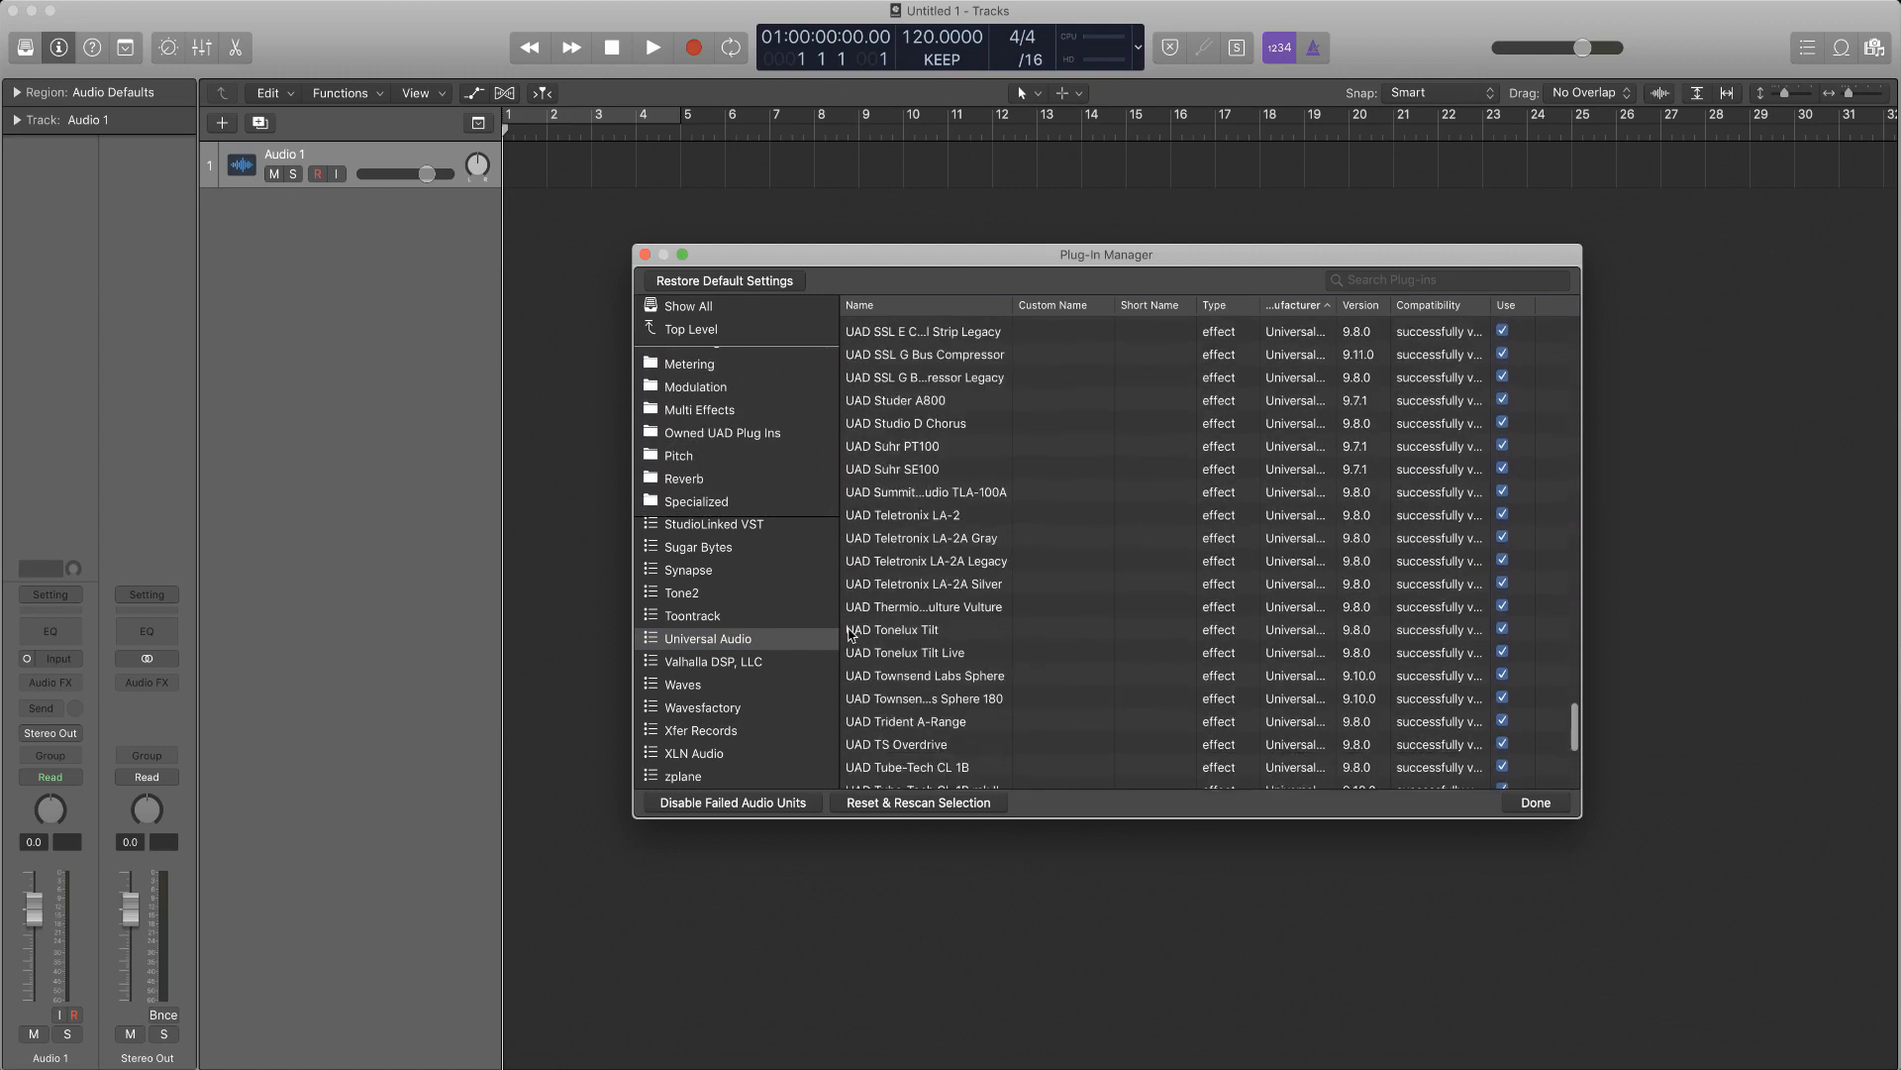
pyautogui.click(684, 684)
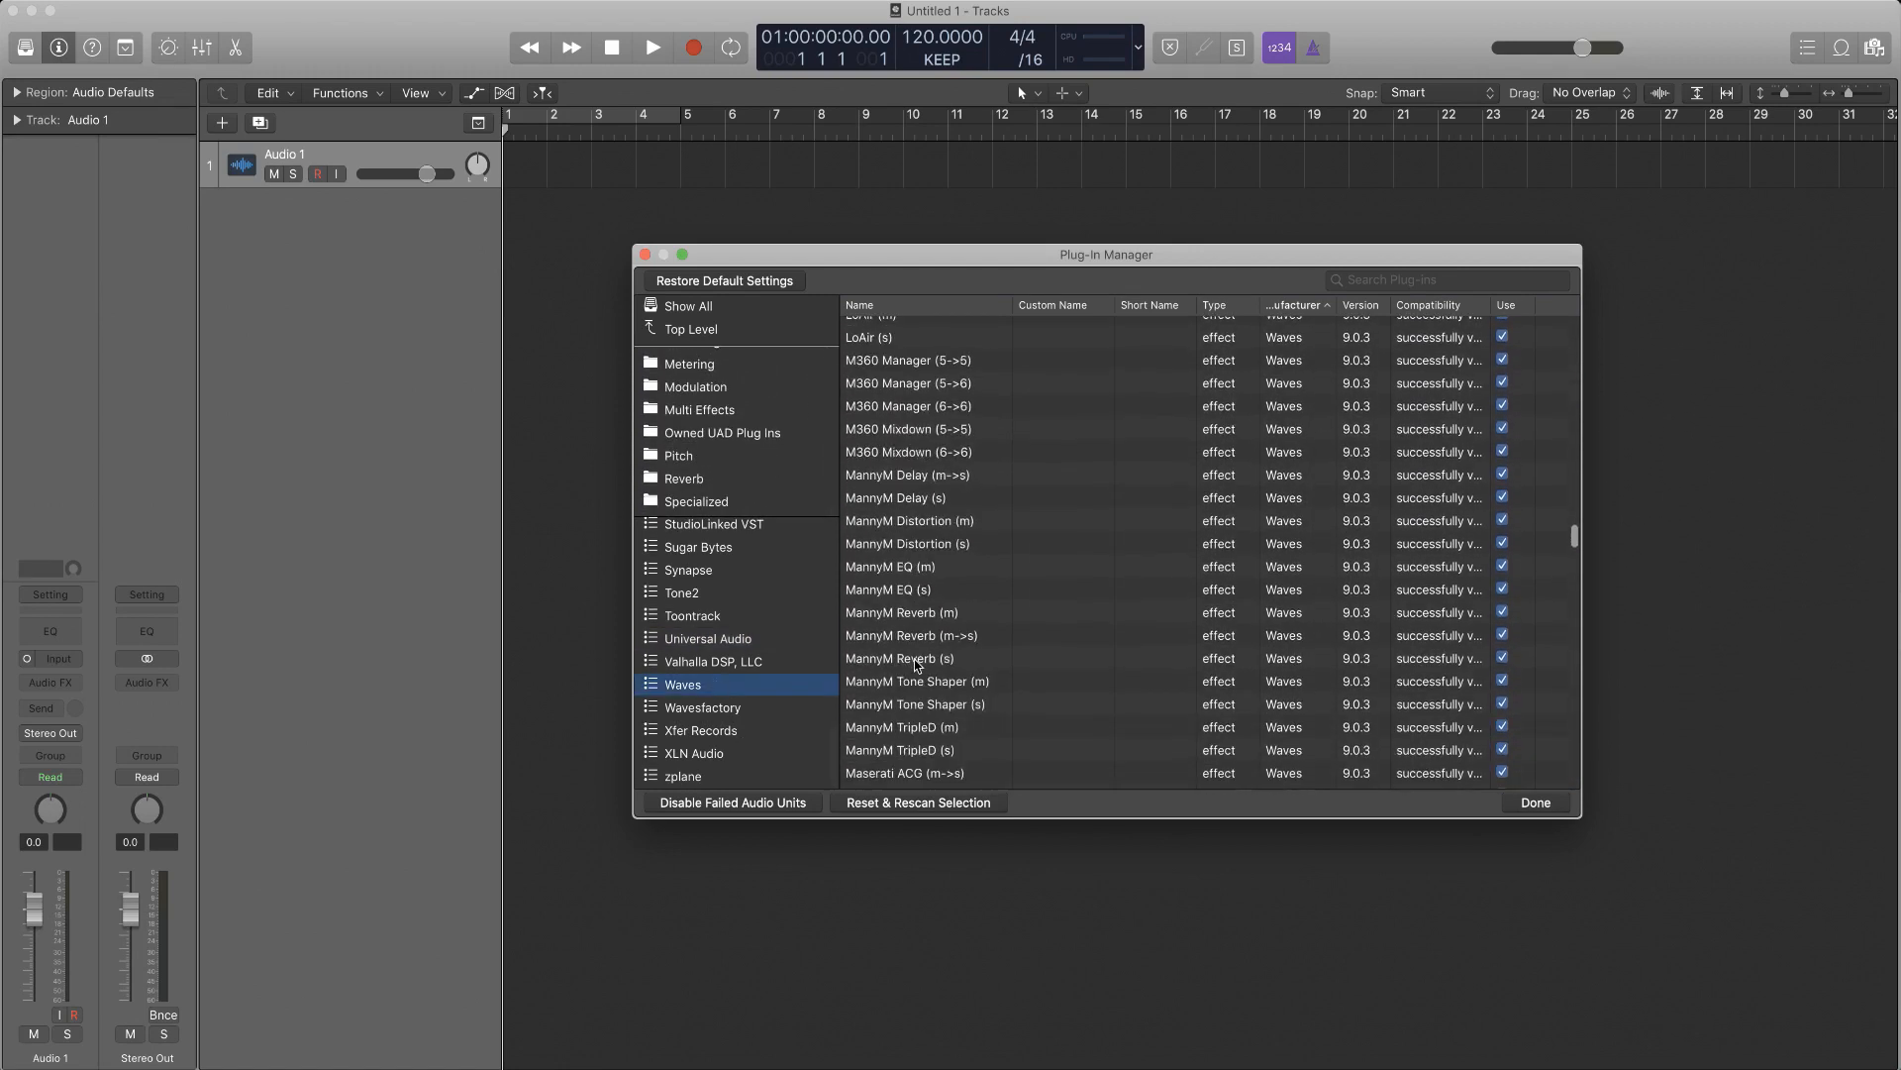
# Browse the XLN Audio and AIR Music Technology plug-ins, then close the Plug-in Manager with Done
pyautogui.scroll(-3)
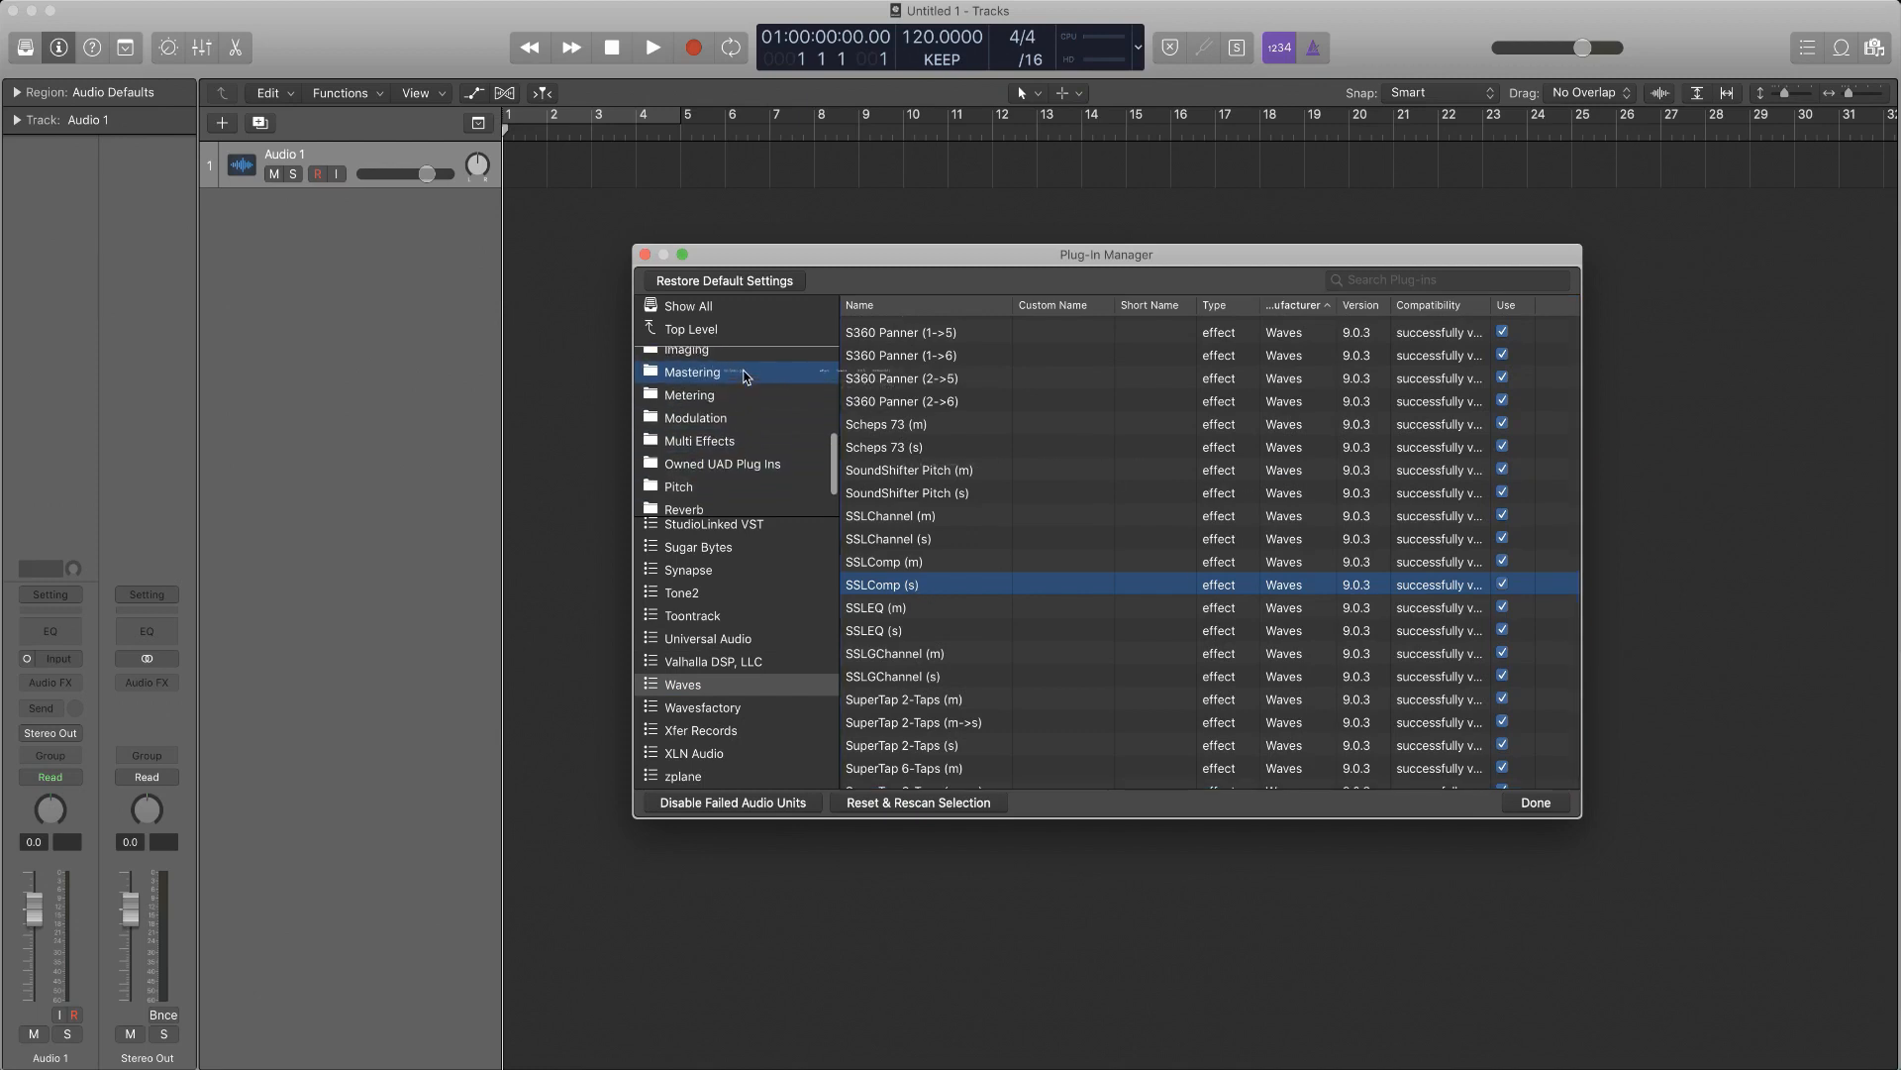
pyautogui.click(885, 561)
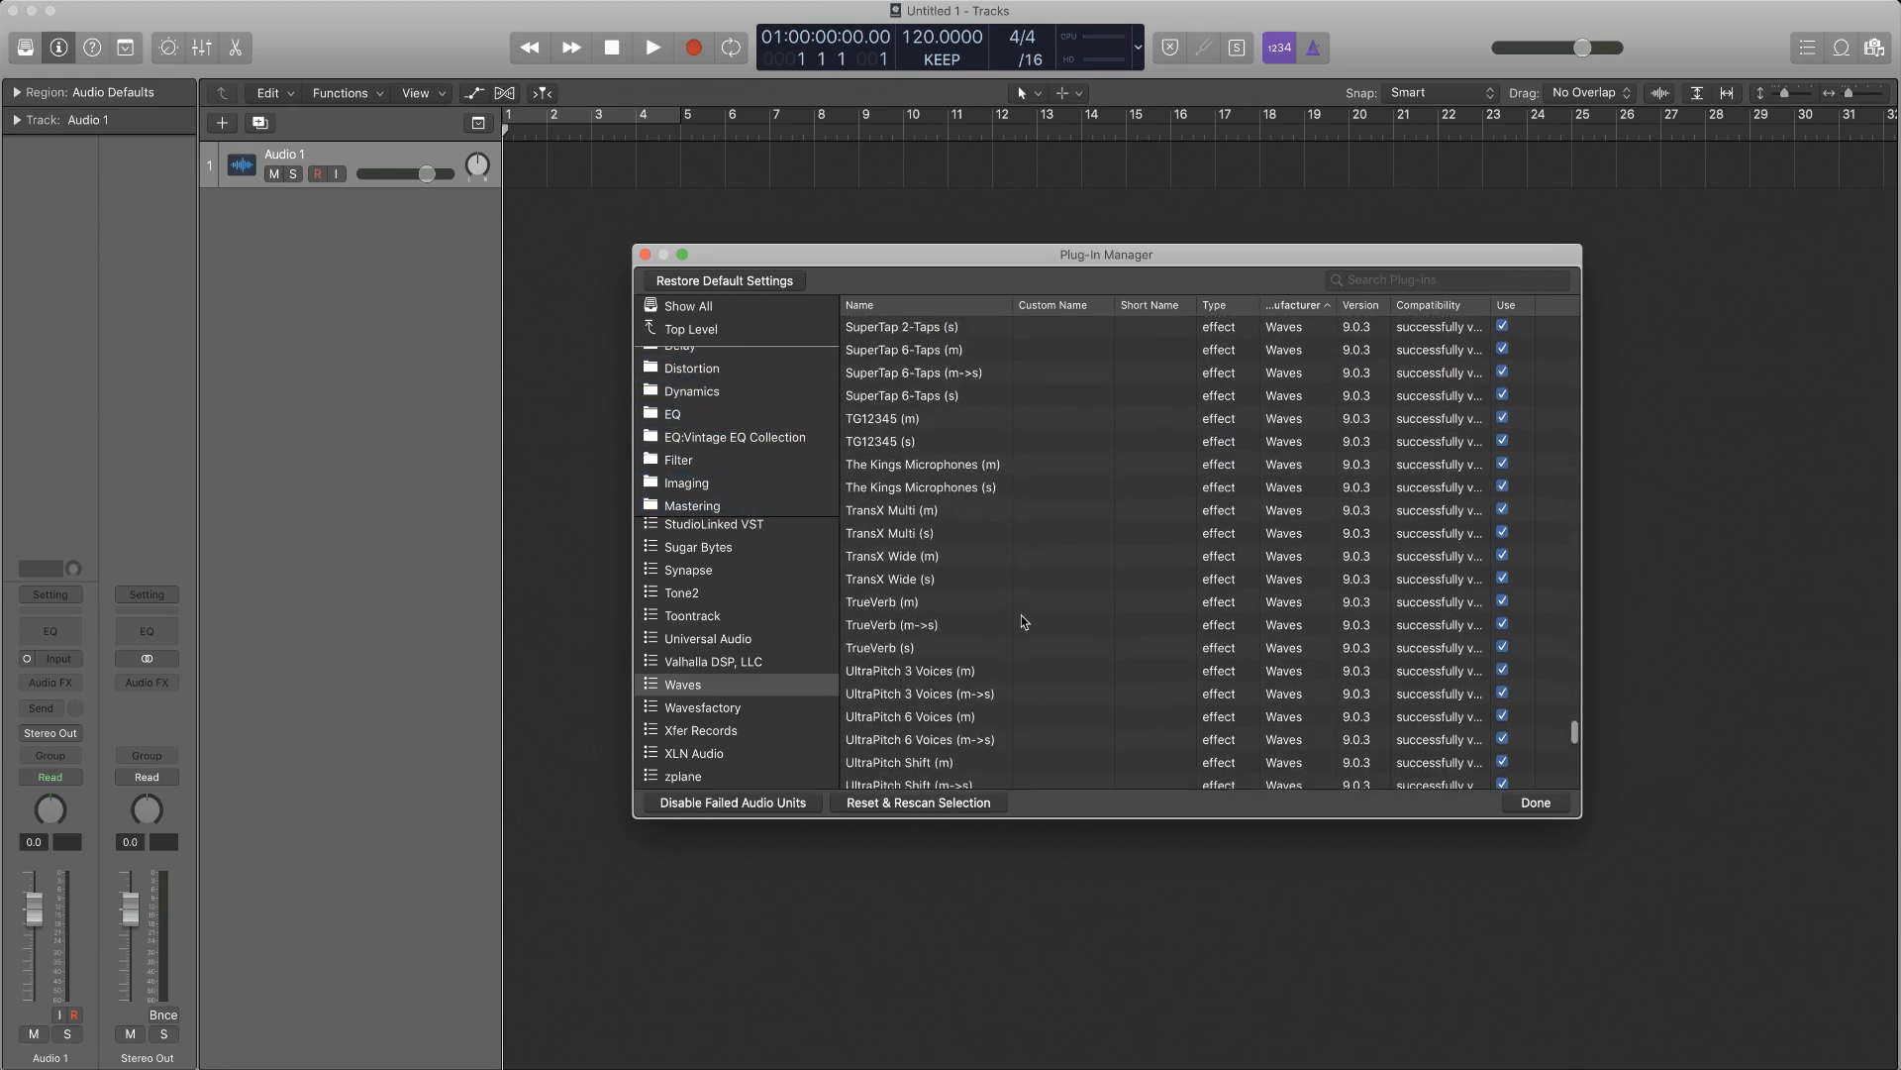
pyautogui.scroll(-3)
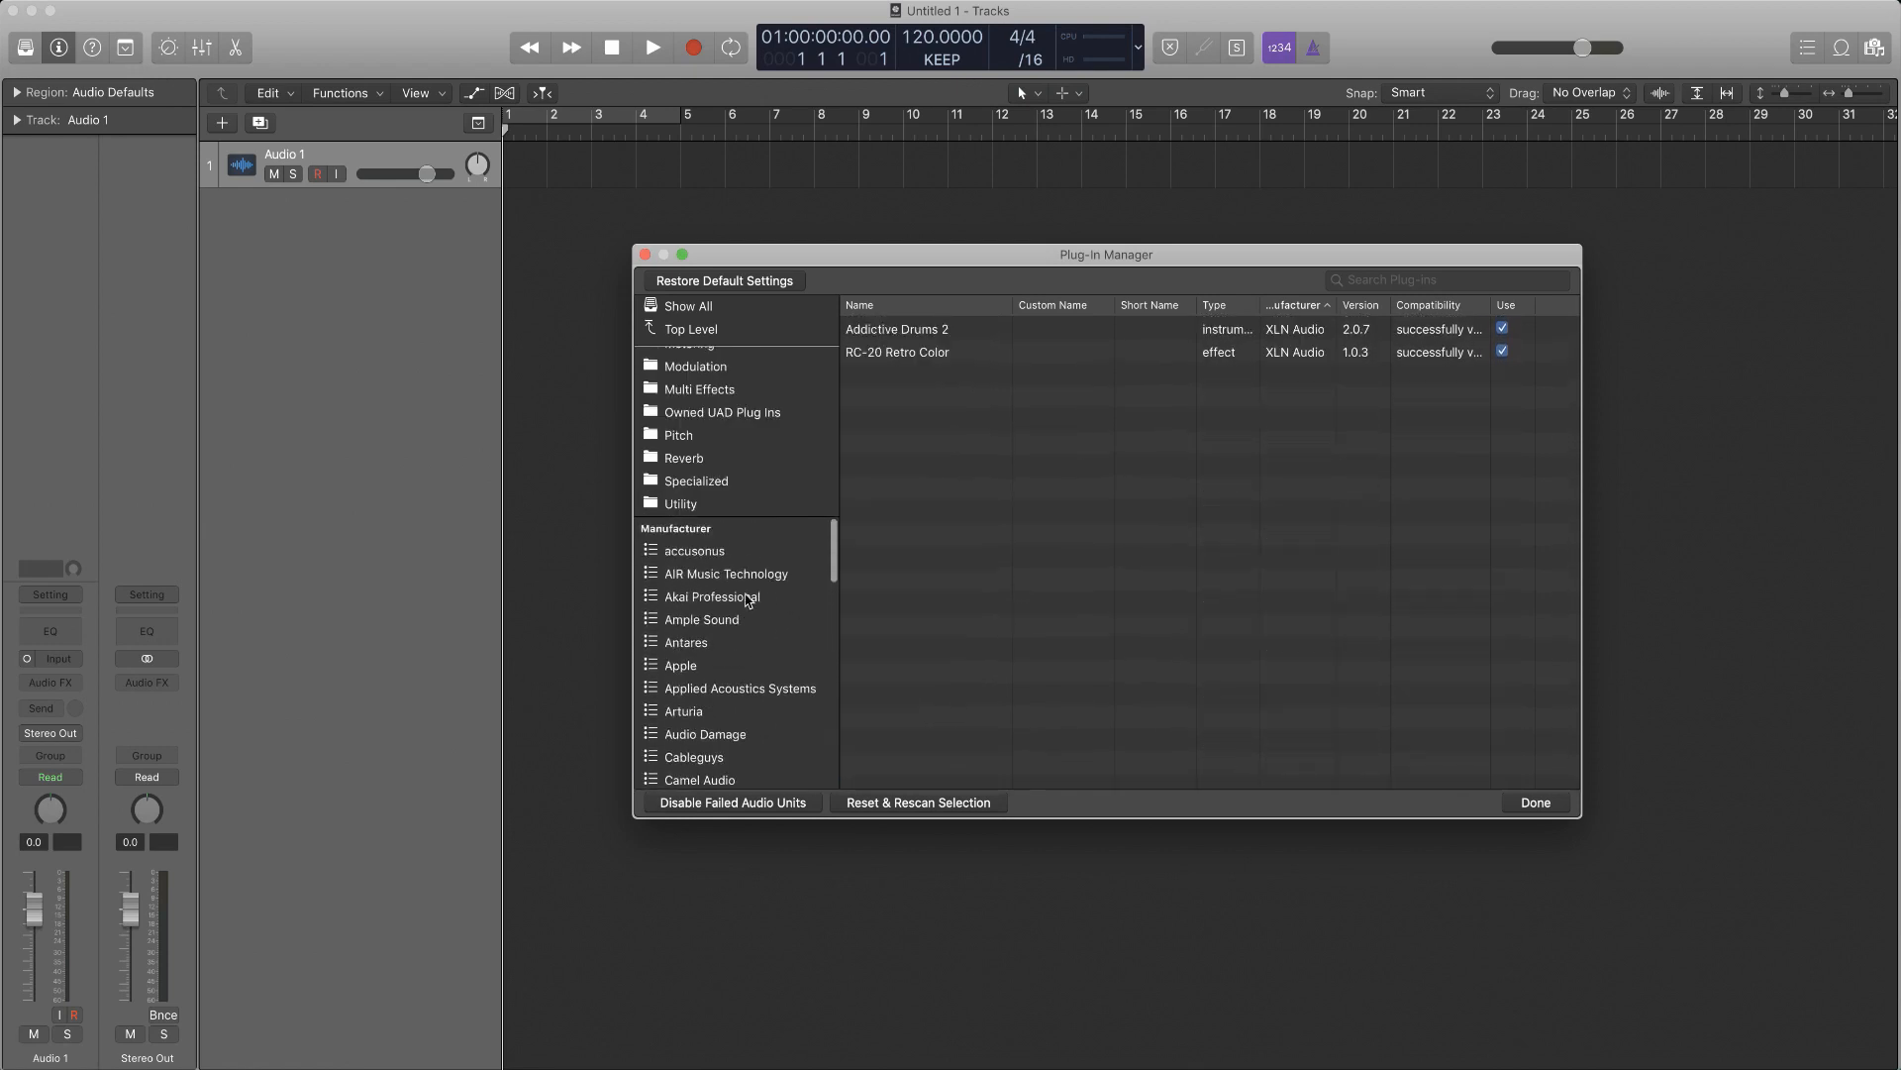
pyautogui.click(725, 573)
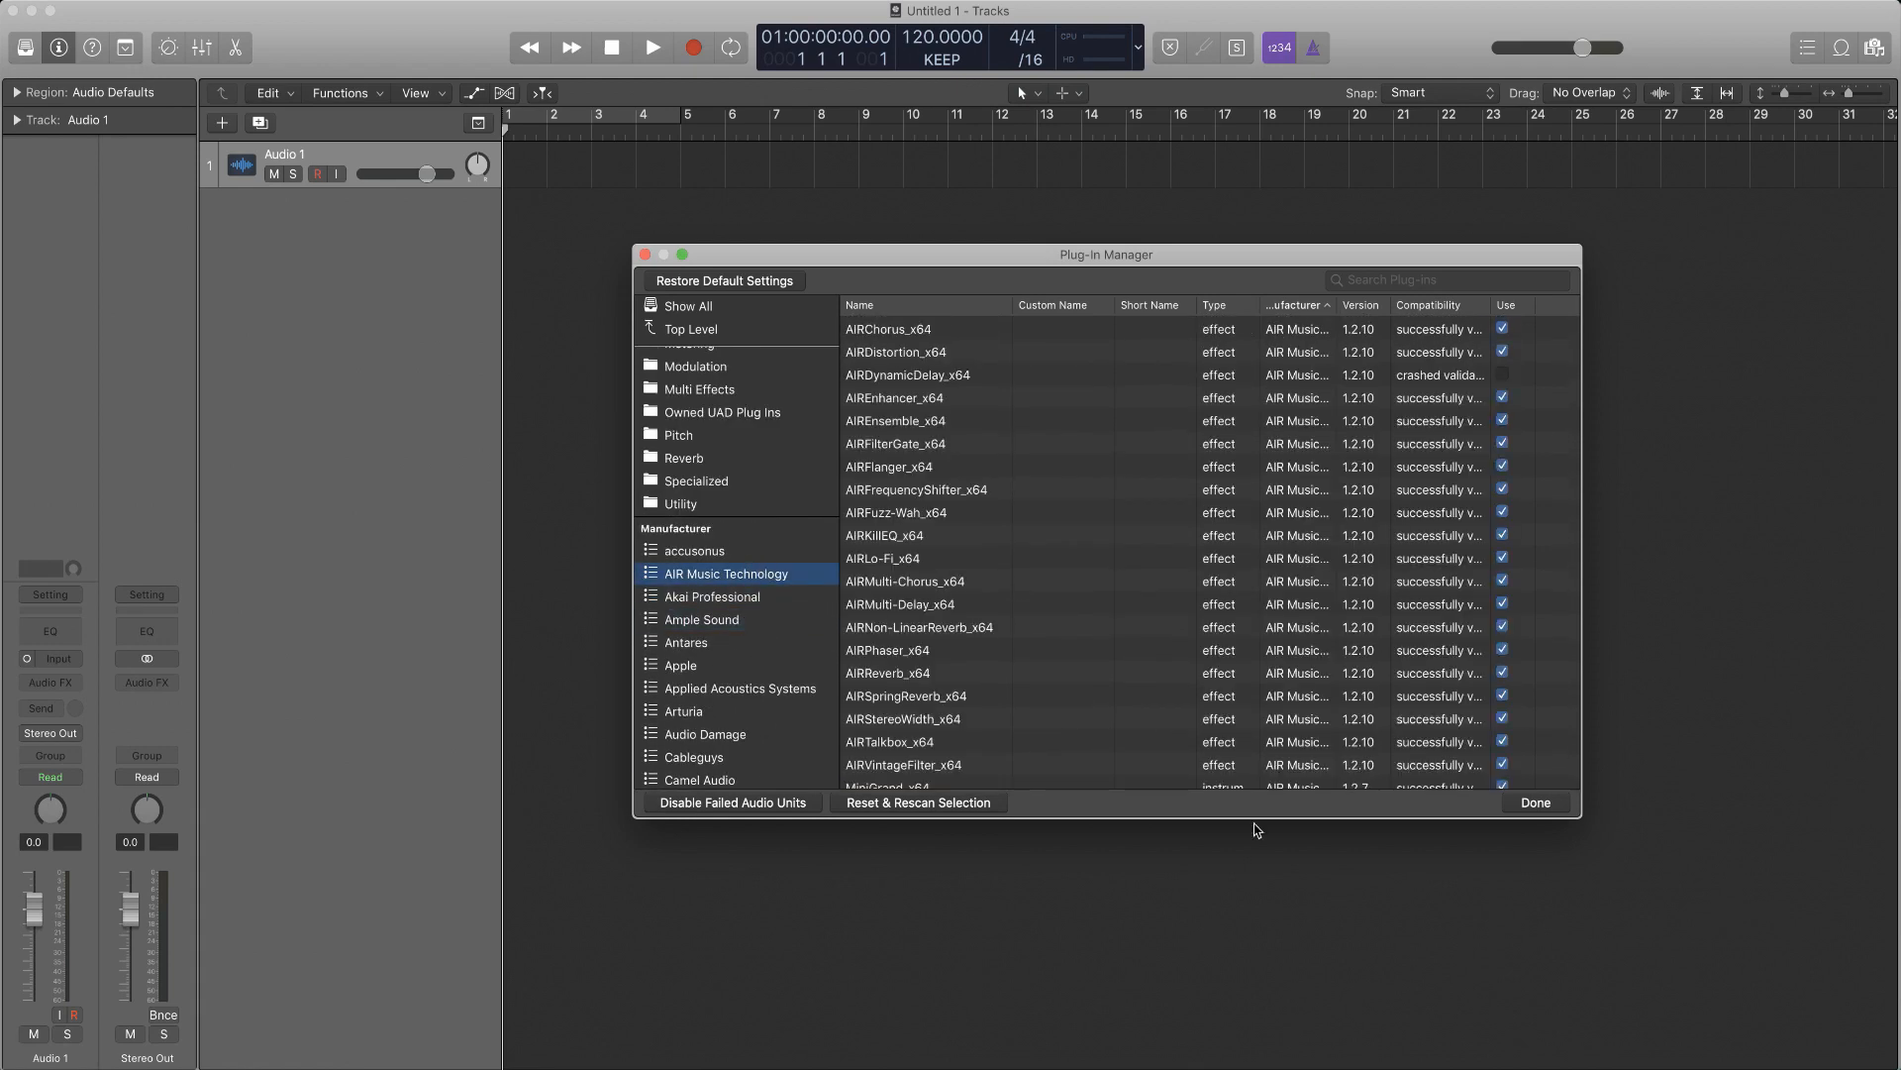
pyautogui.click(1533, 802)
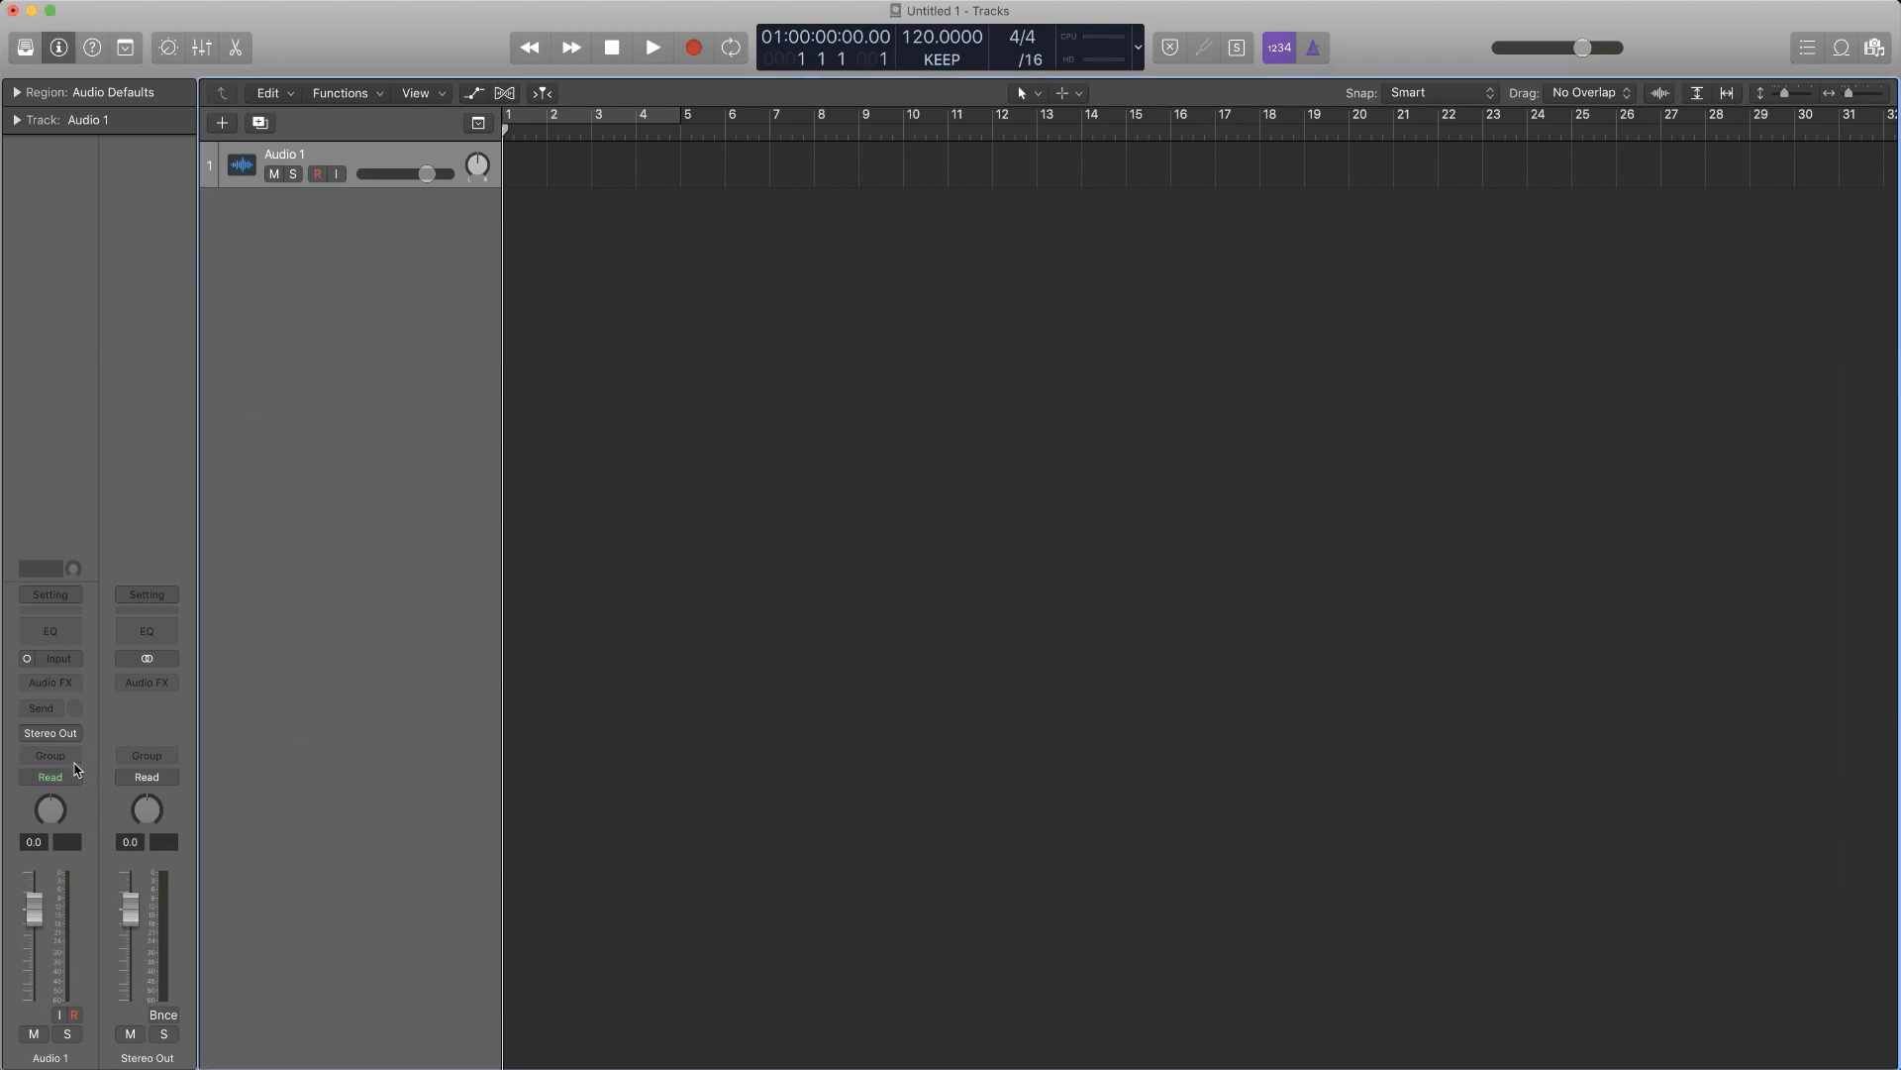
pyautogui.click(50, 681)
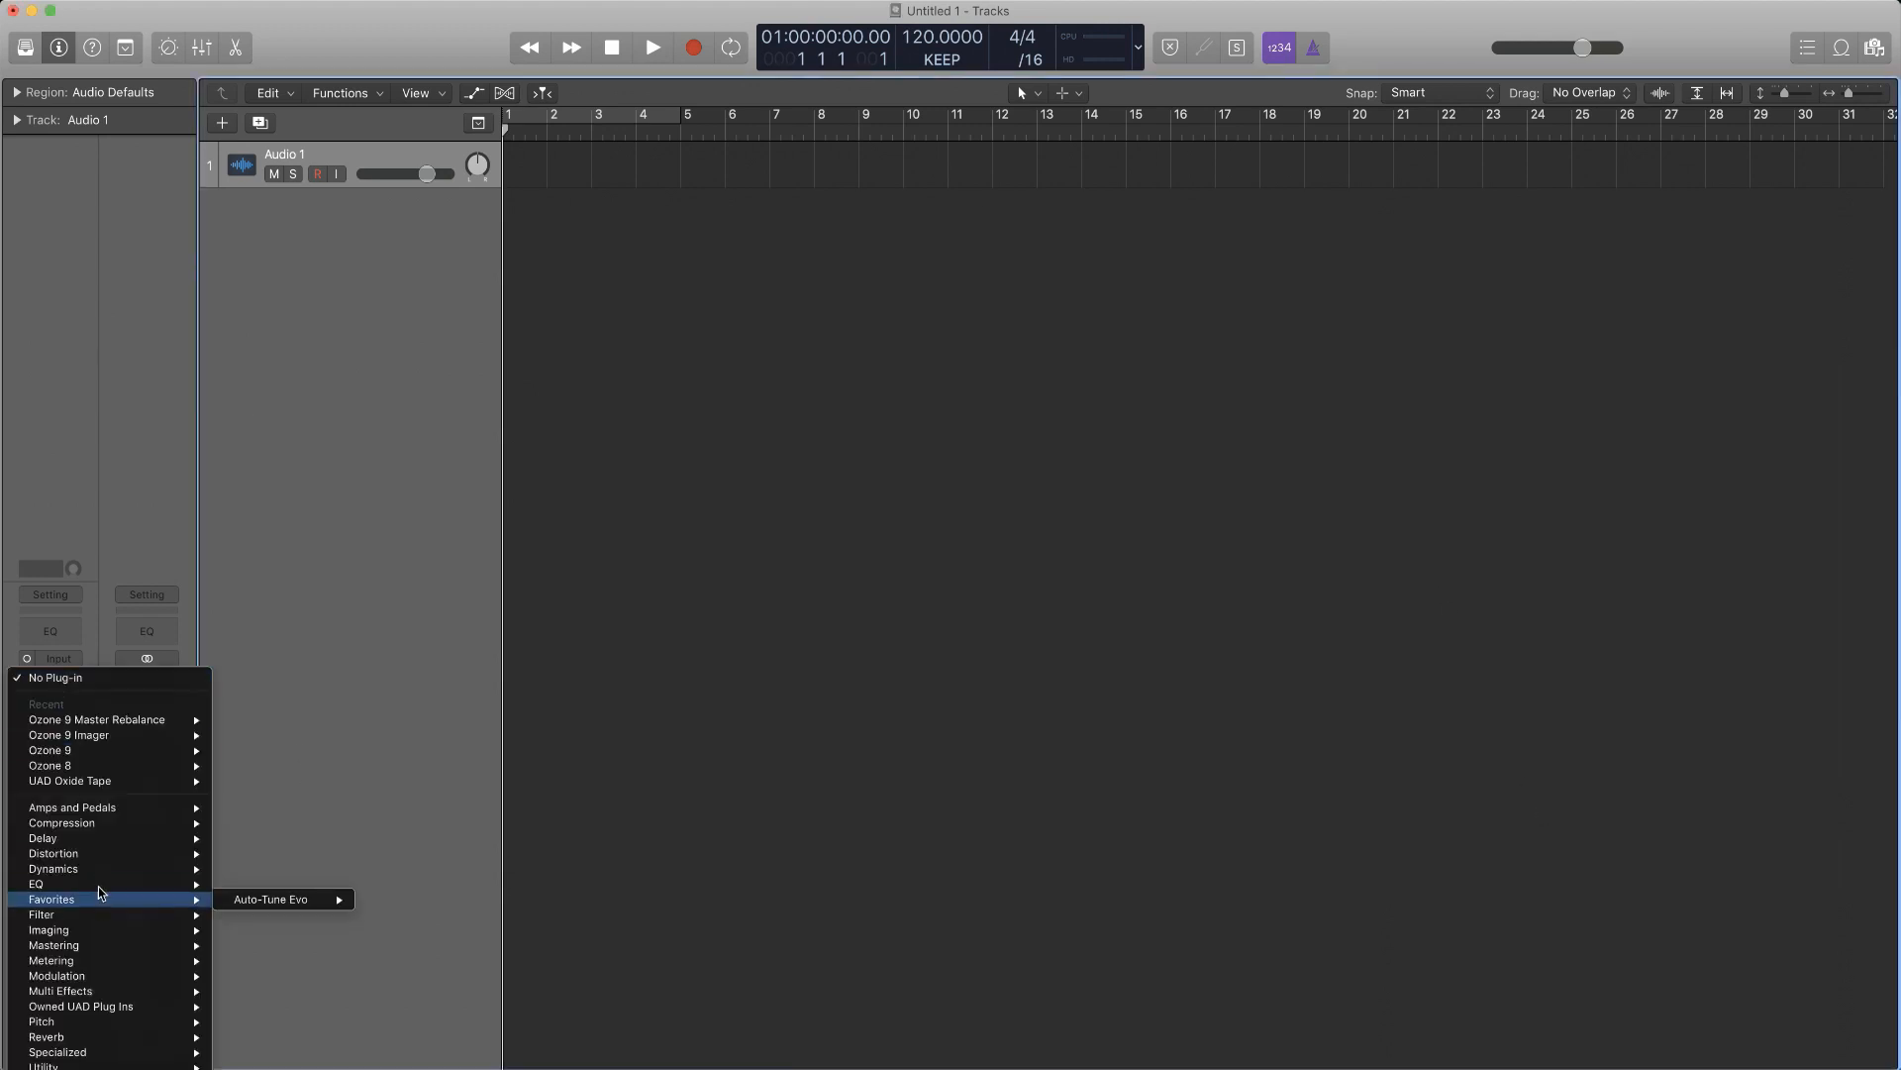
pyautogui.moveTo(62, 822)
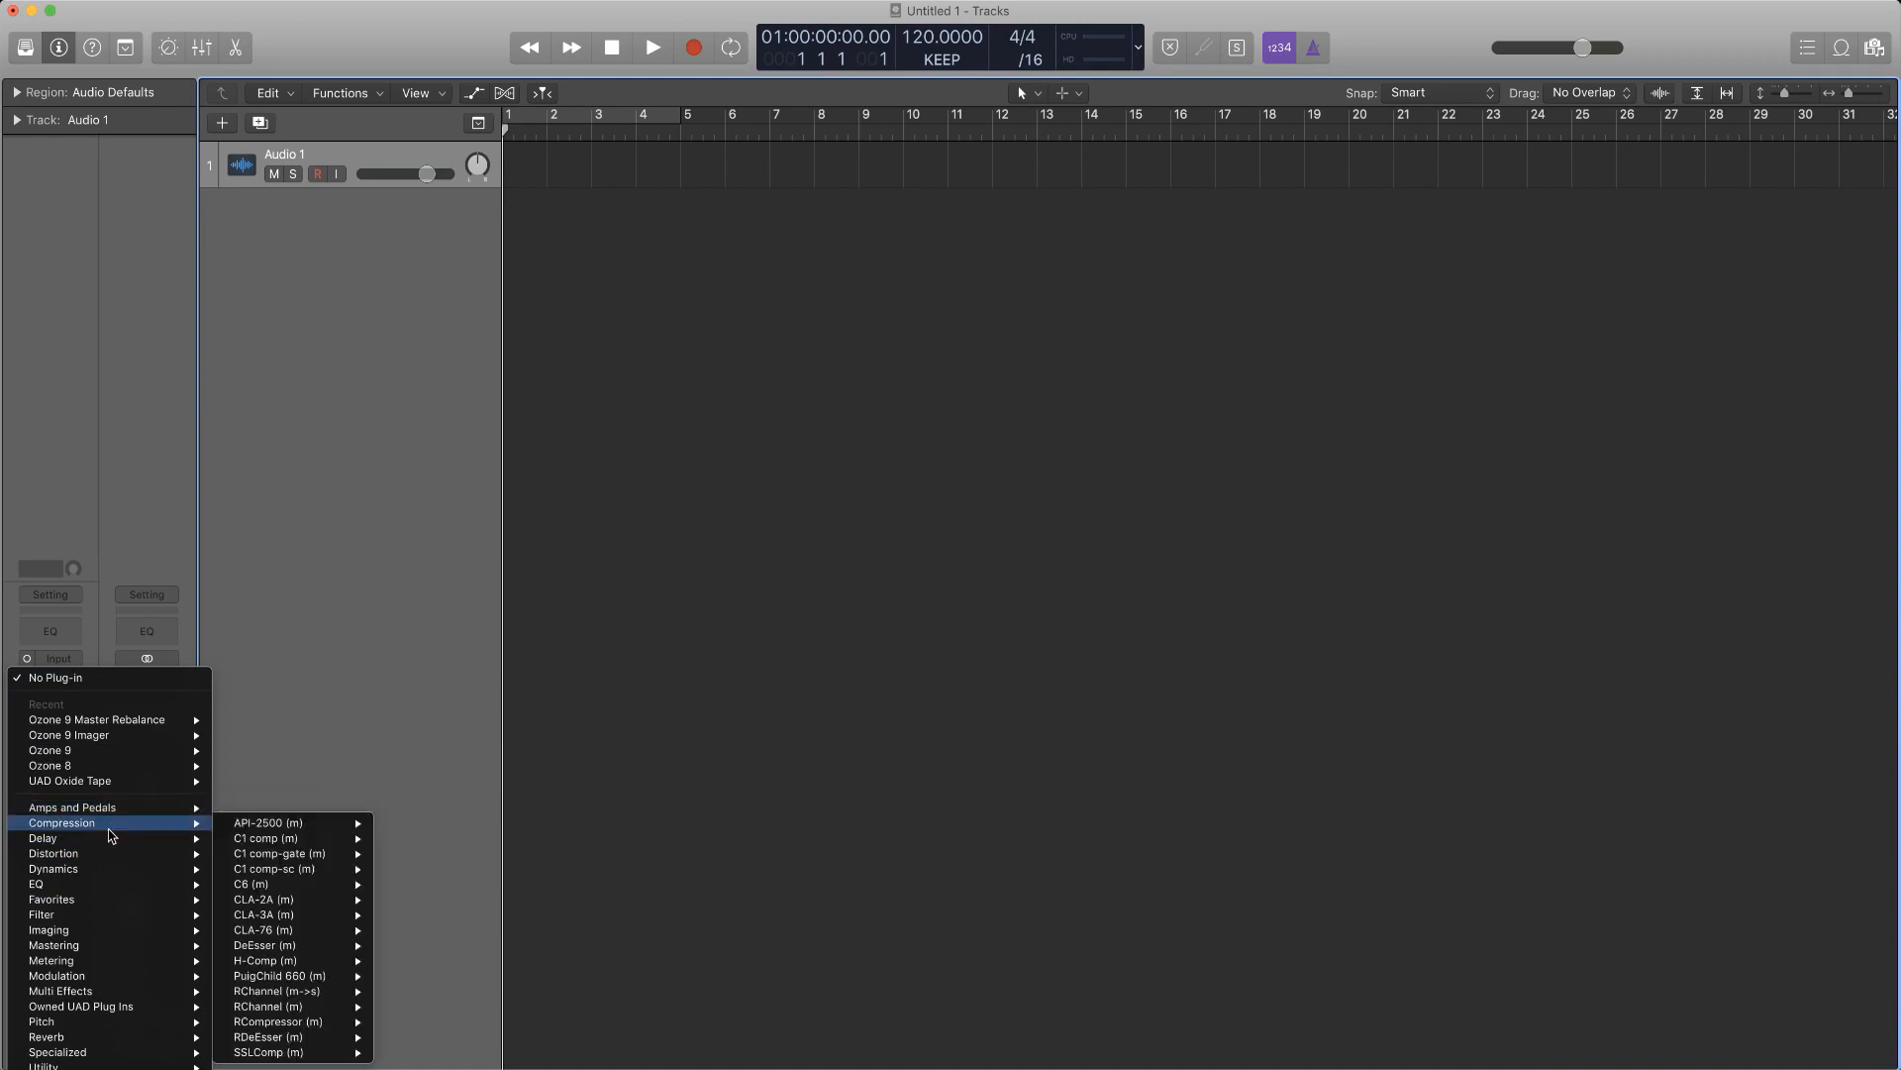
pyautogui.moveTo(36, 883)
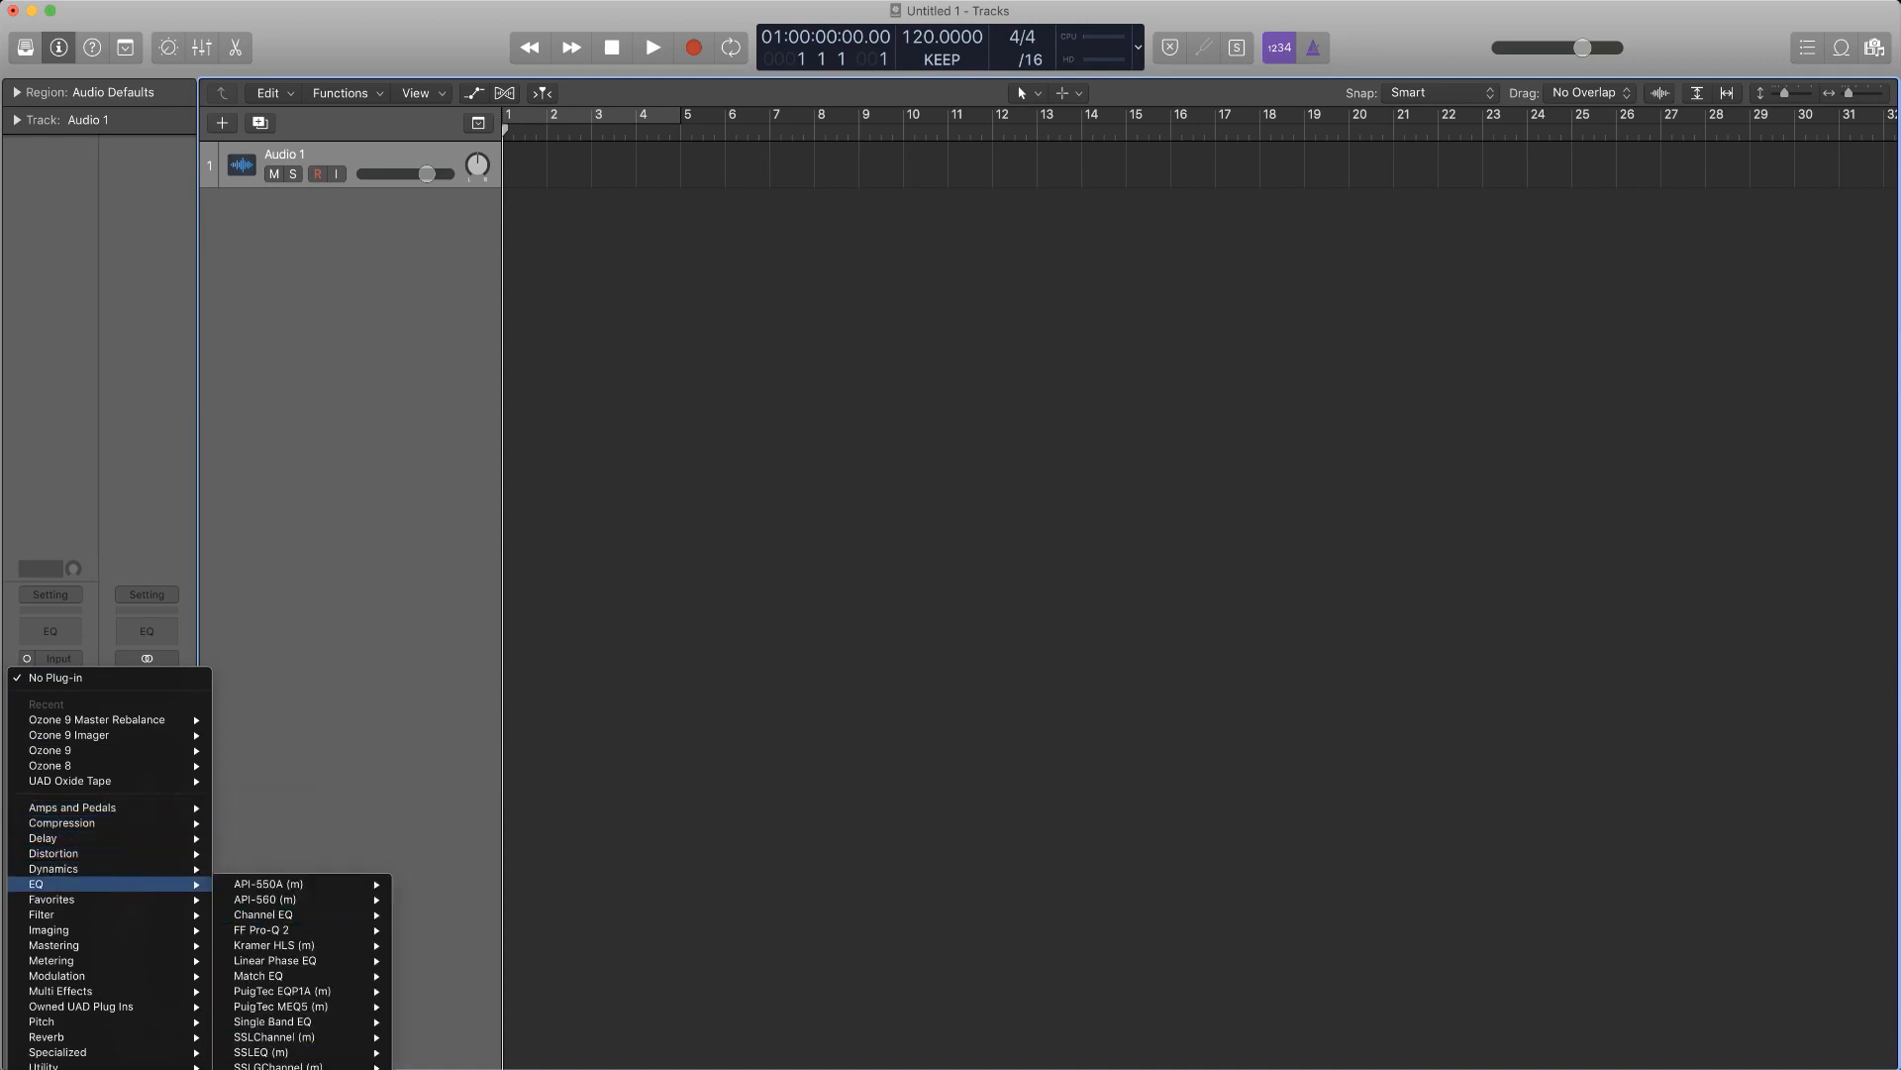
pyautogui.moveTo(51, 899)
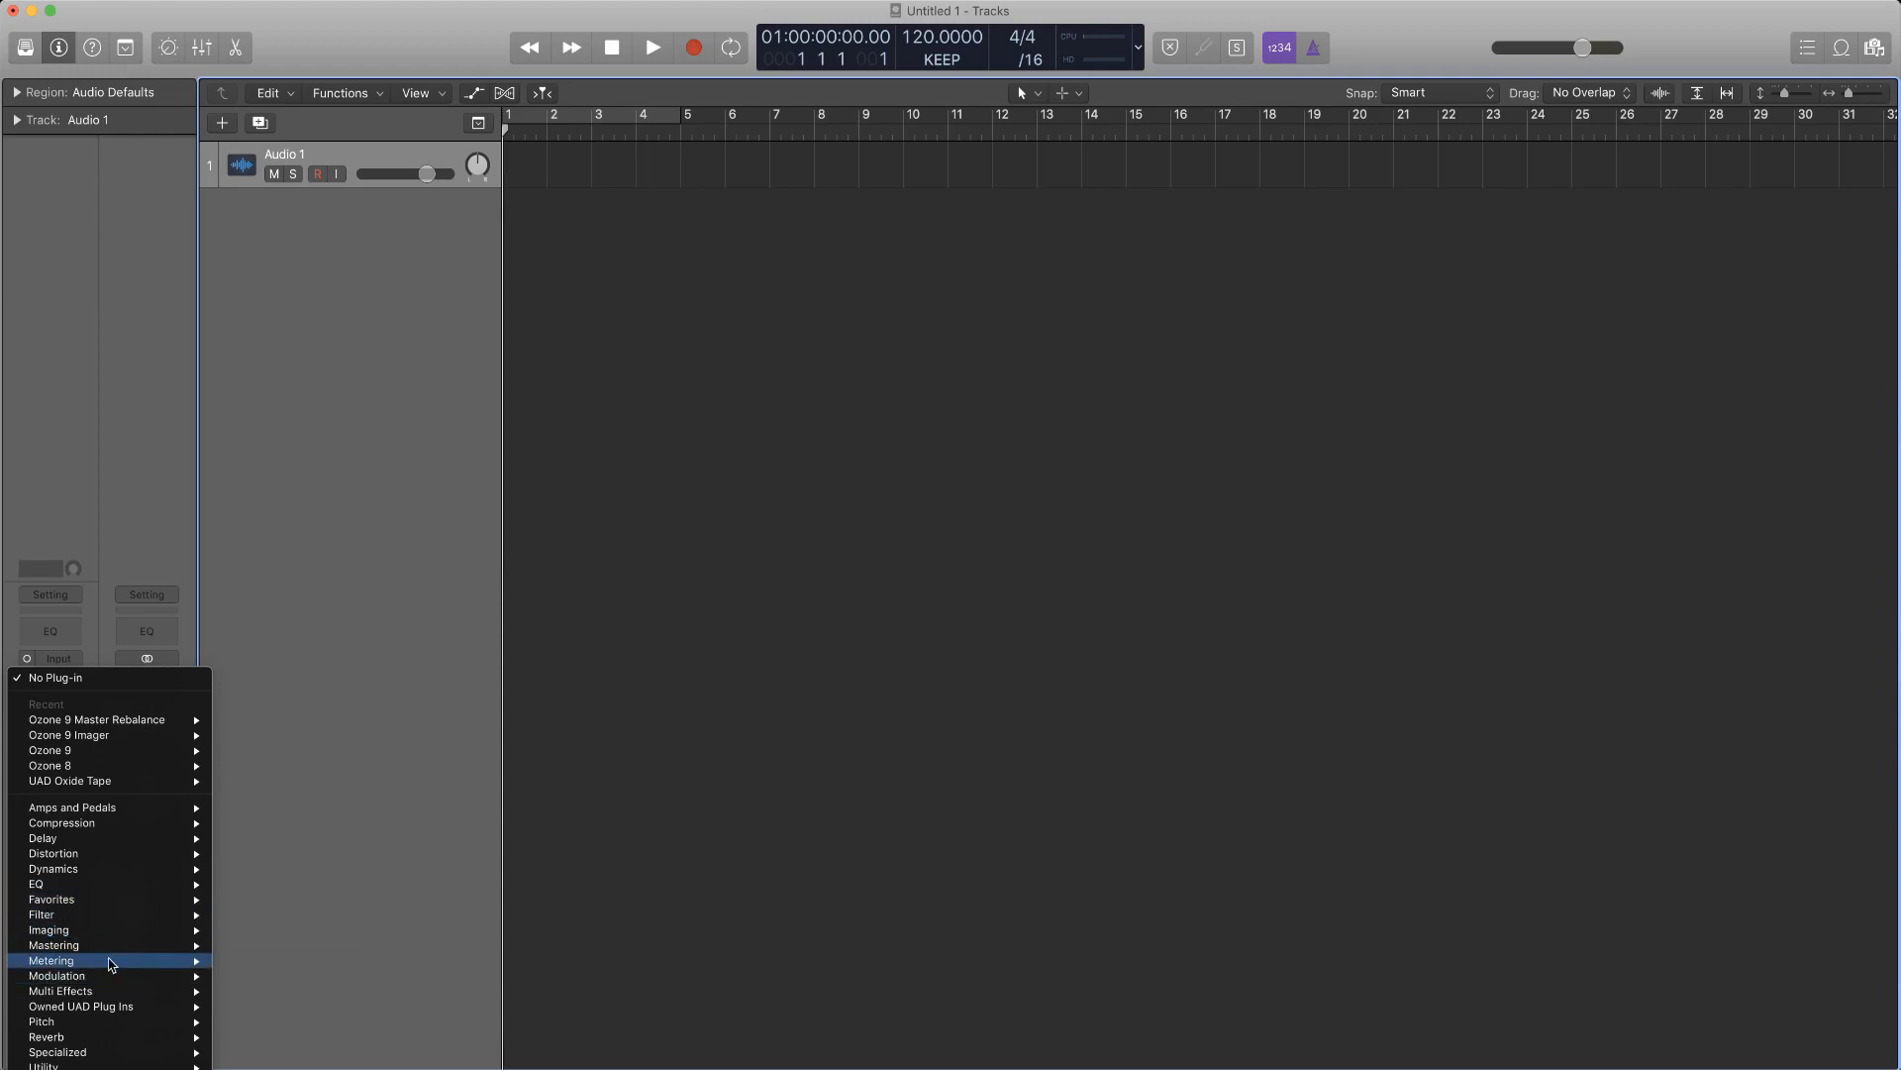
pyautogui.moveTo(53, 945)
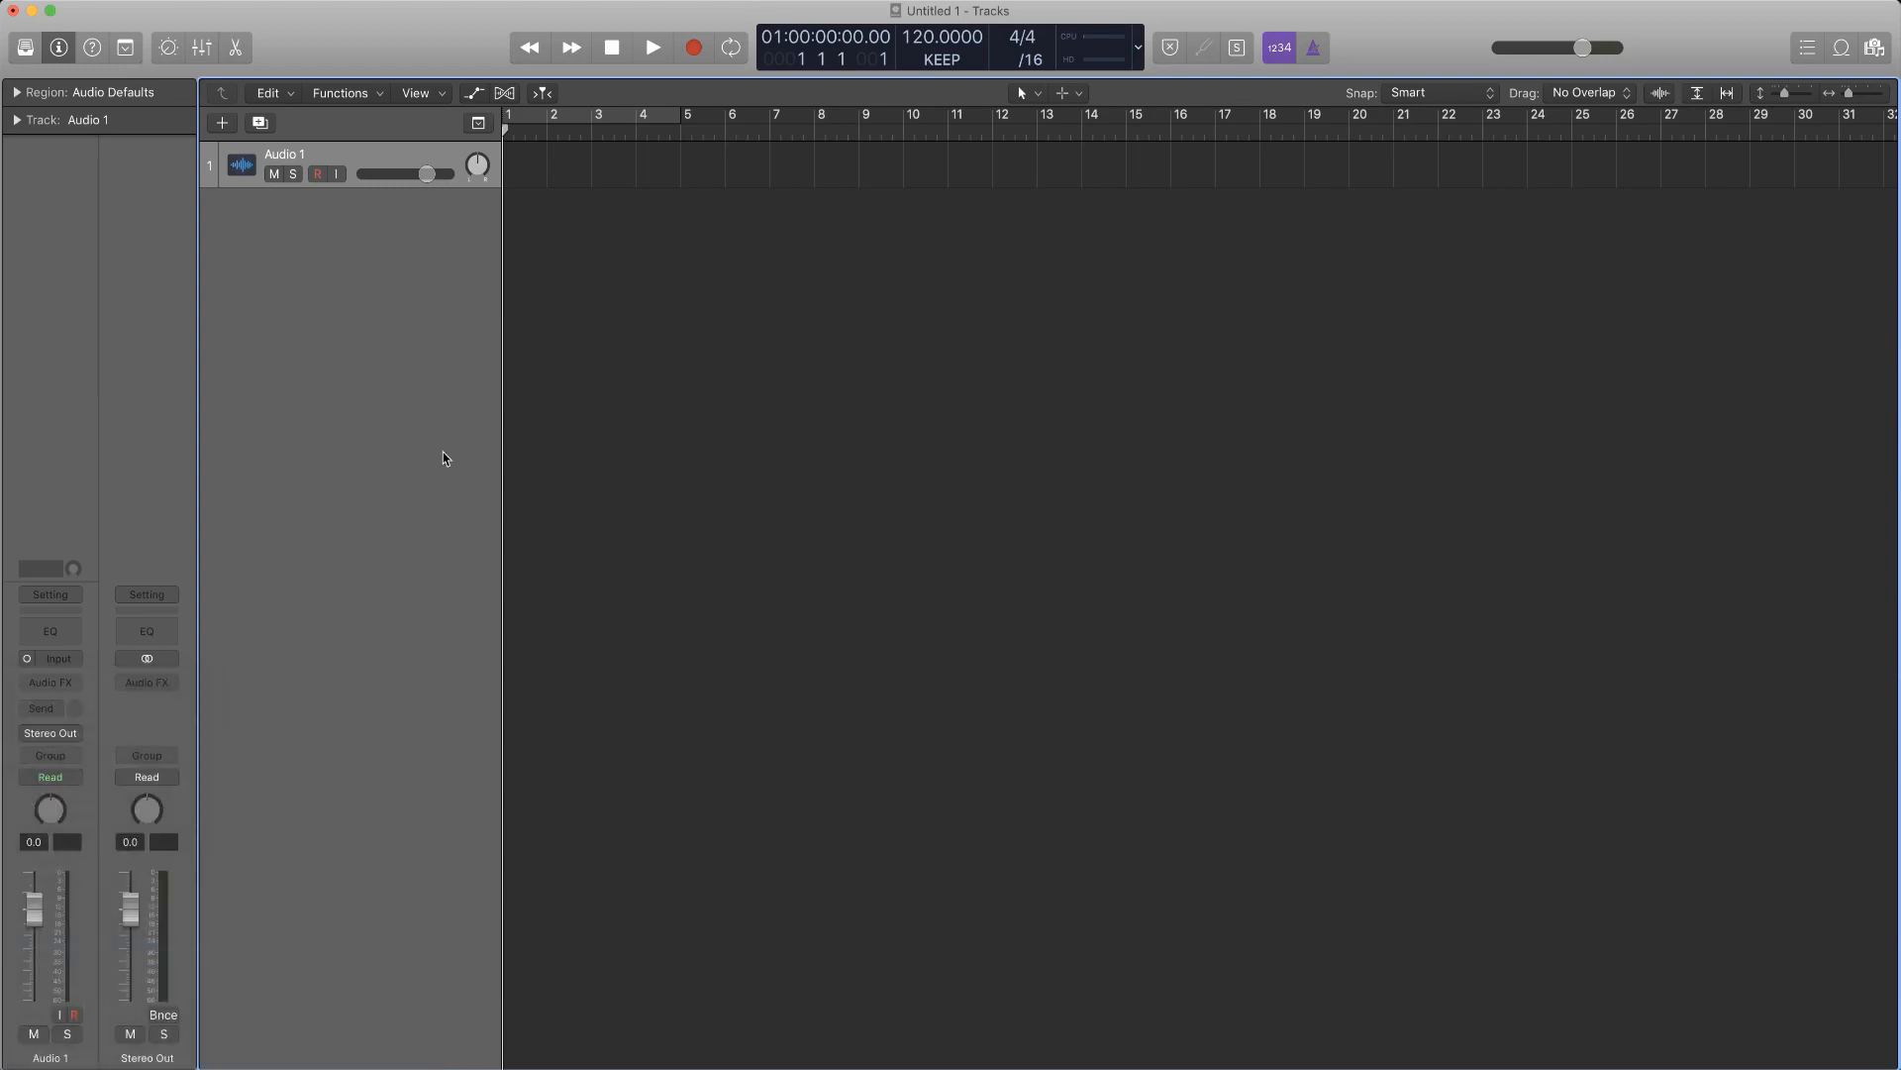
pyautogui.moveTo(1079, 462)
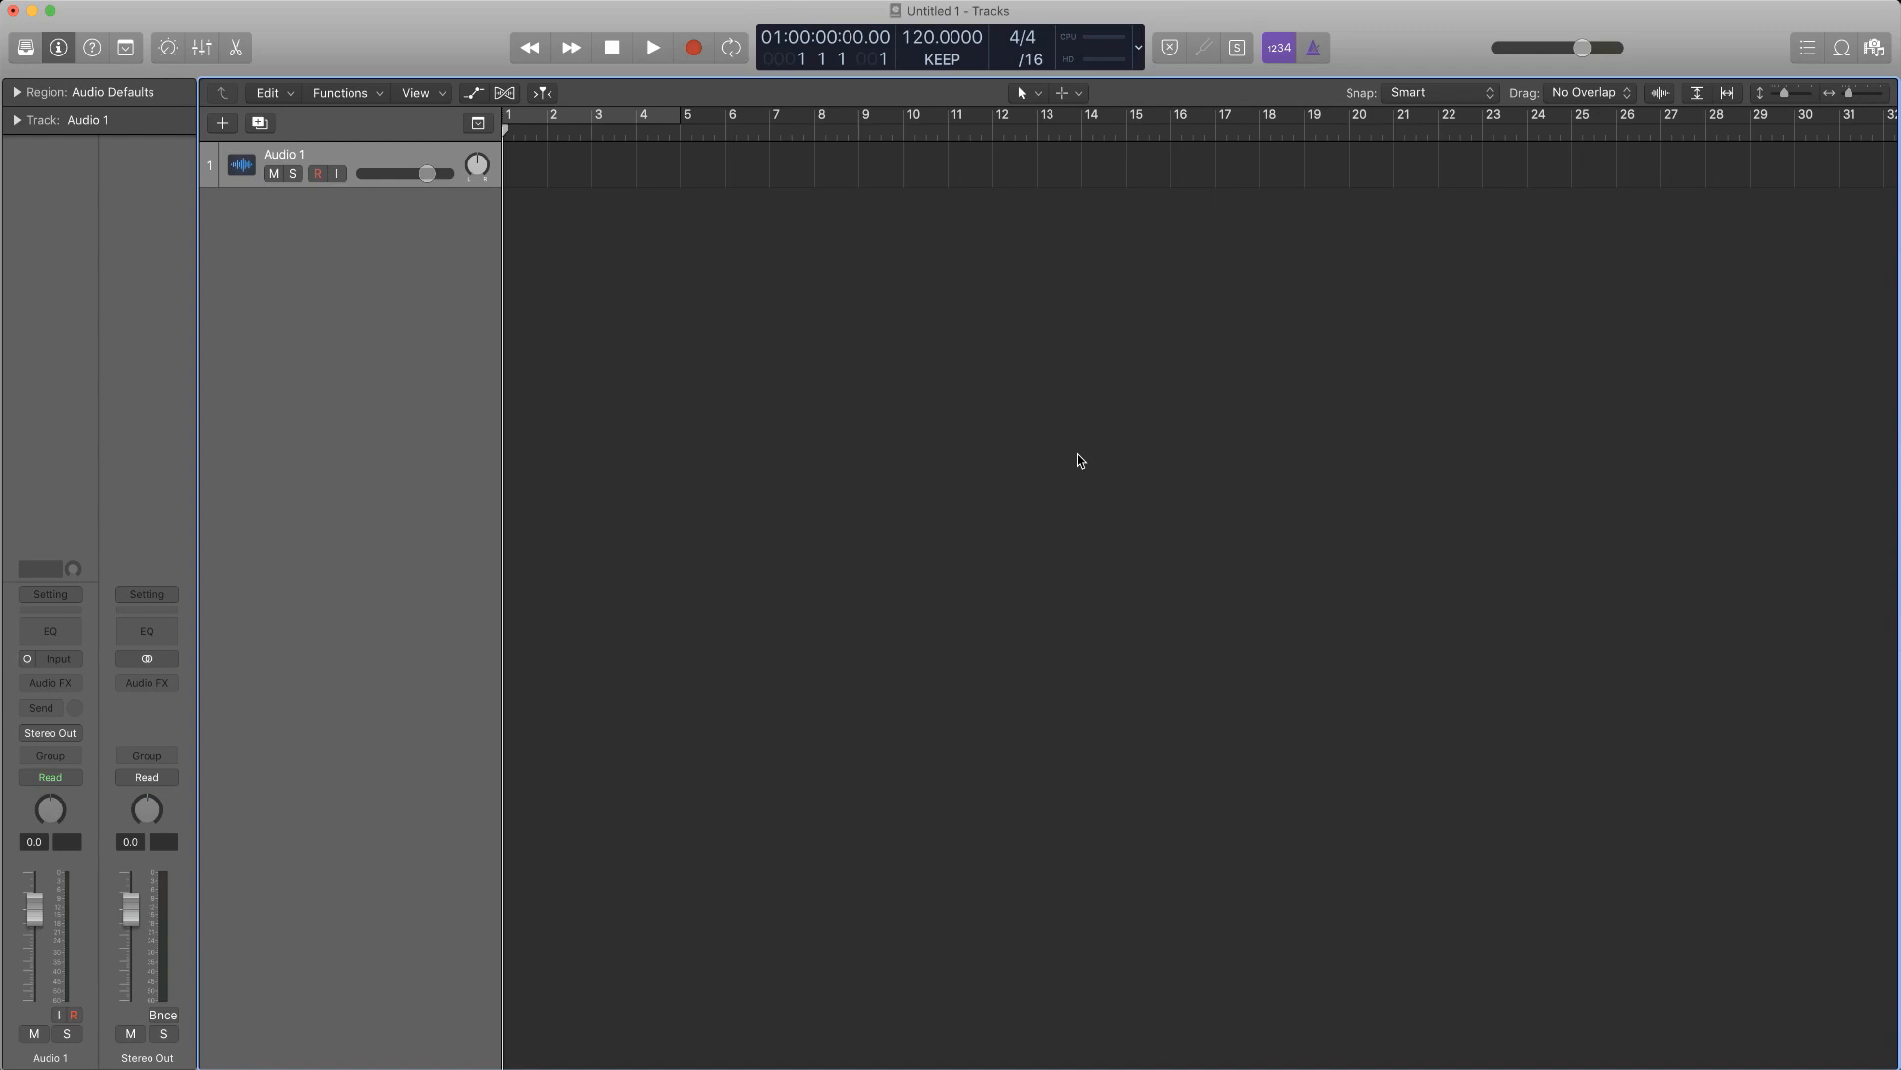
pyautogui.moveTo(1651, 642)
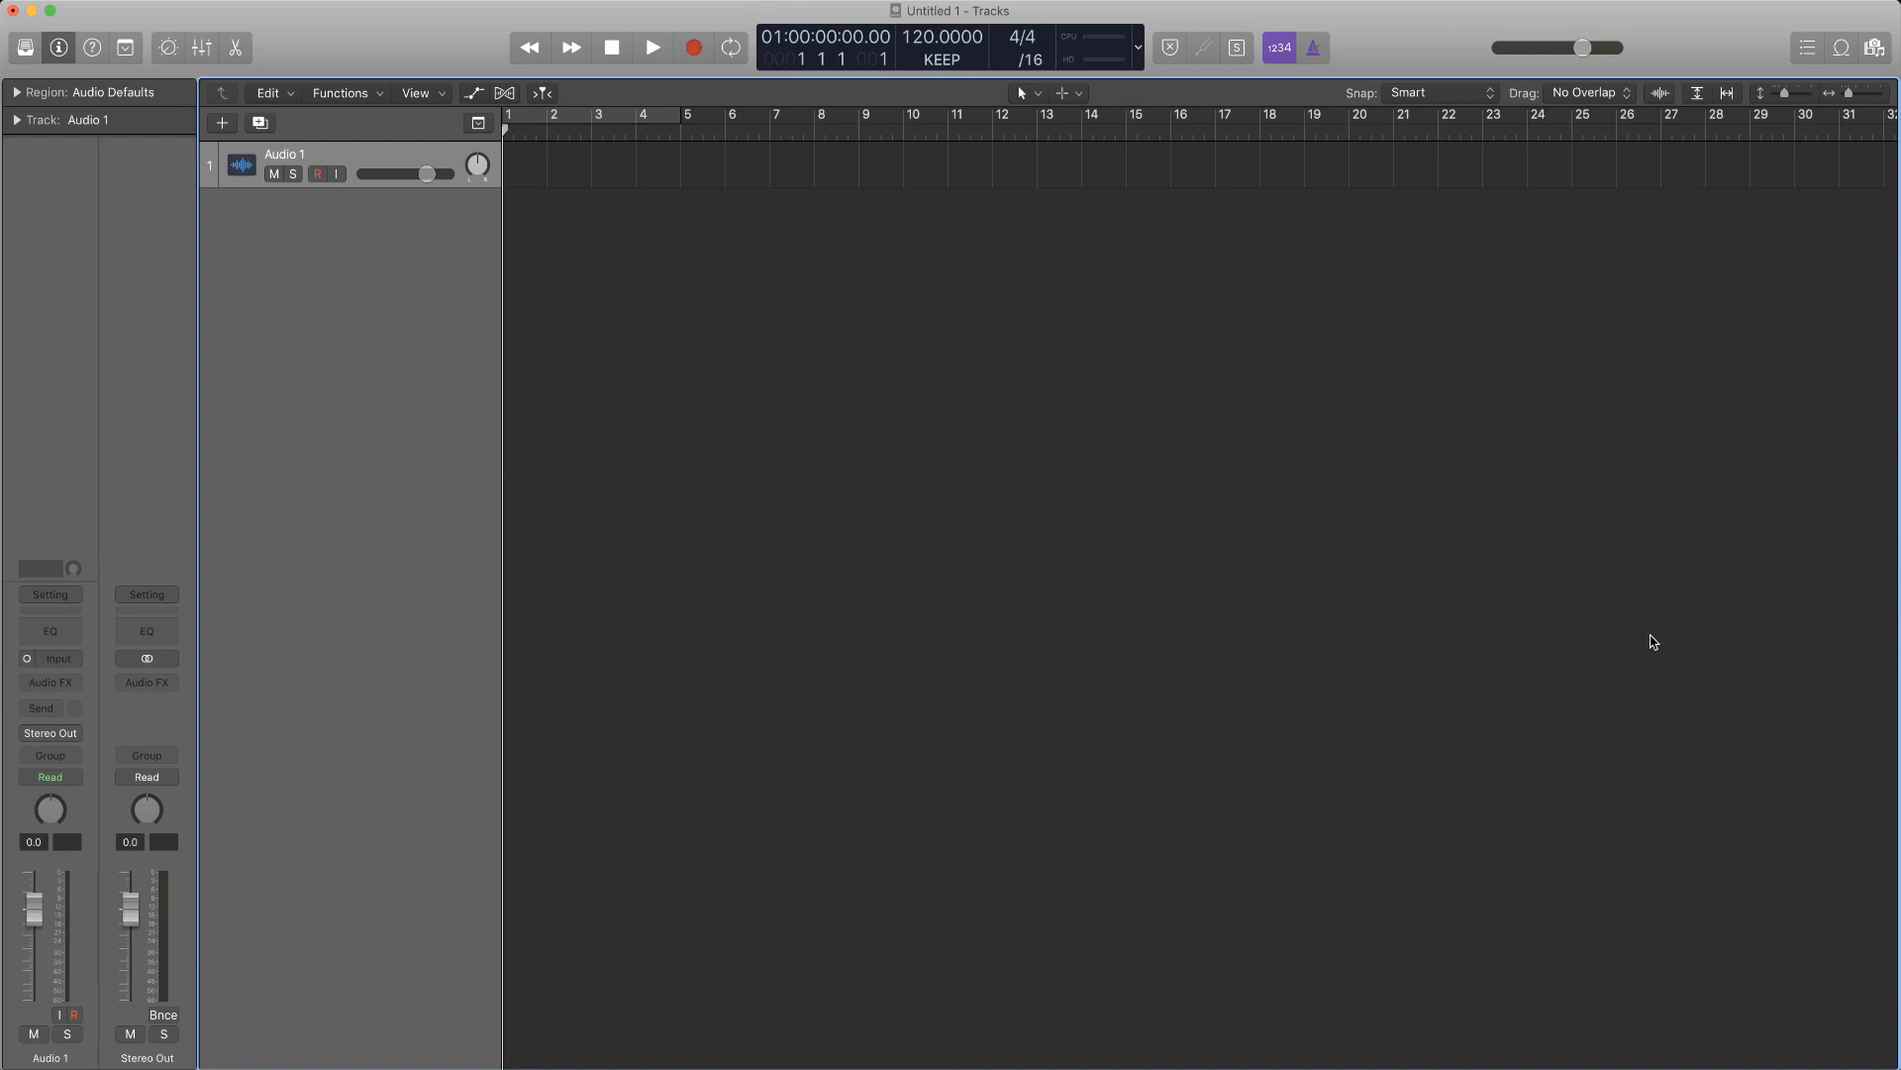